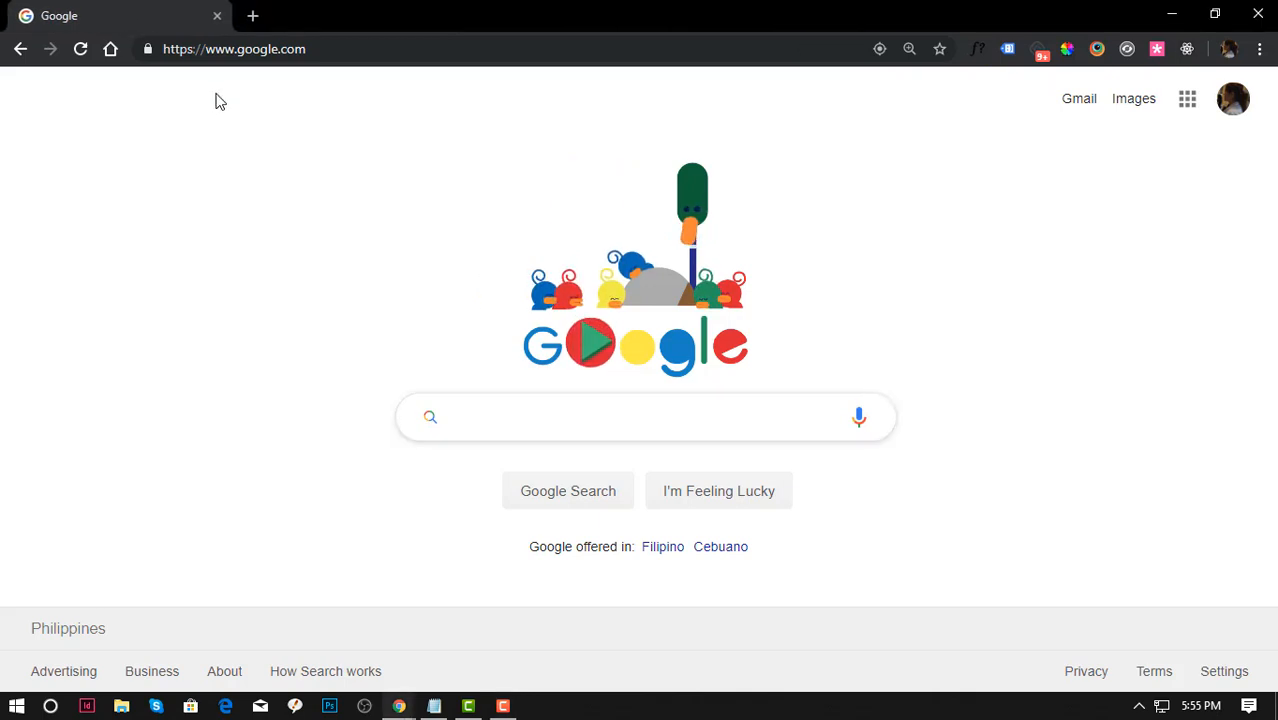
Step: Search Google for 'xampp download'
click(640, 418)
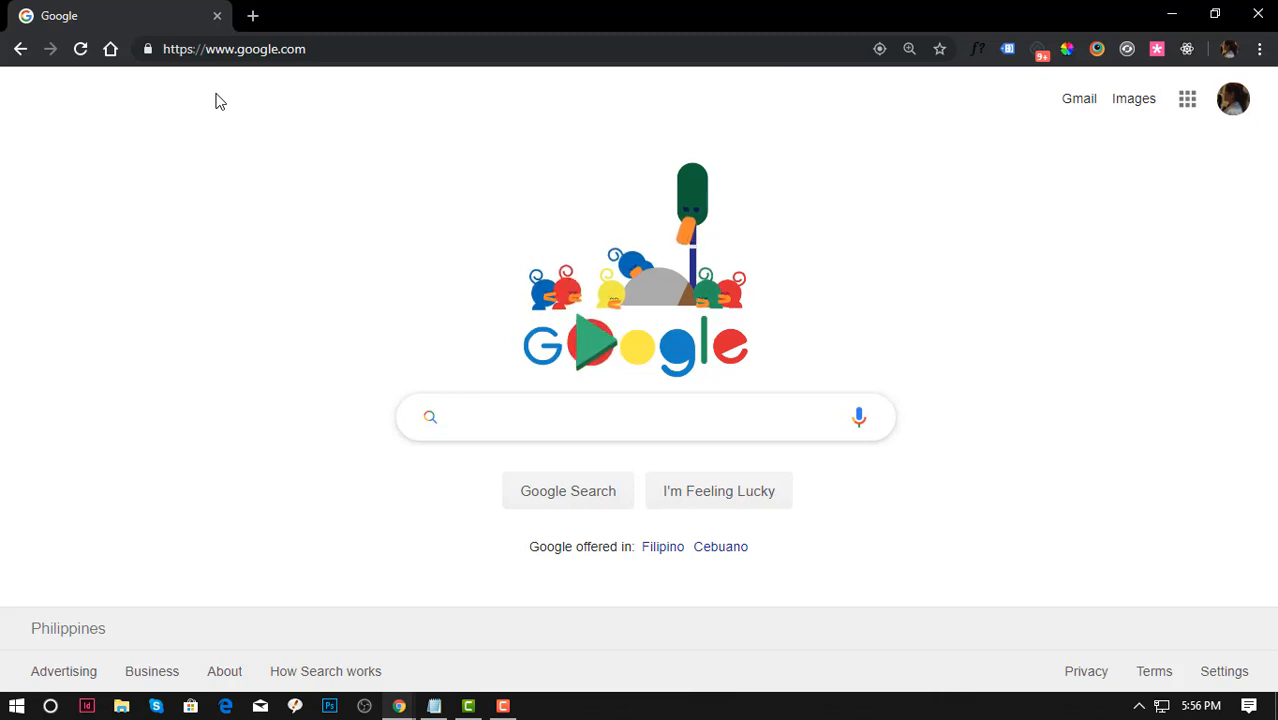
click(640, 418)
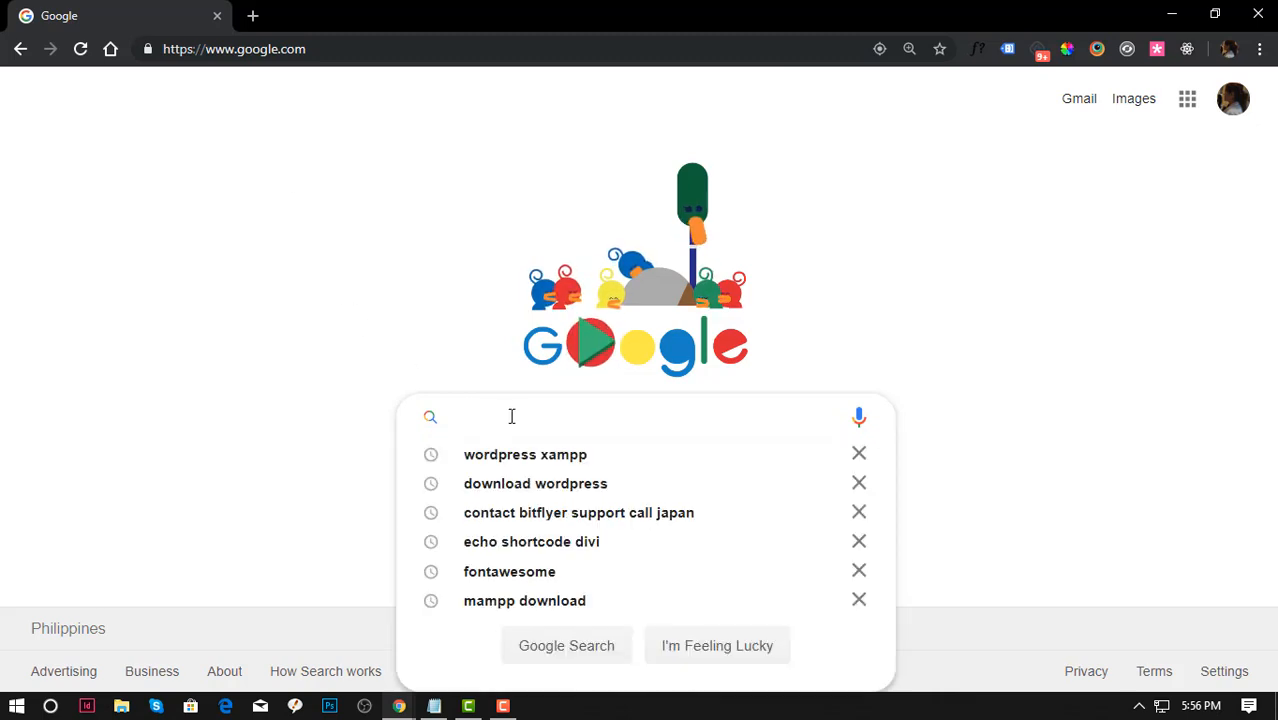
text(wor)
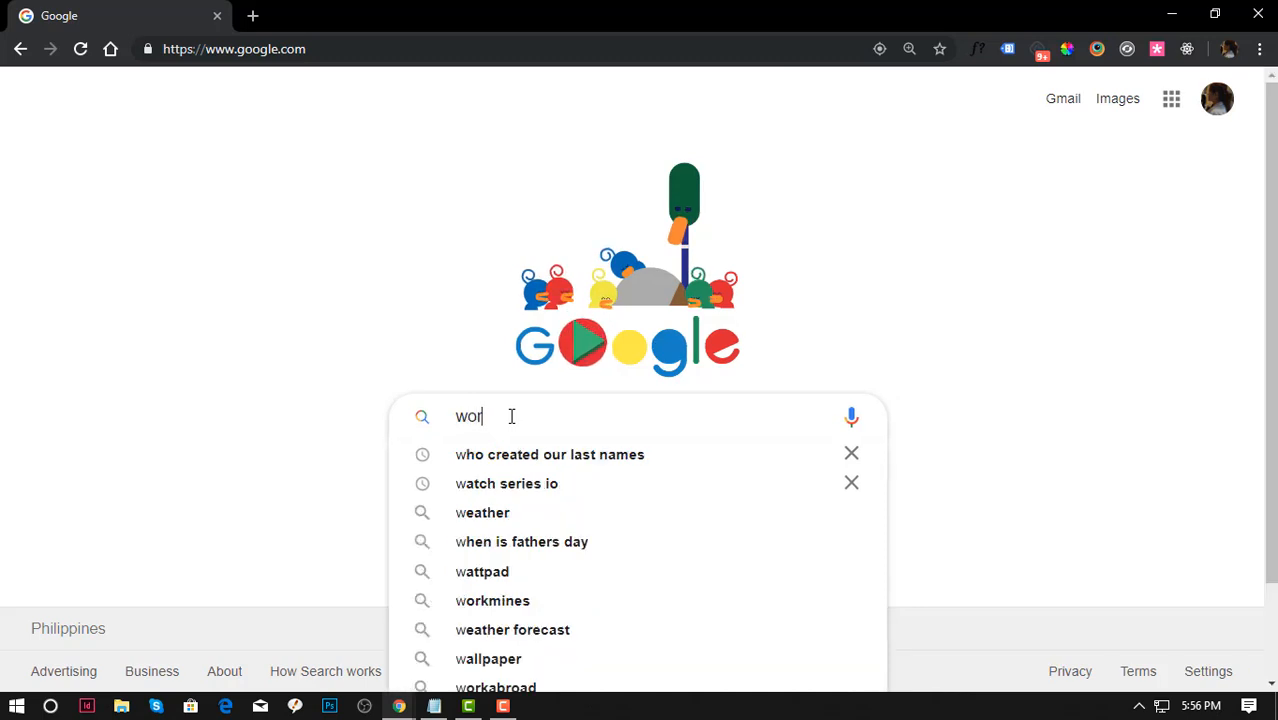
text(xampp download)
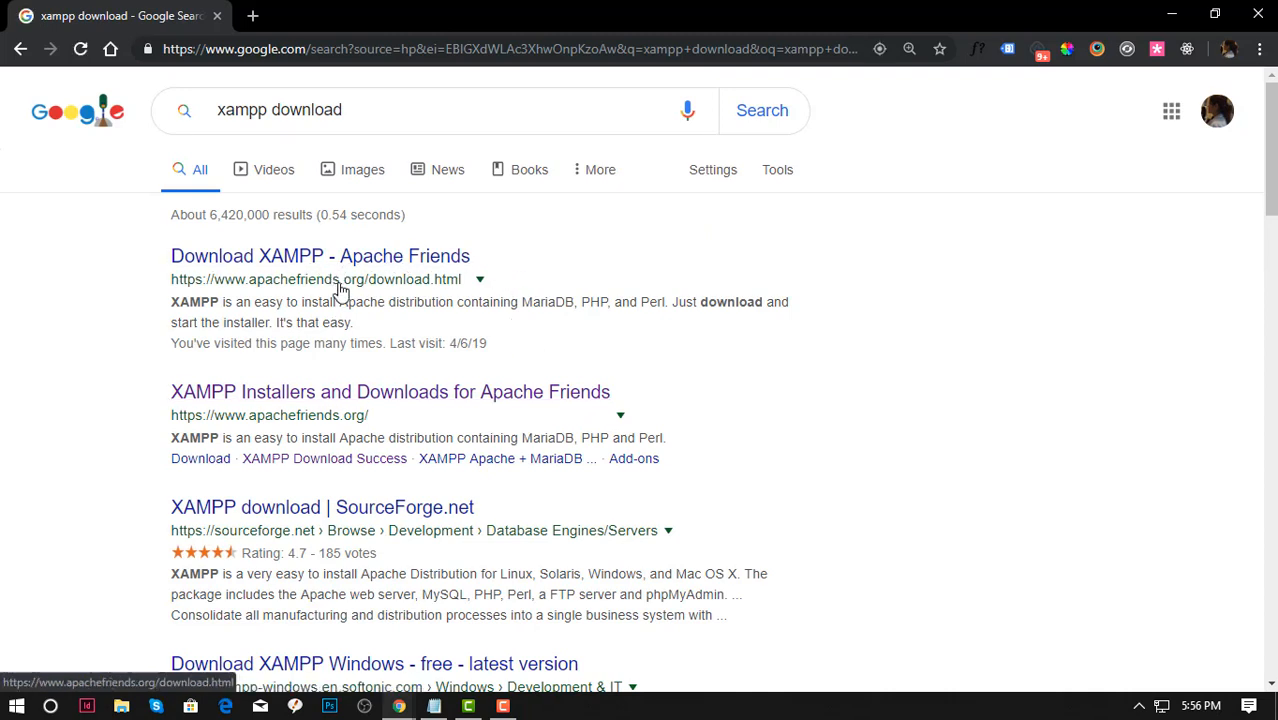
Step: Go to the Apache Friends XAMPP download page and look over the installer table
click(320, 256)
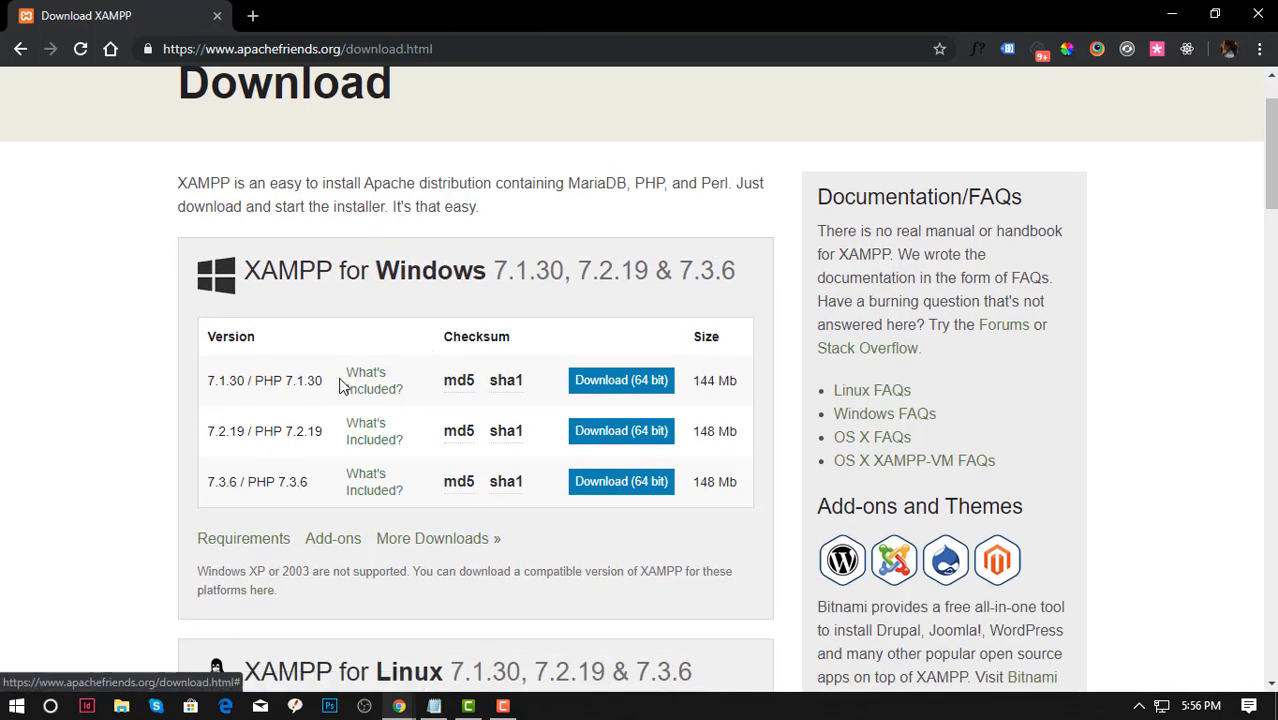
scroll(down, 3)
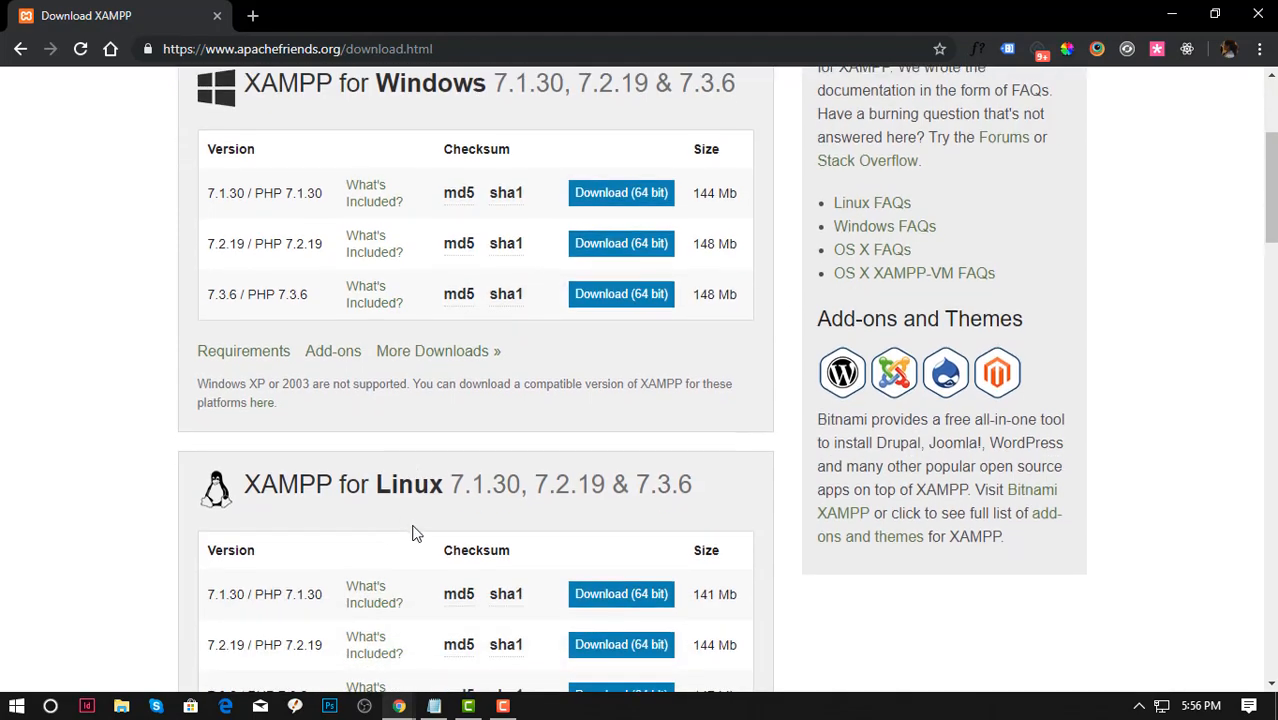
scroll(down, 3)
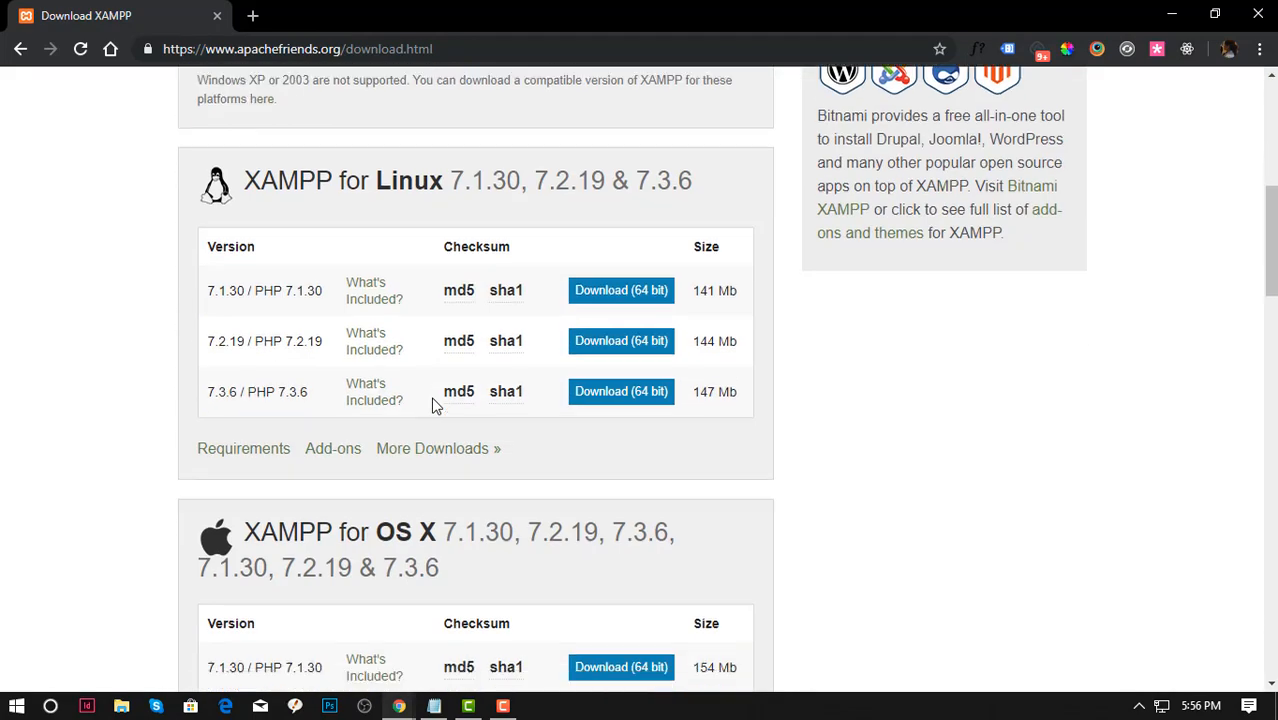
scroll(up, 3)
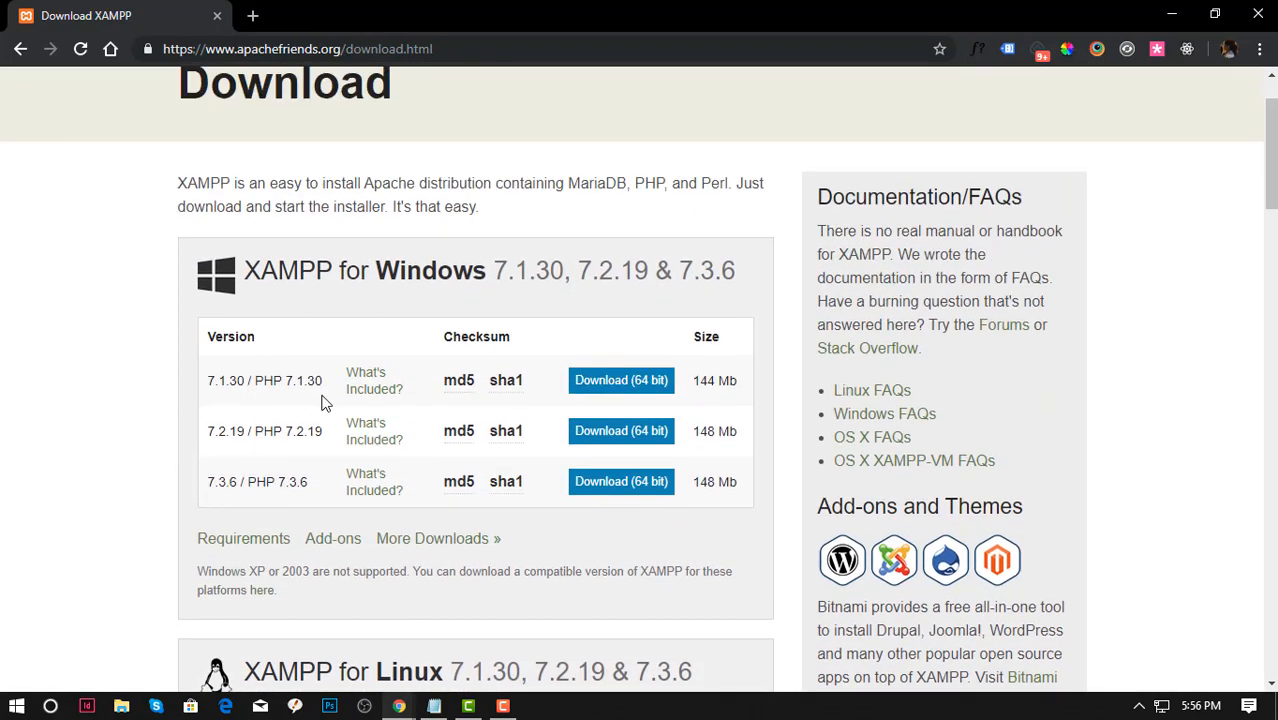
mouse_move(124, 412)
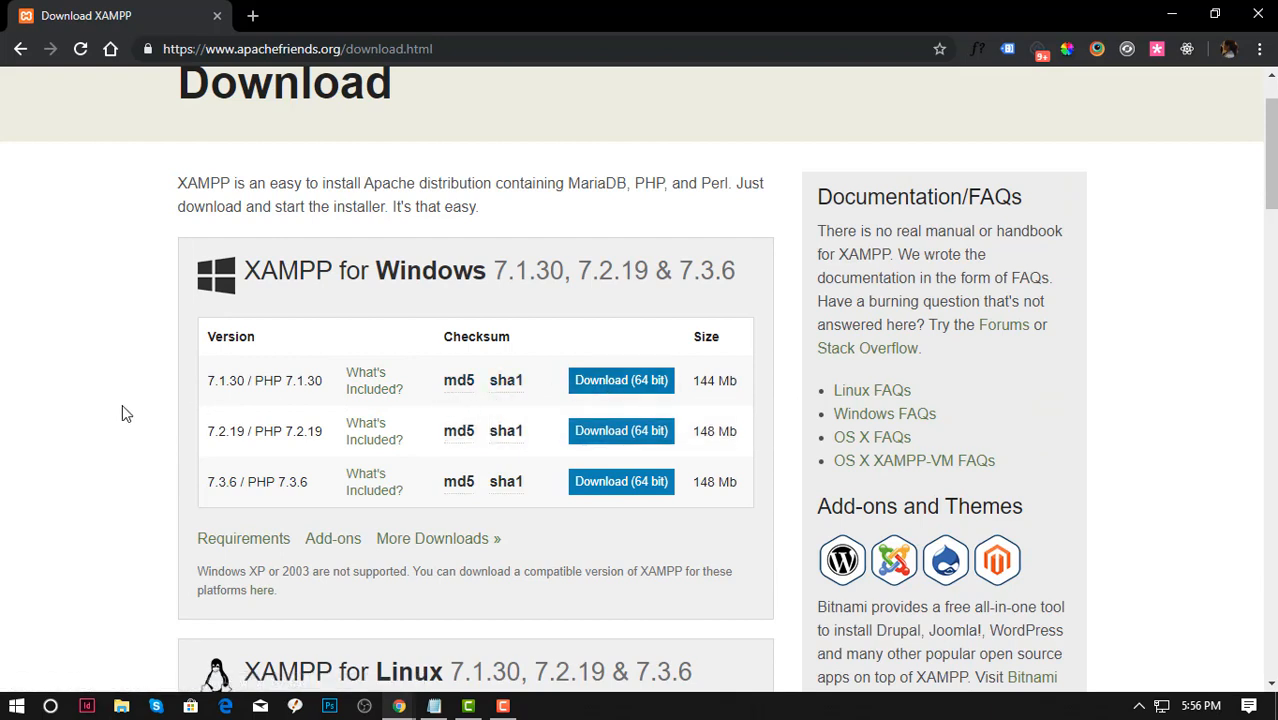
mouse_move(492, 412)
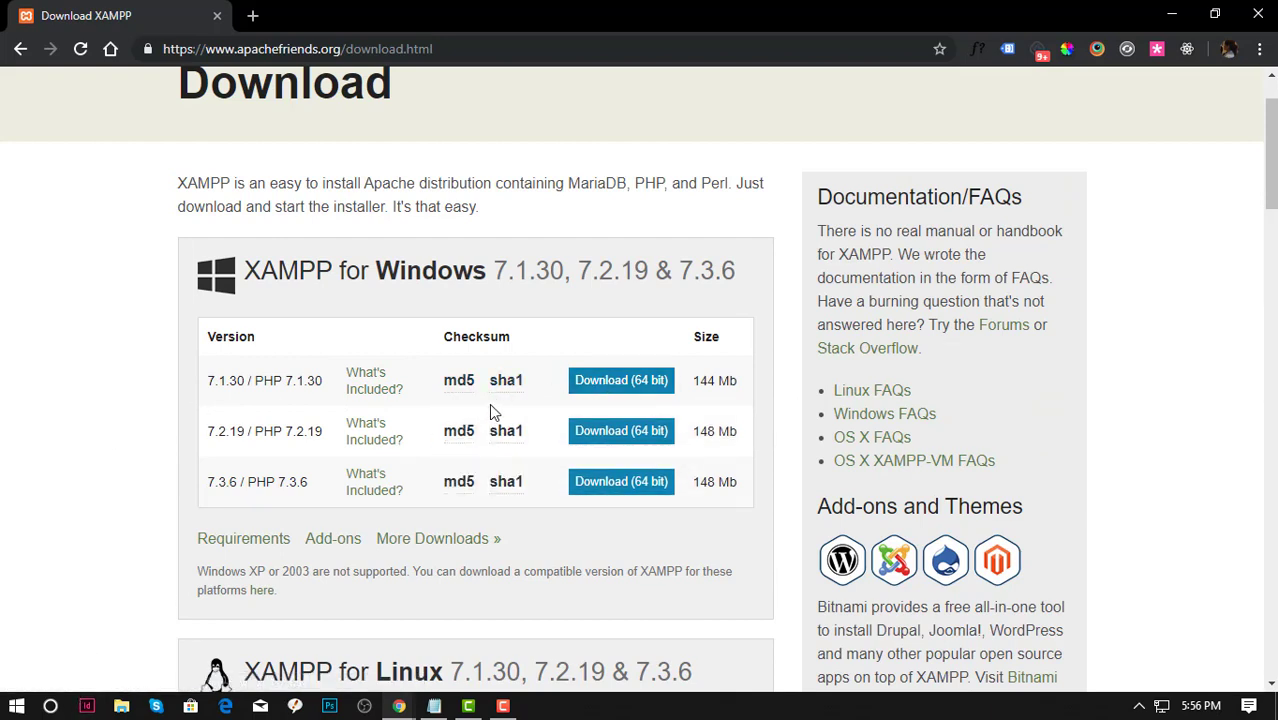
mouse_move(290, 496)
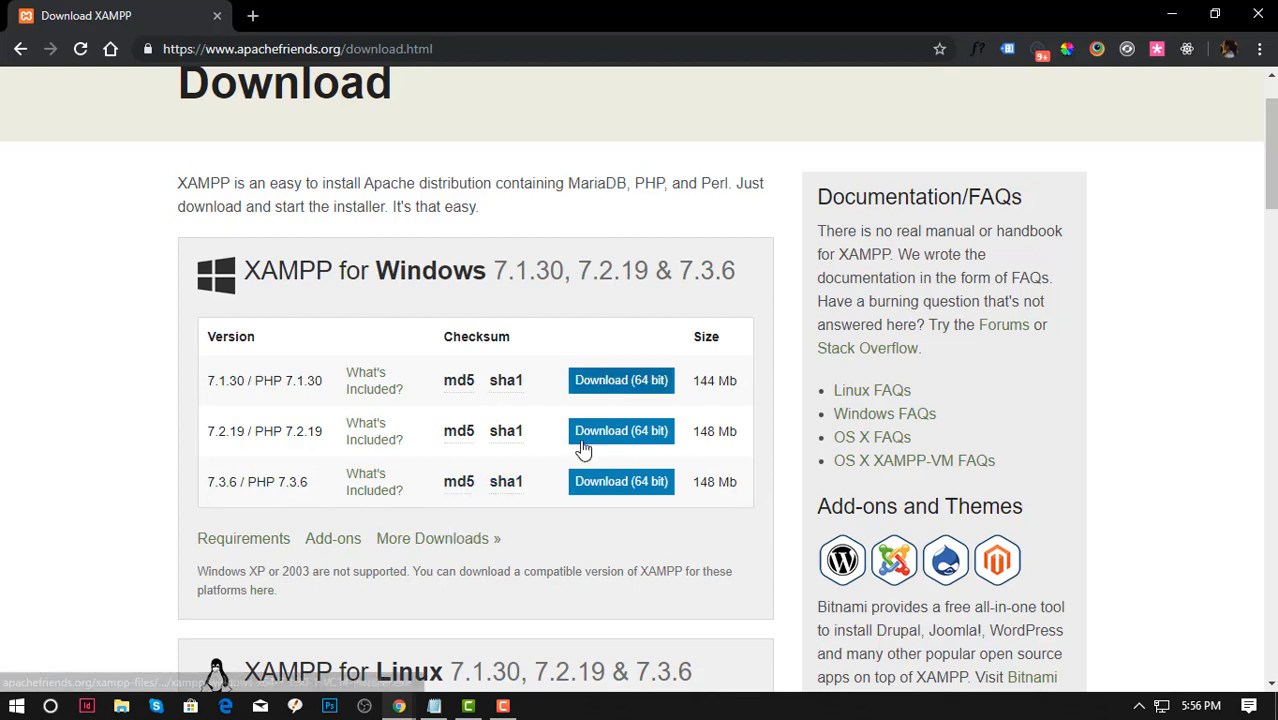
mouse_move(318, 486)
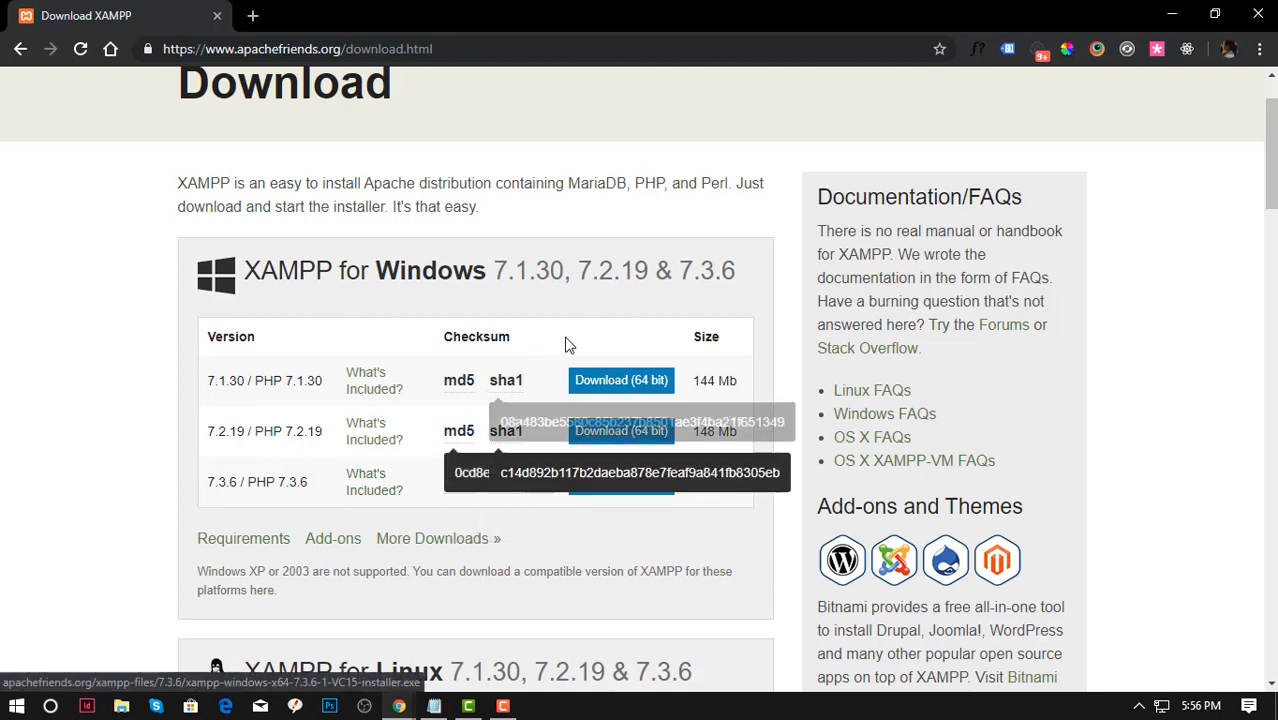
mouse_move(576, 452)
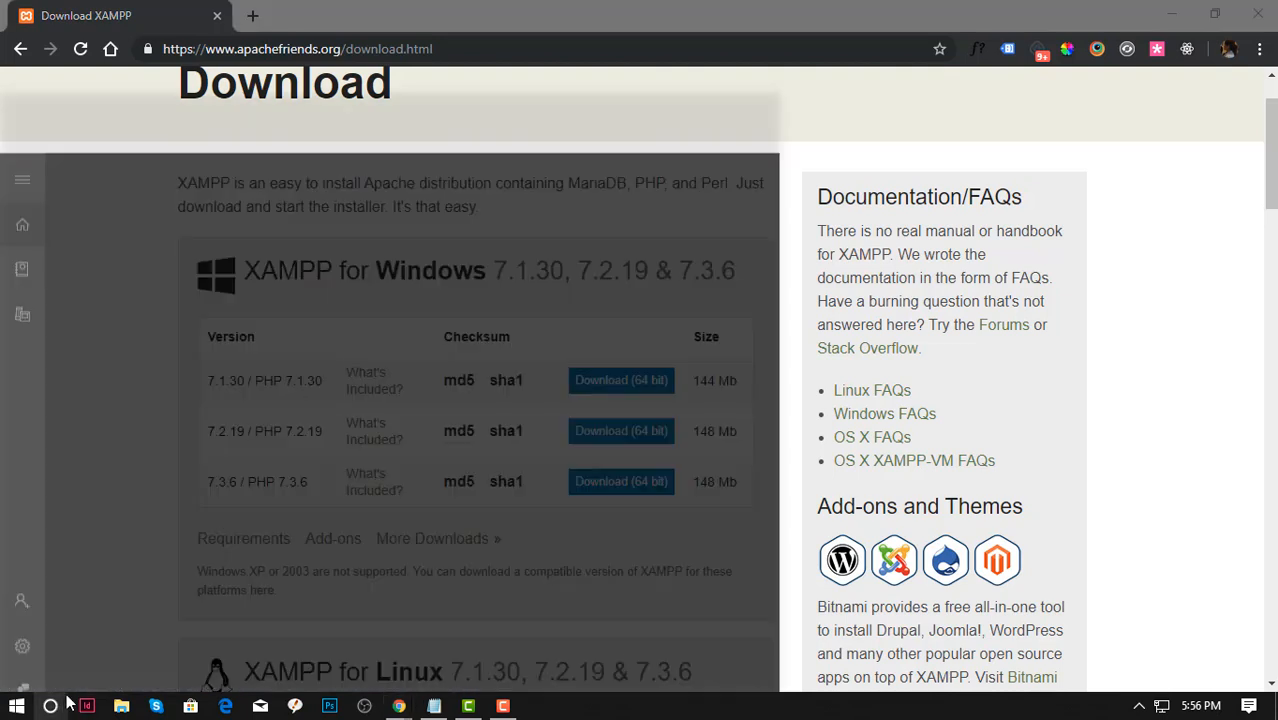
Step: Launch XAMPP Control Panel, start Apache and MySQL, then stop both again
click(16, 704)
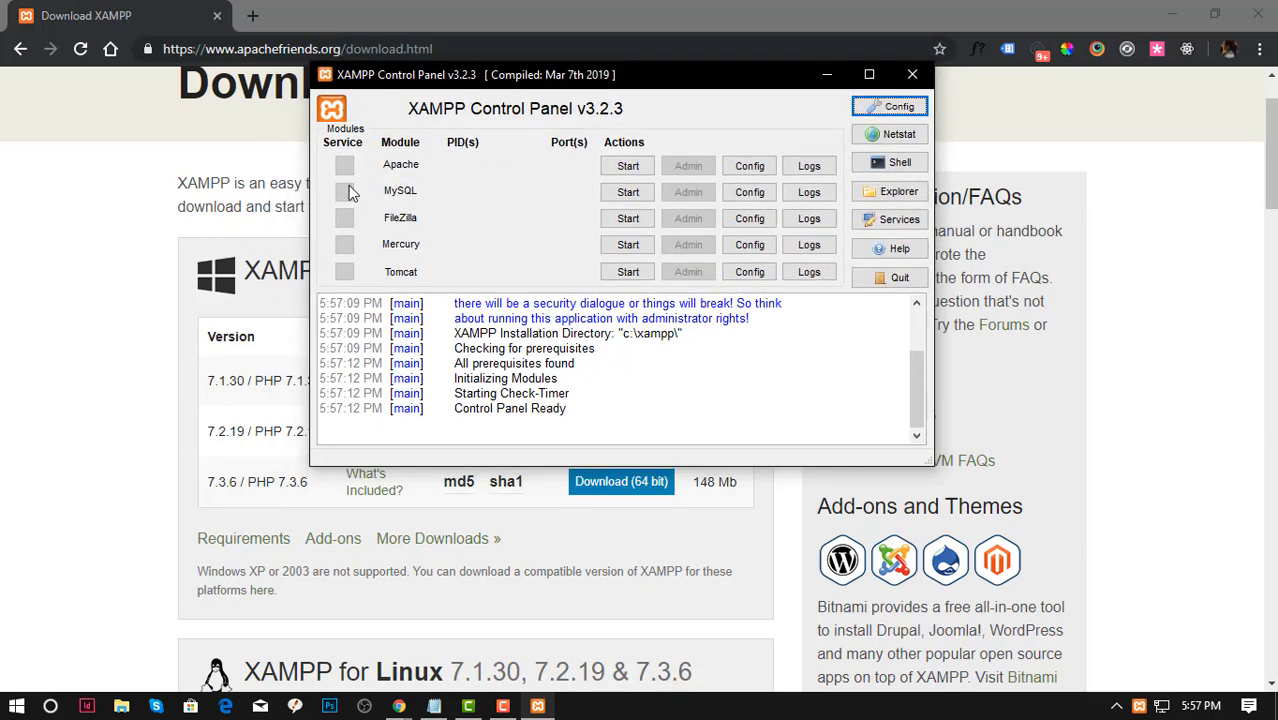
mouse_move(436, 172)
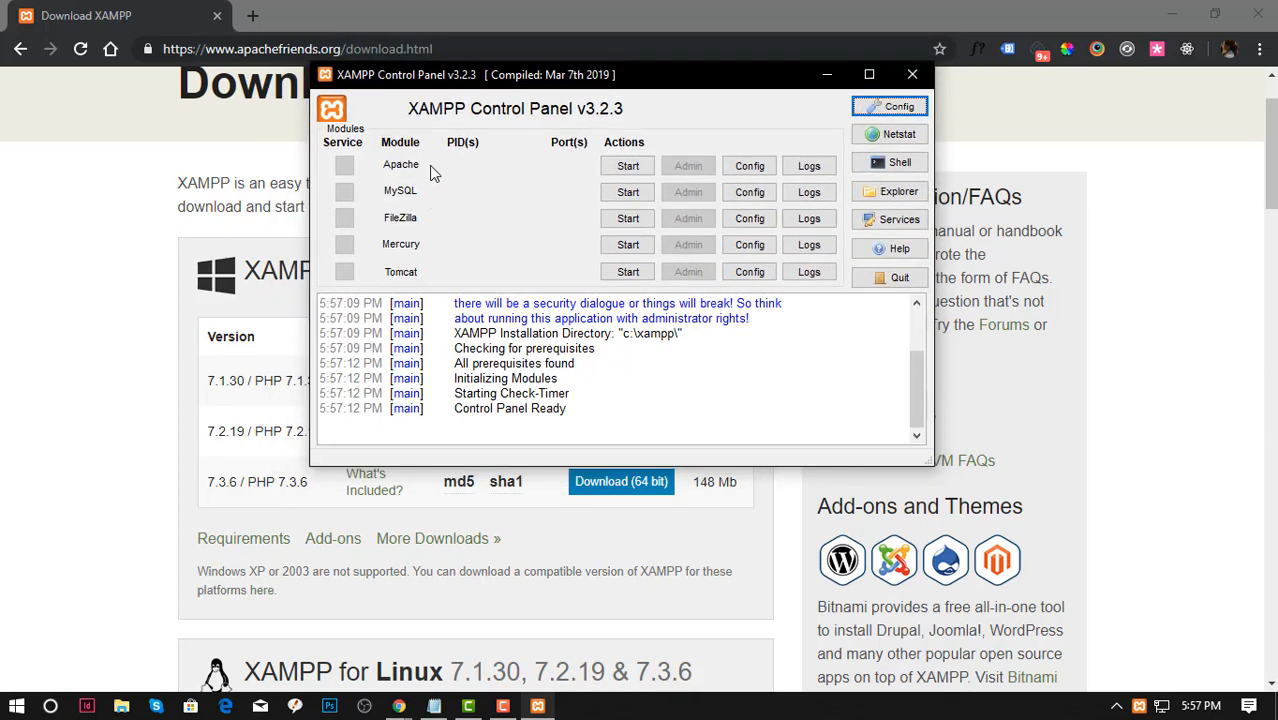
mouse_move(382, 176)
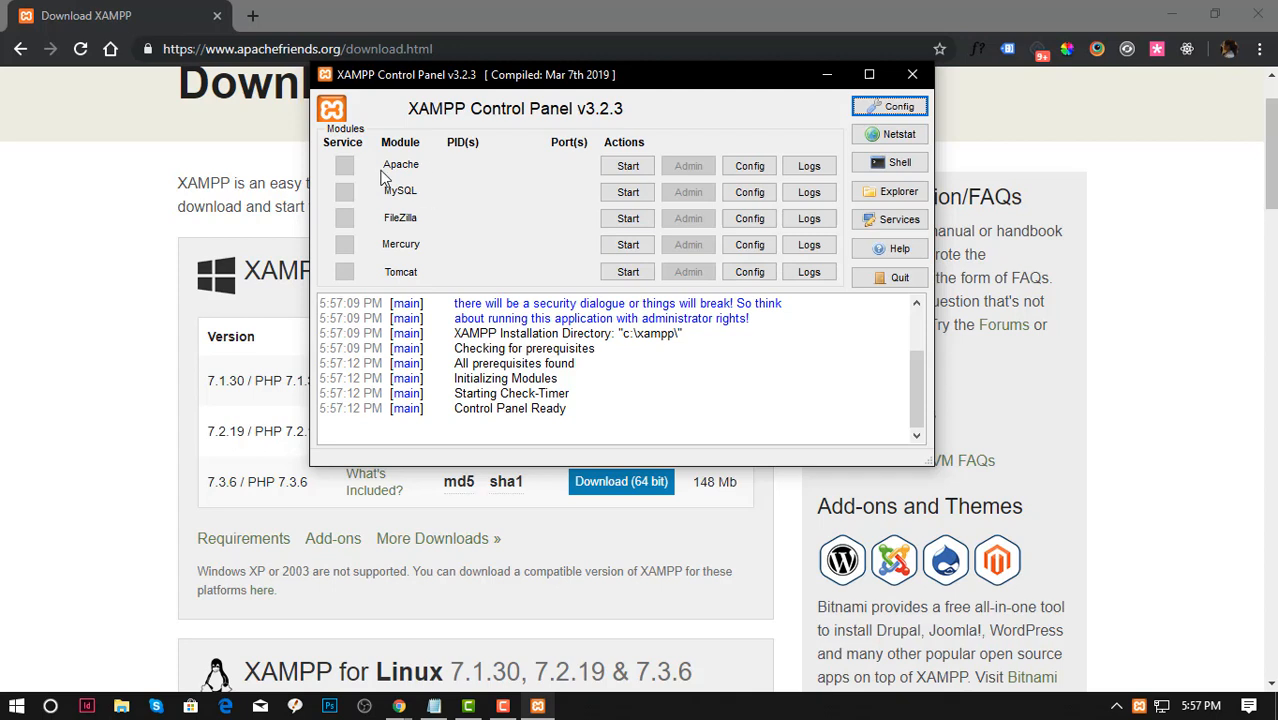
mouse_move(376, 200)
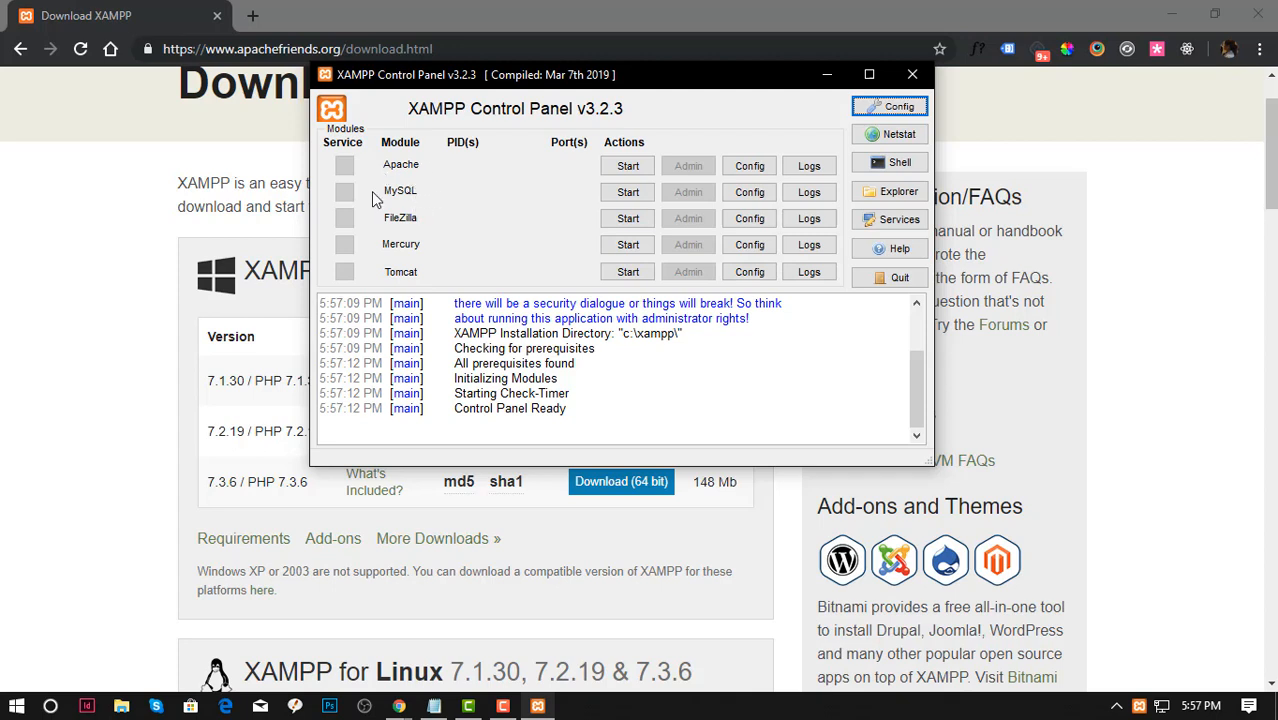
mouse_move(576, 184)
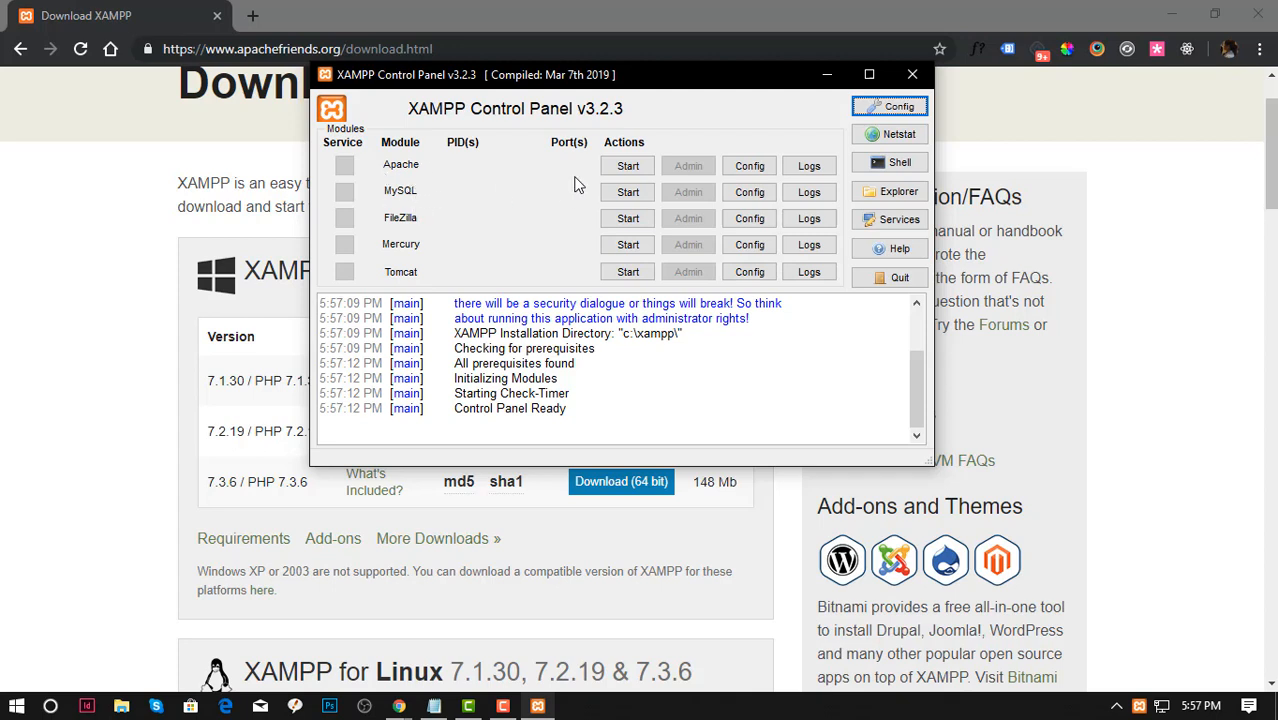
click(626, 164)
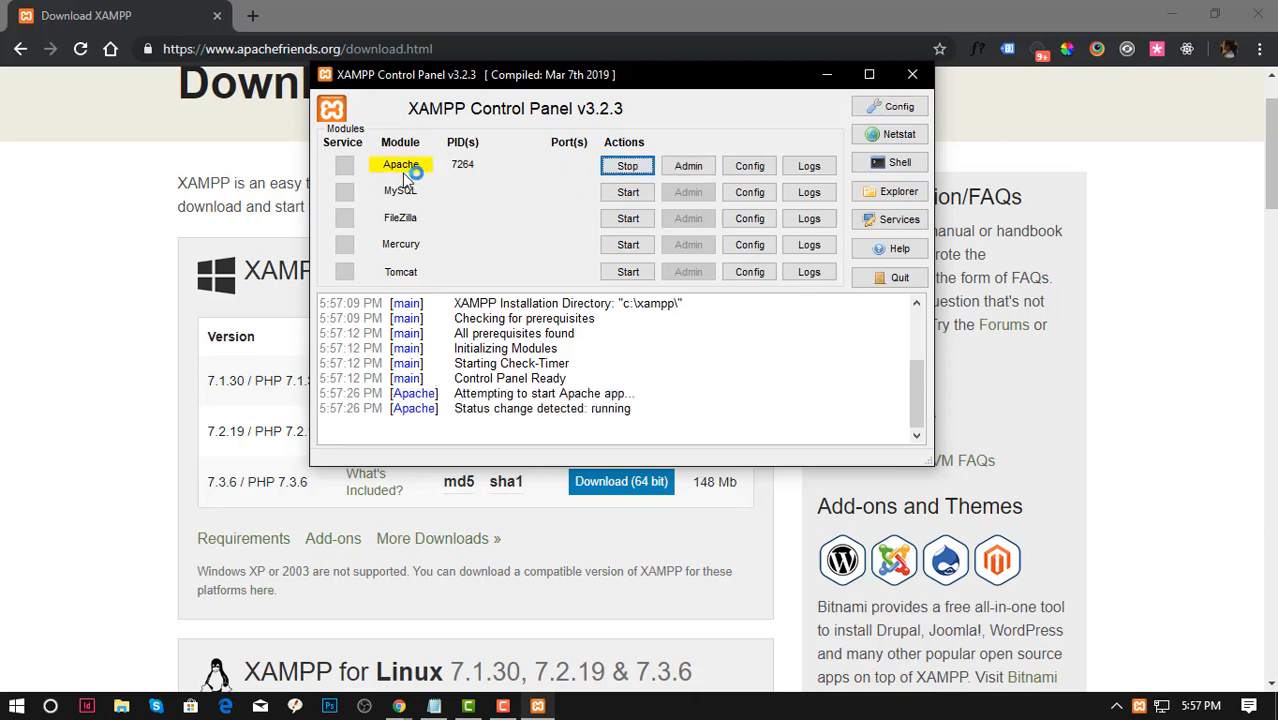
mouse_move(416, 192)
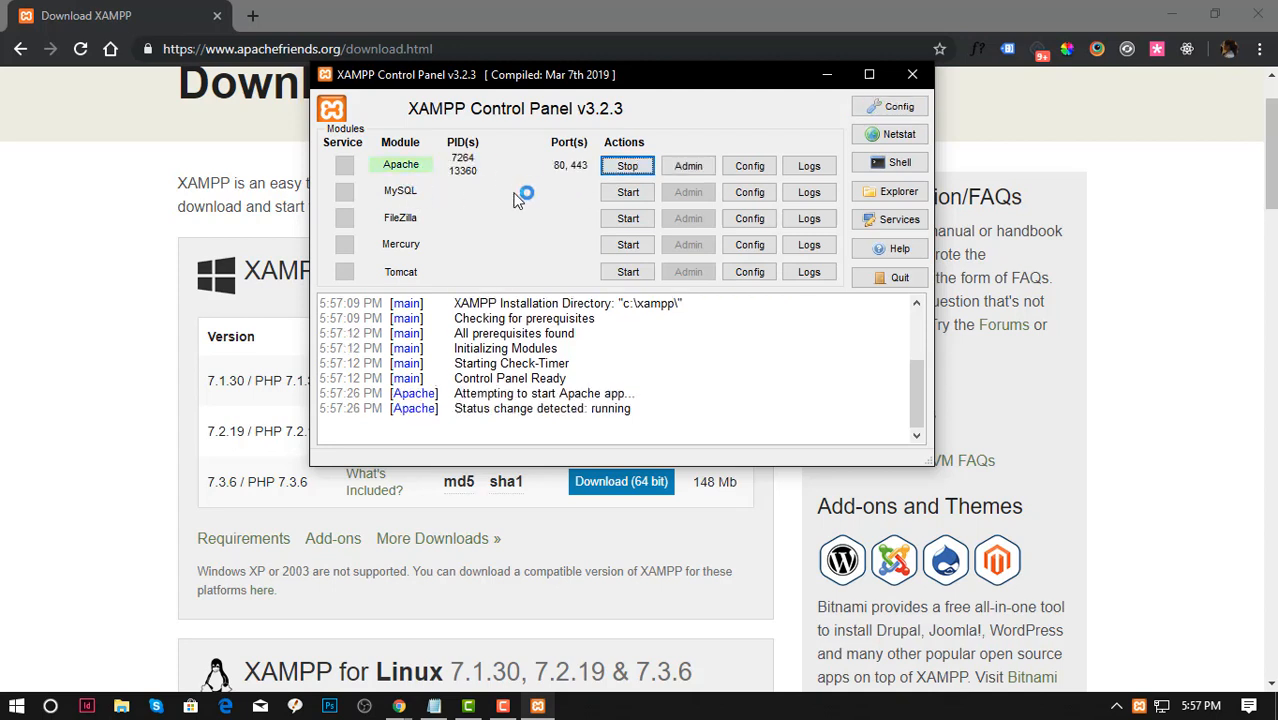
click(628, 192)
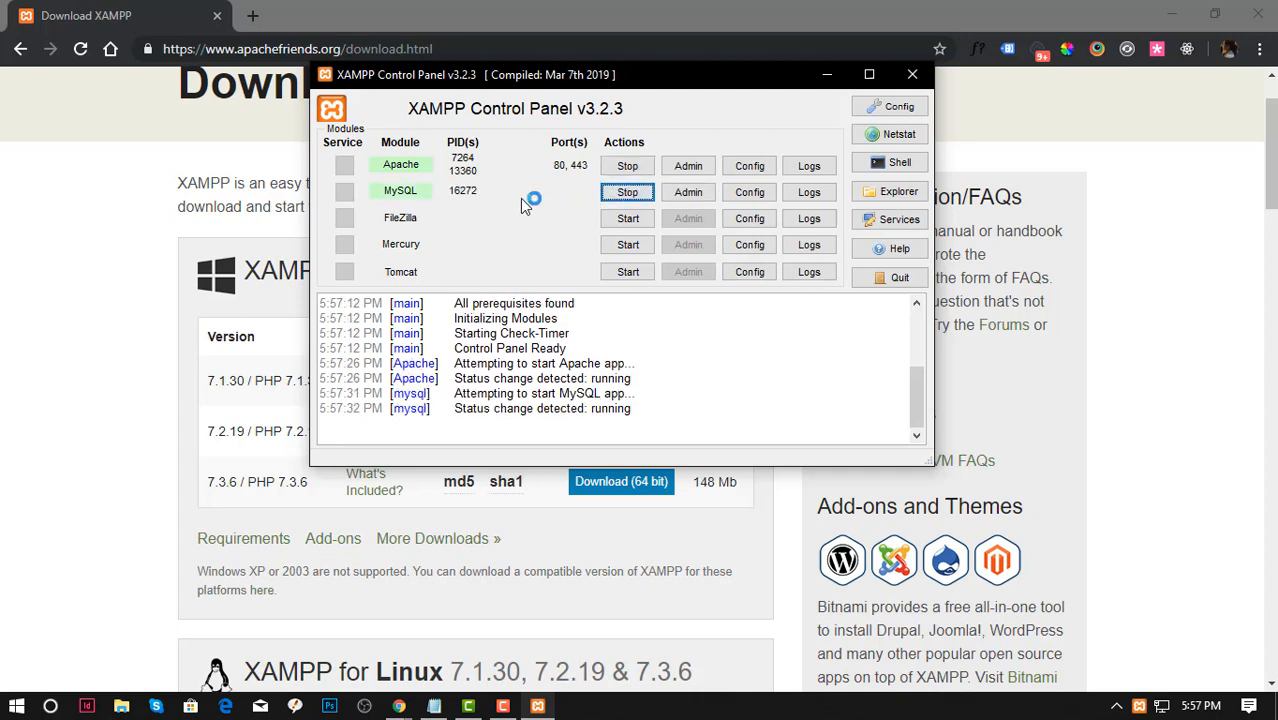
mouse_move(508, 204)
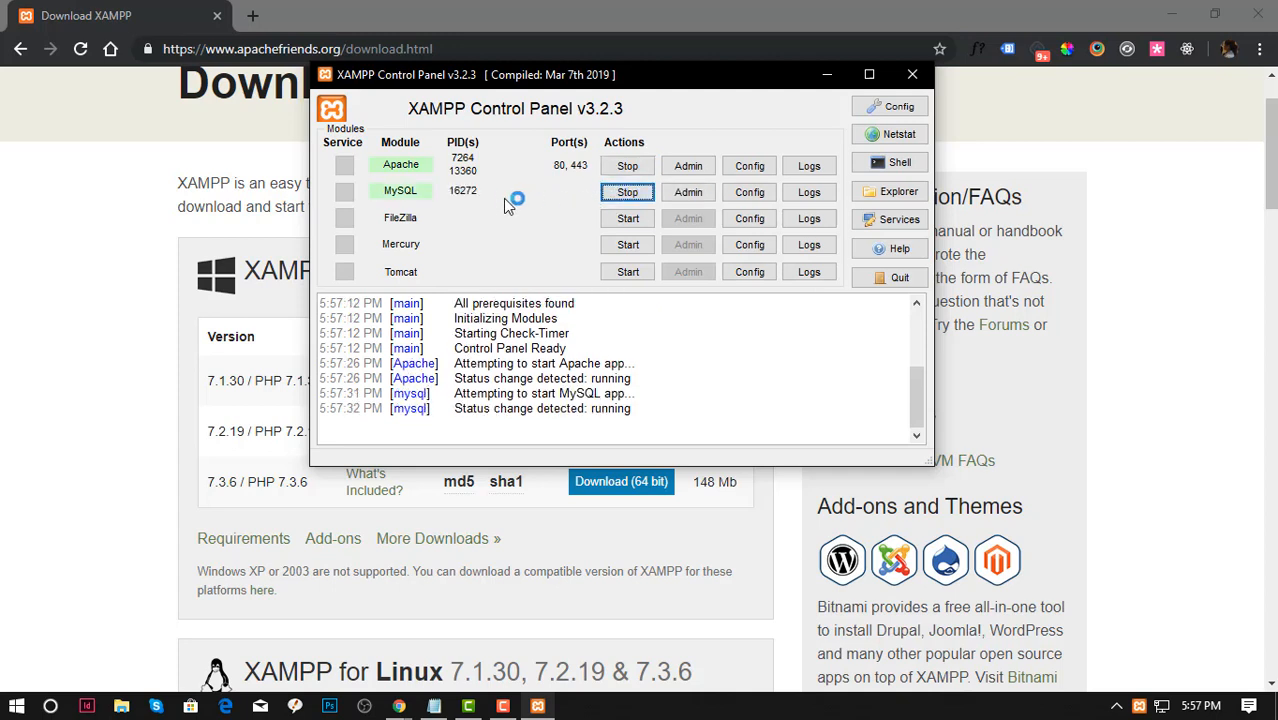
click(626, 192)
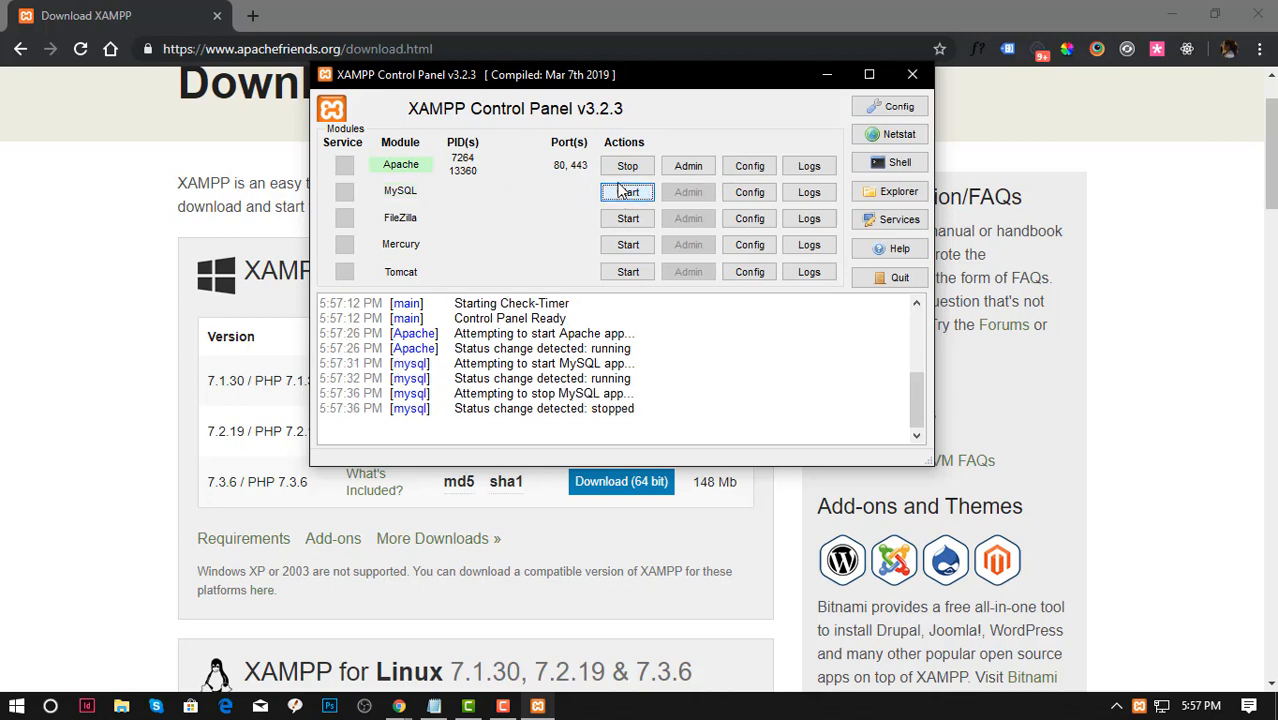
click(626, 164)
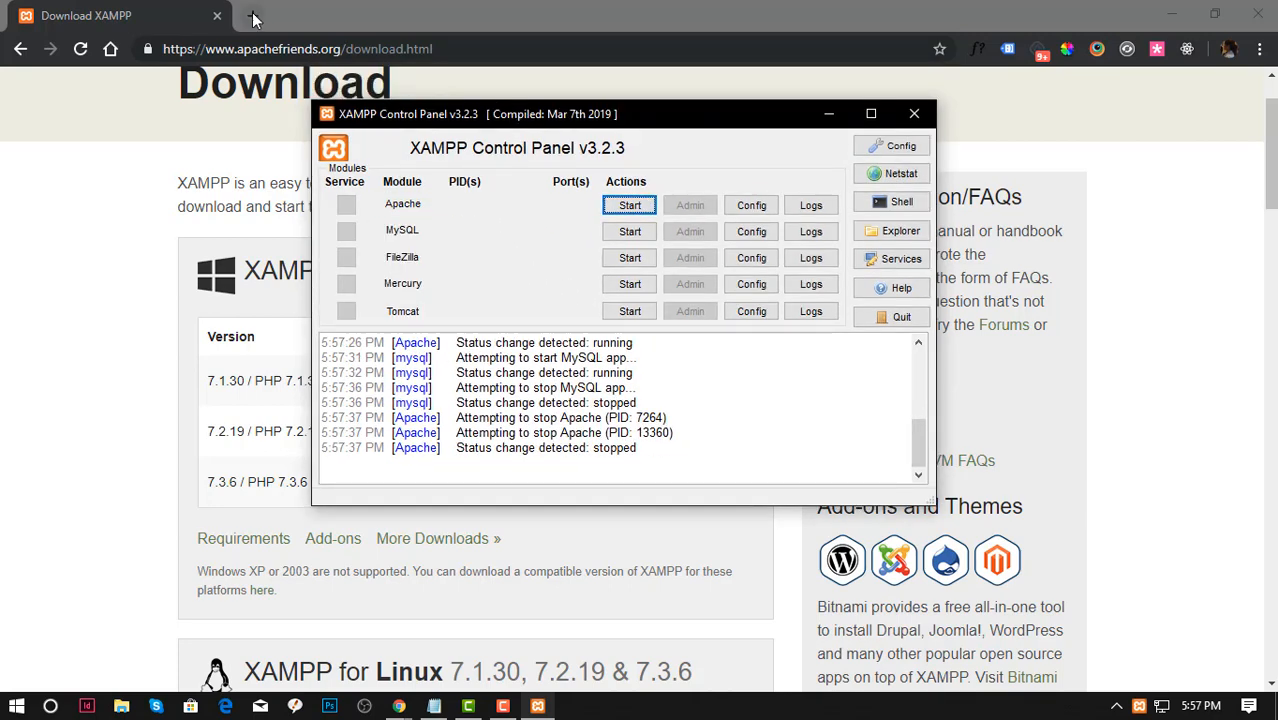
Step: Search 'wordpress xampp', then download wordpress-5.2.1.zip and save it to the Desktop
text(wordpress xampp)
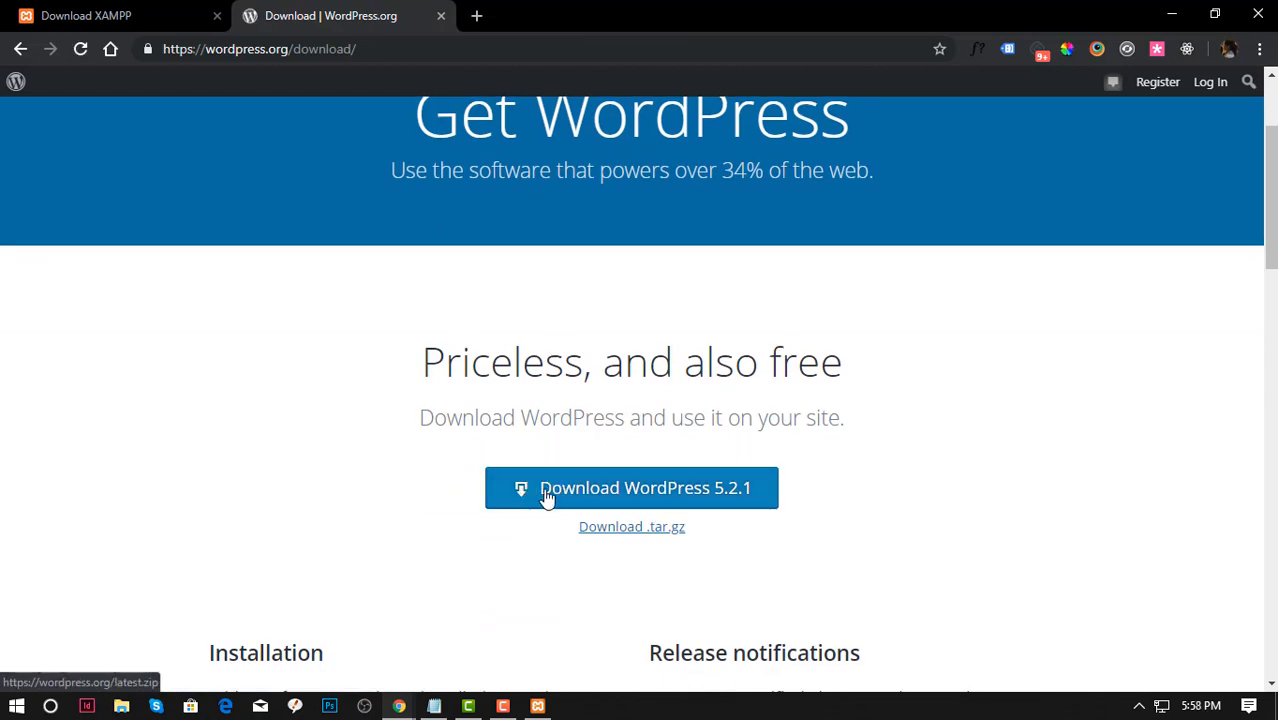
mouse_move(552, 536)
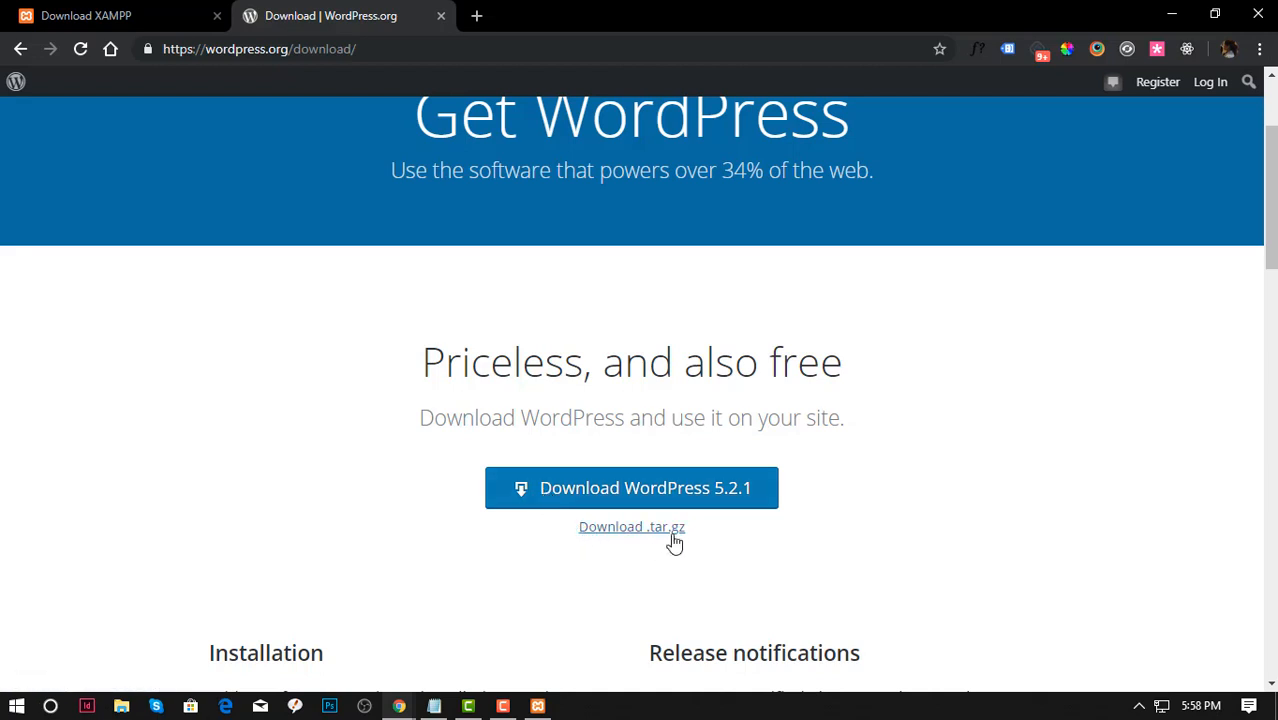
click(632, 526)
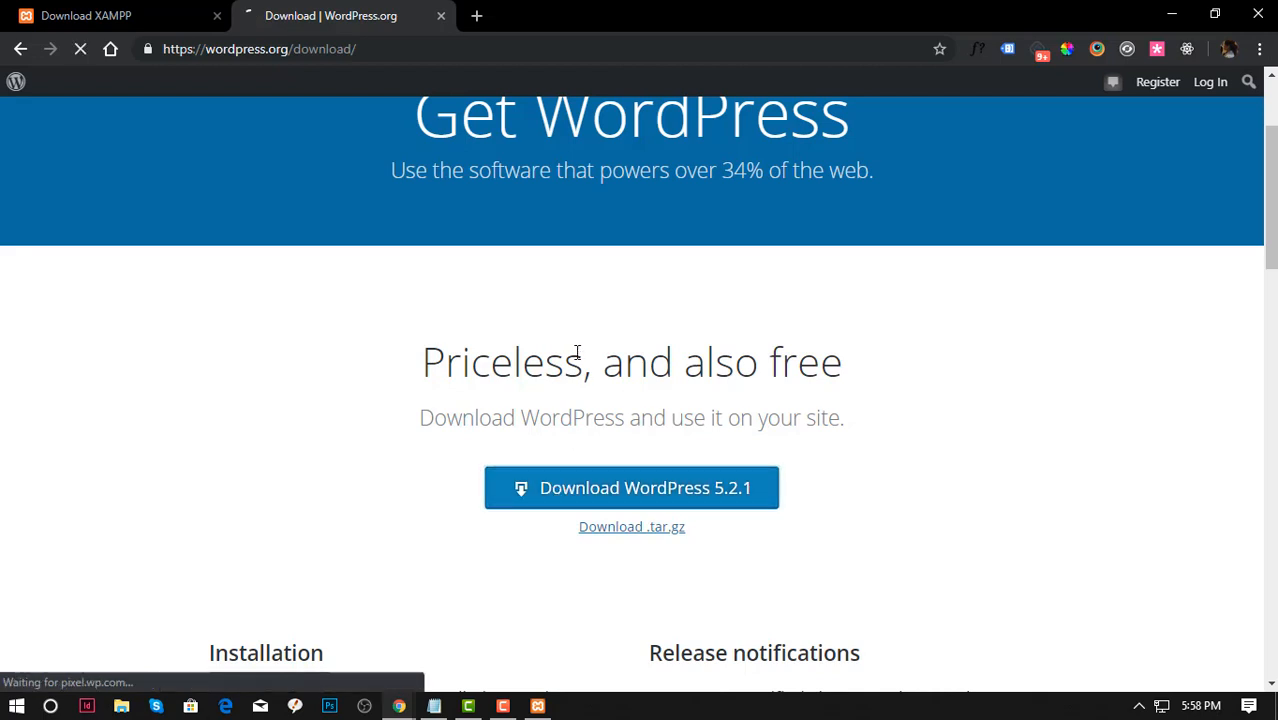
click(632, 488)
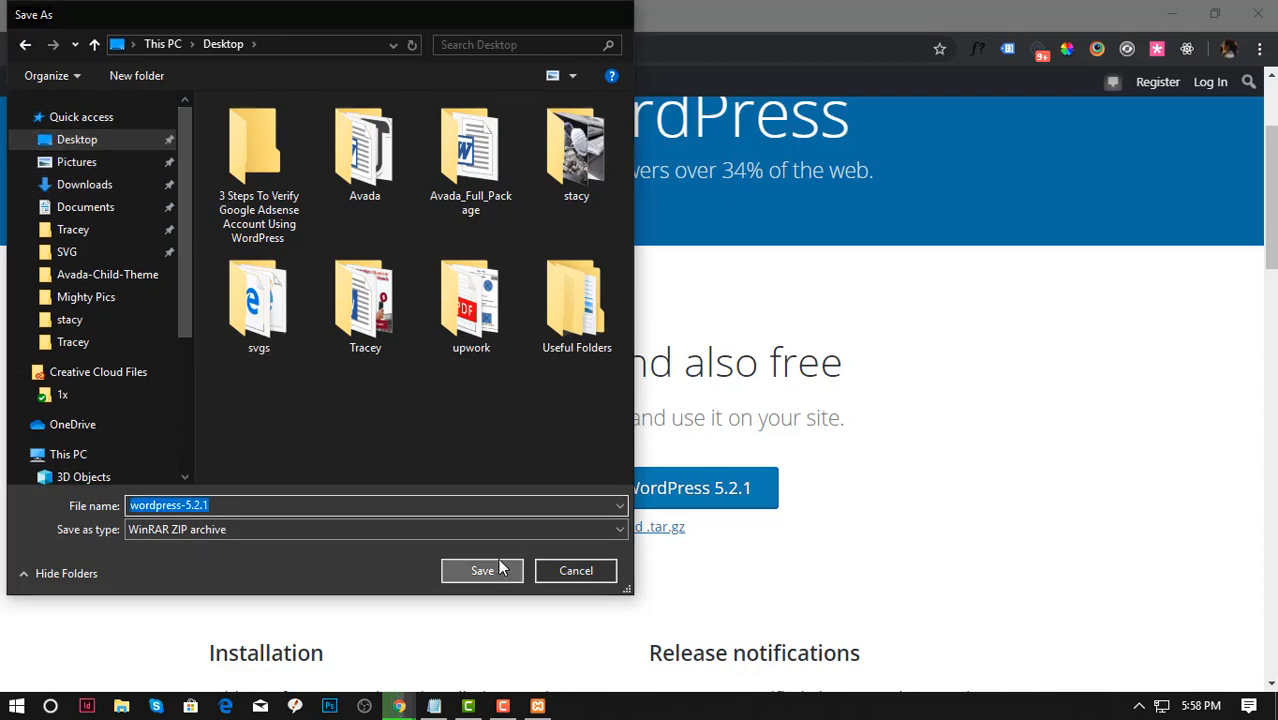
click(480, 570)
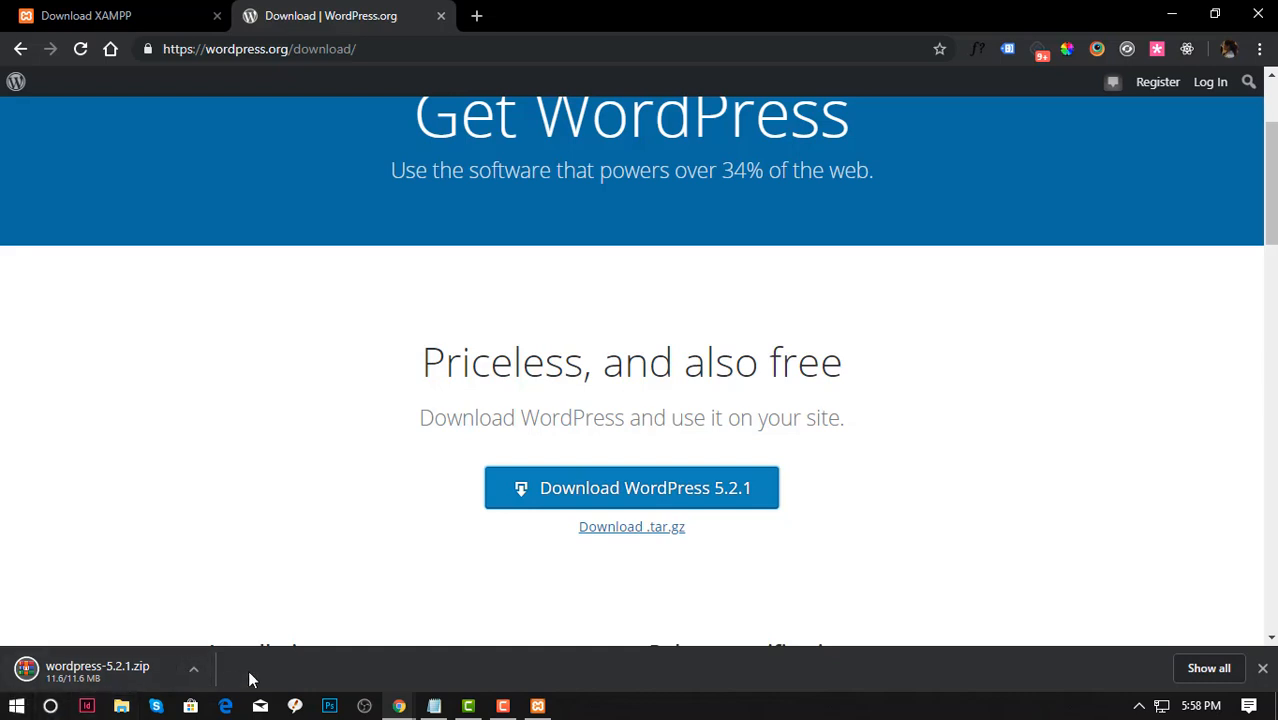
Step: Bring up File Explorer and go to Local Disk (C:)
click(194, 668)
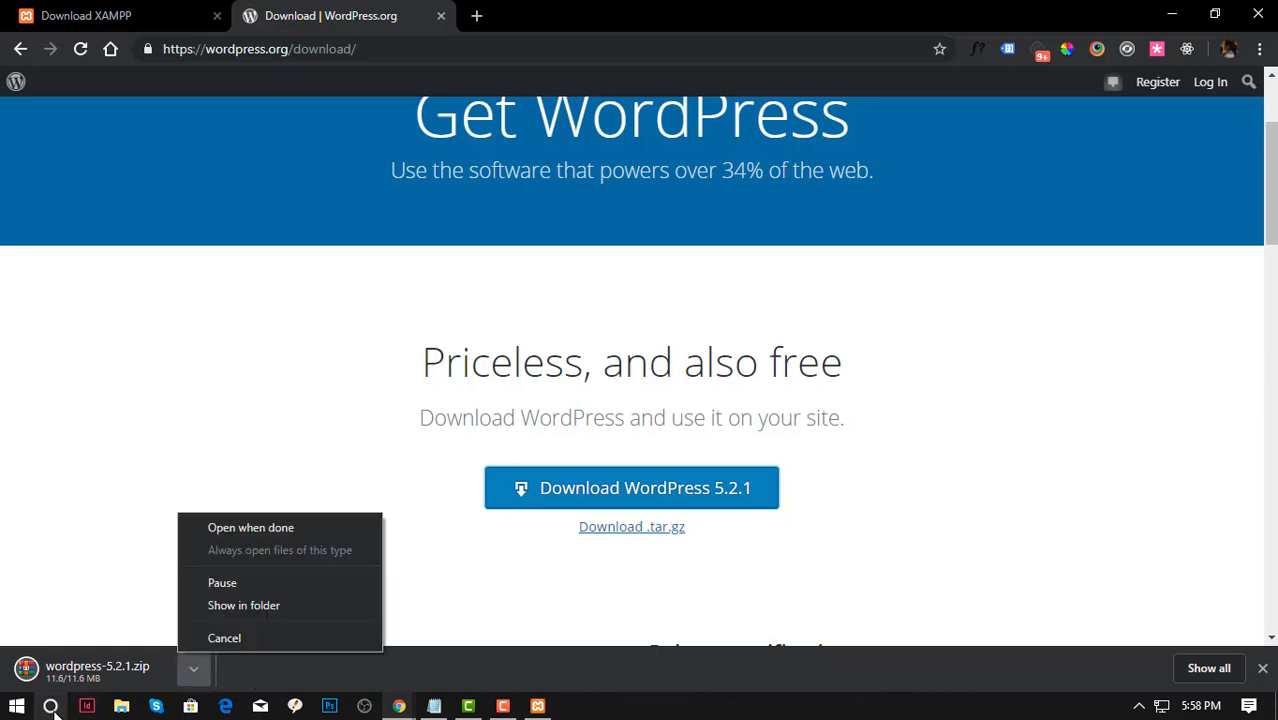
click(52, 700)
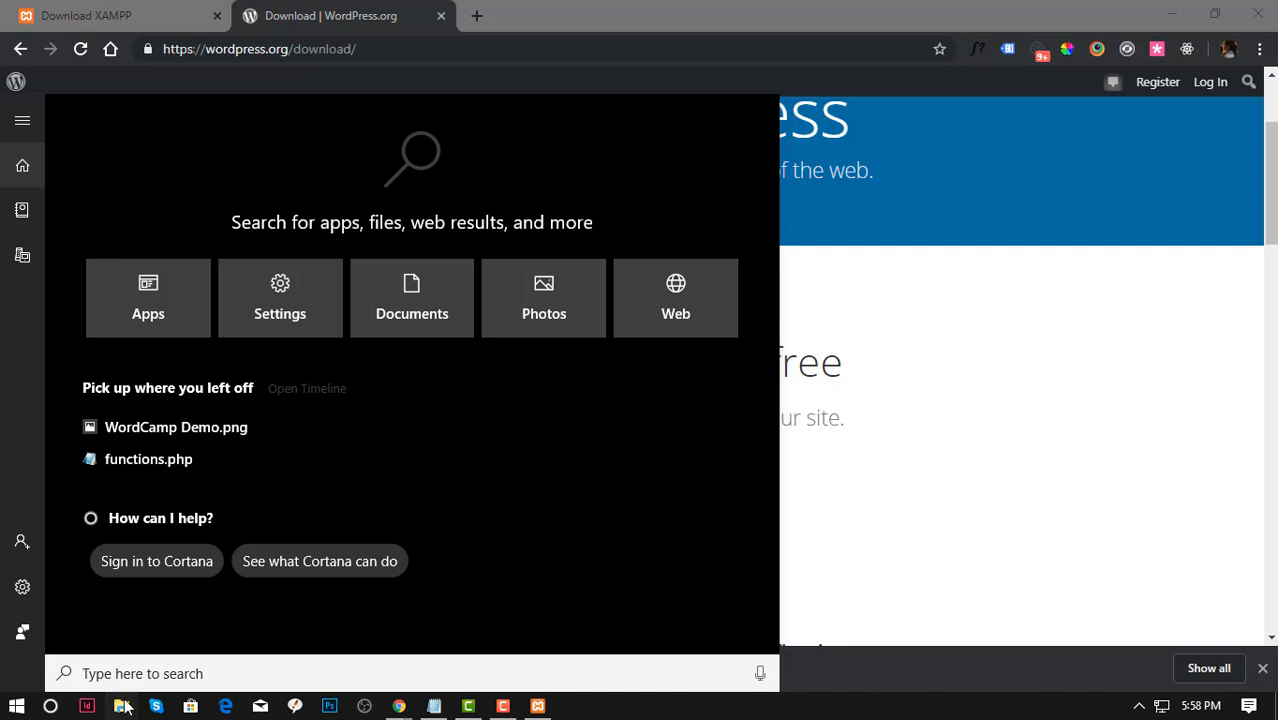
click(124, 702)
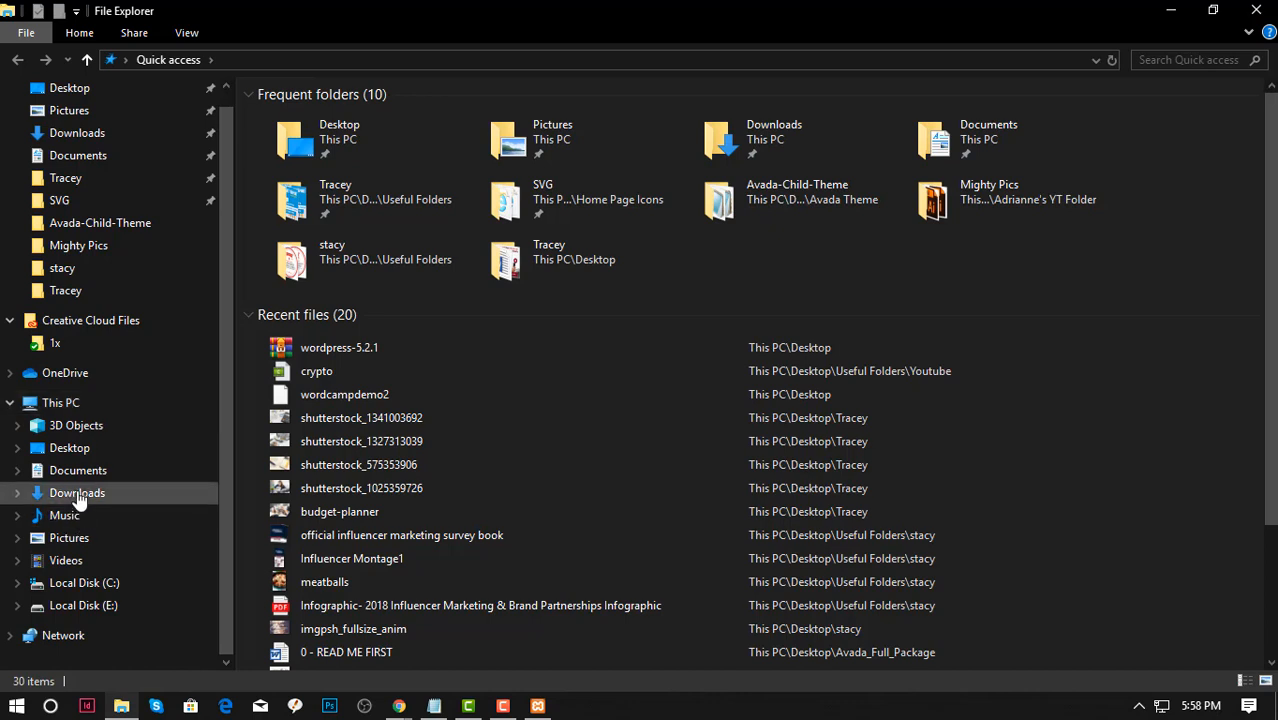
click(64, 560)
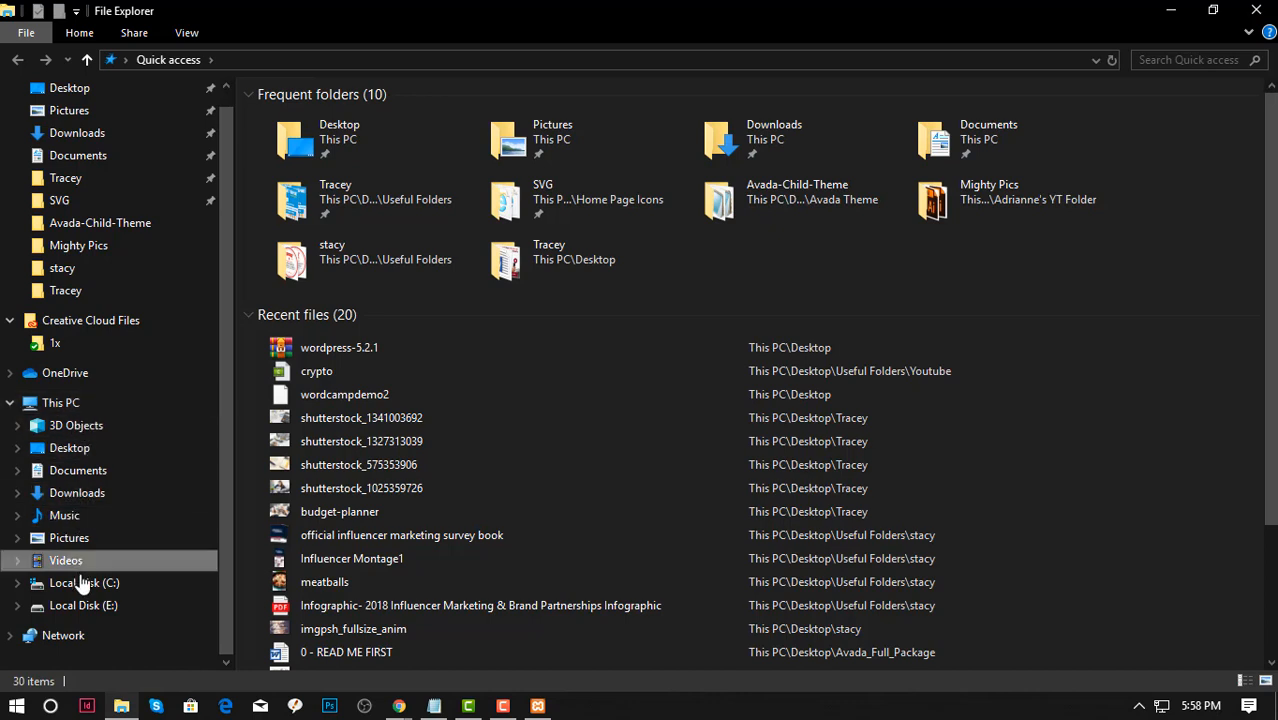
click(80, 582)
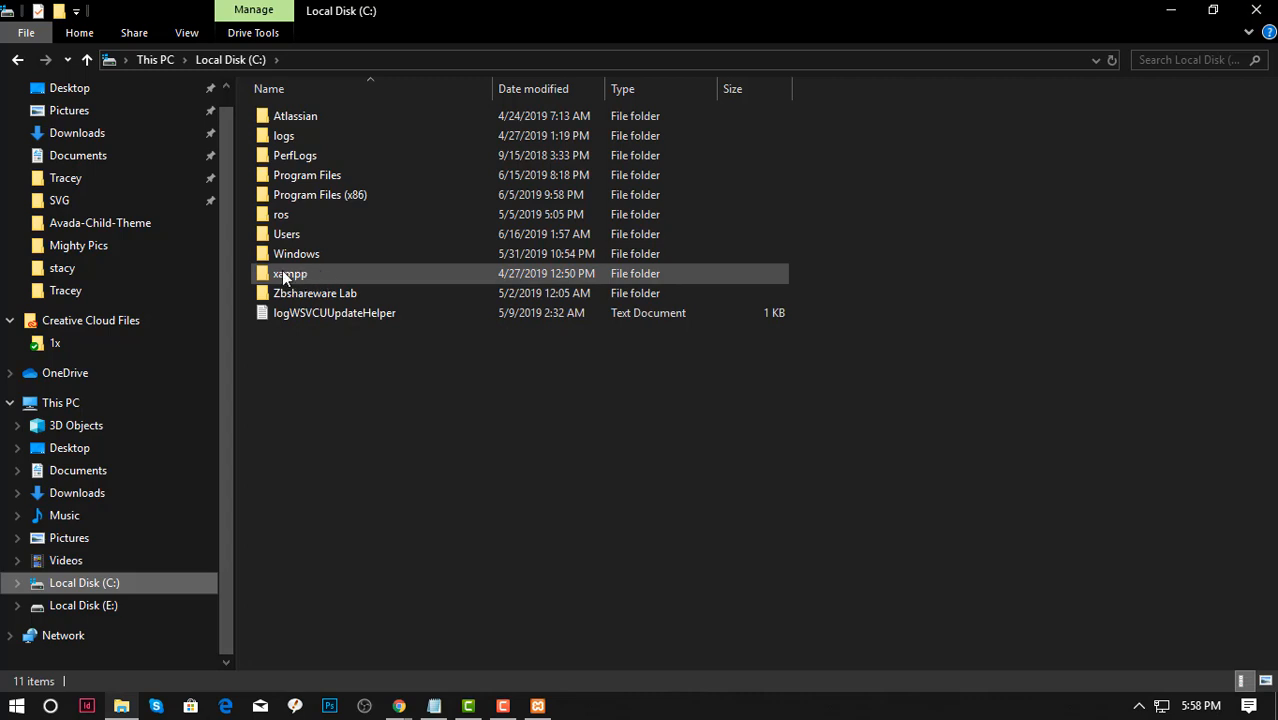
Step: Navigate into C:\xampp\htdocs and select the existing wordpress-5.2.1 archive
double_click(288, 272)
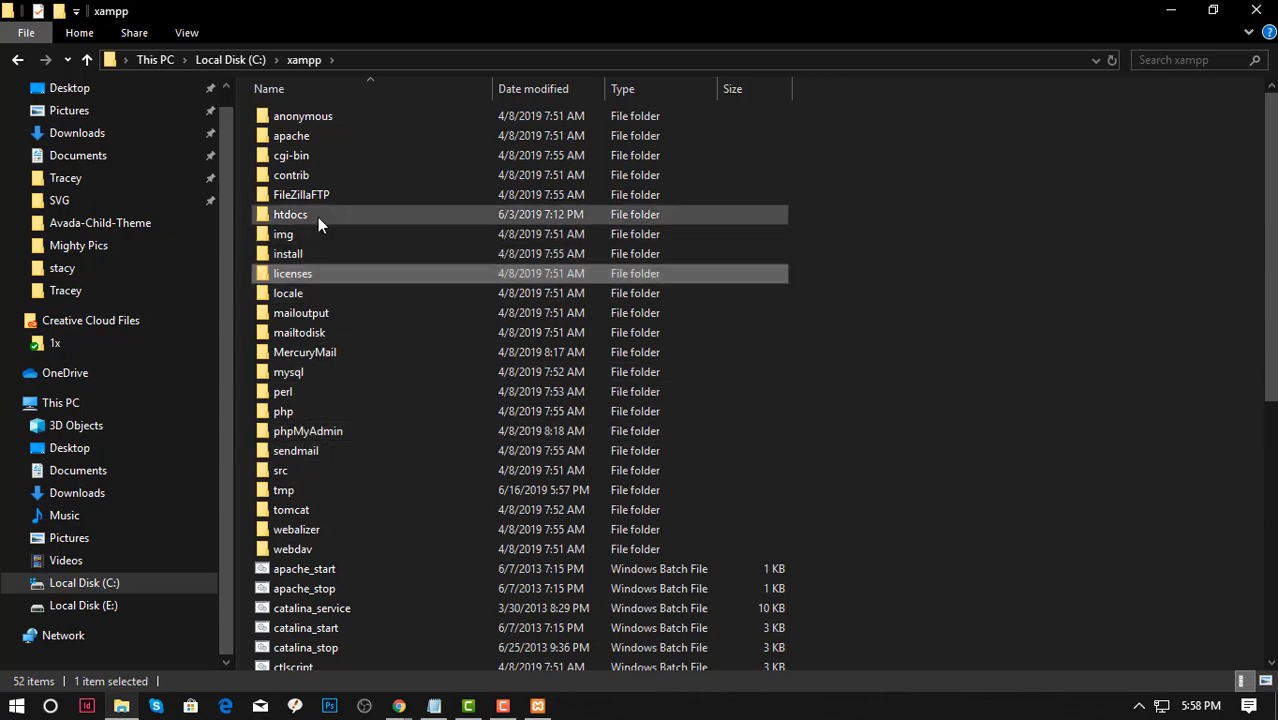
double_click(290, 214)
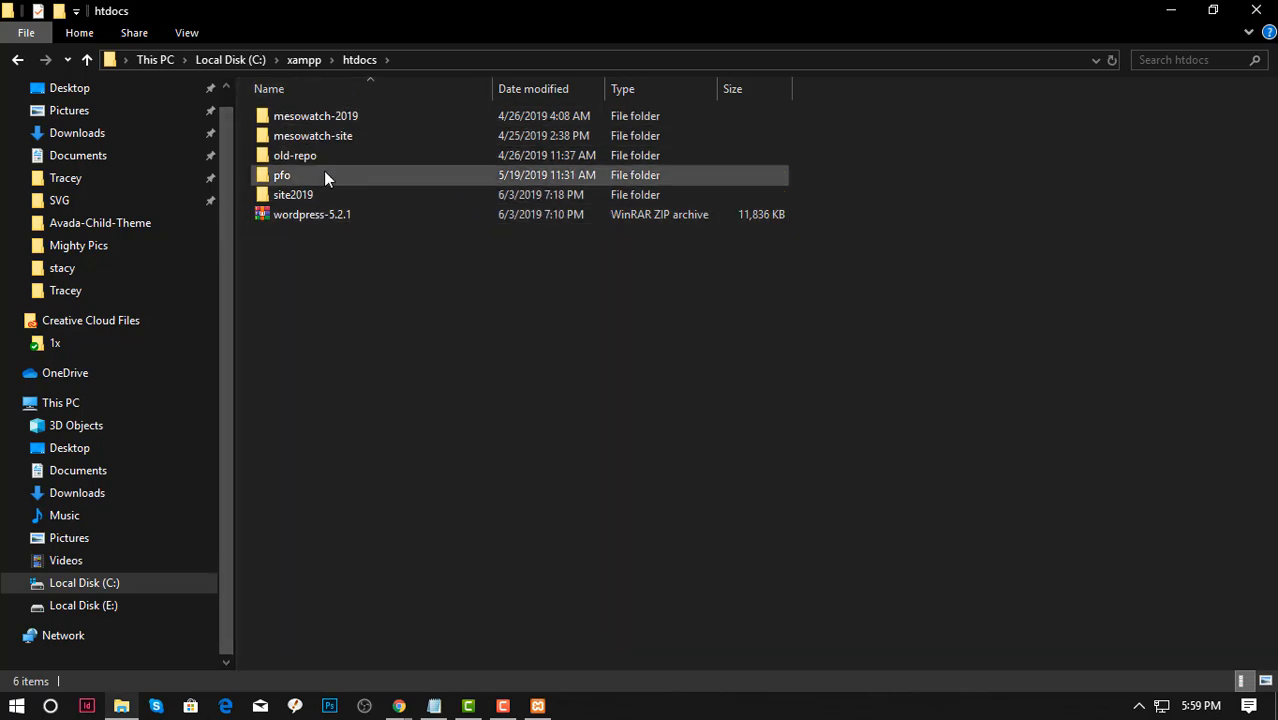
mouse_move(622, 12)
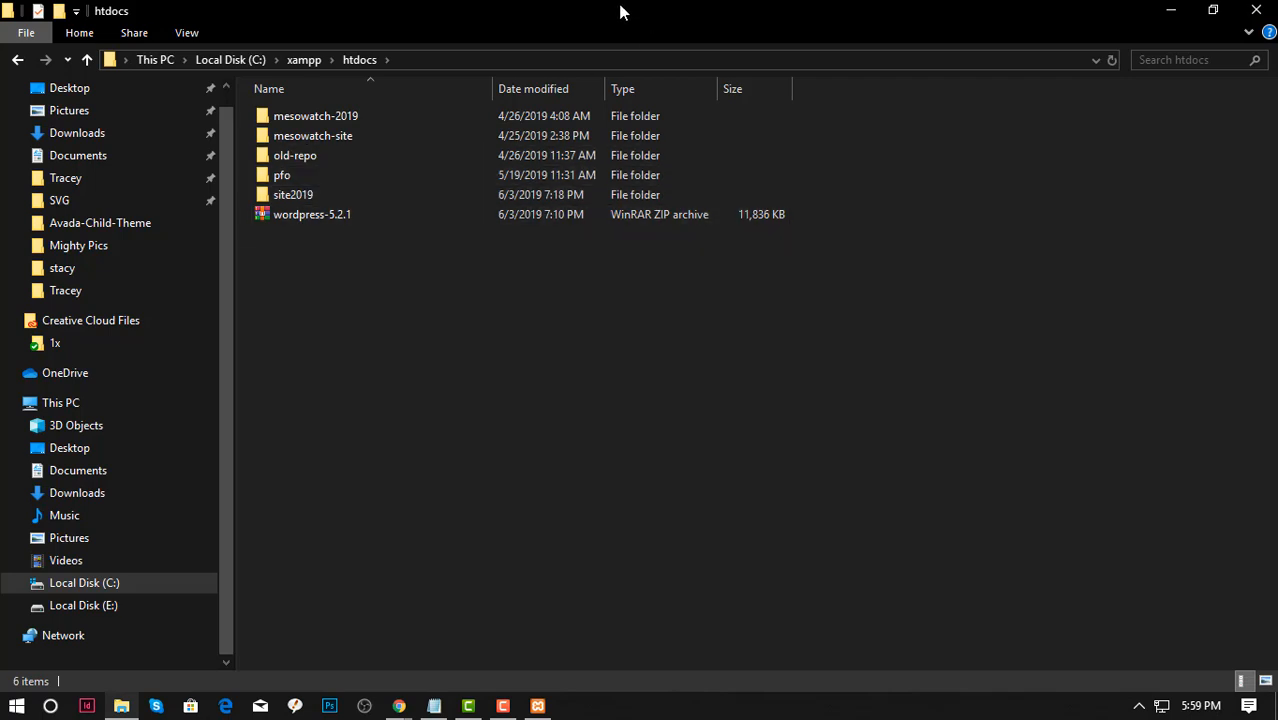
click(312, 214)
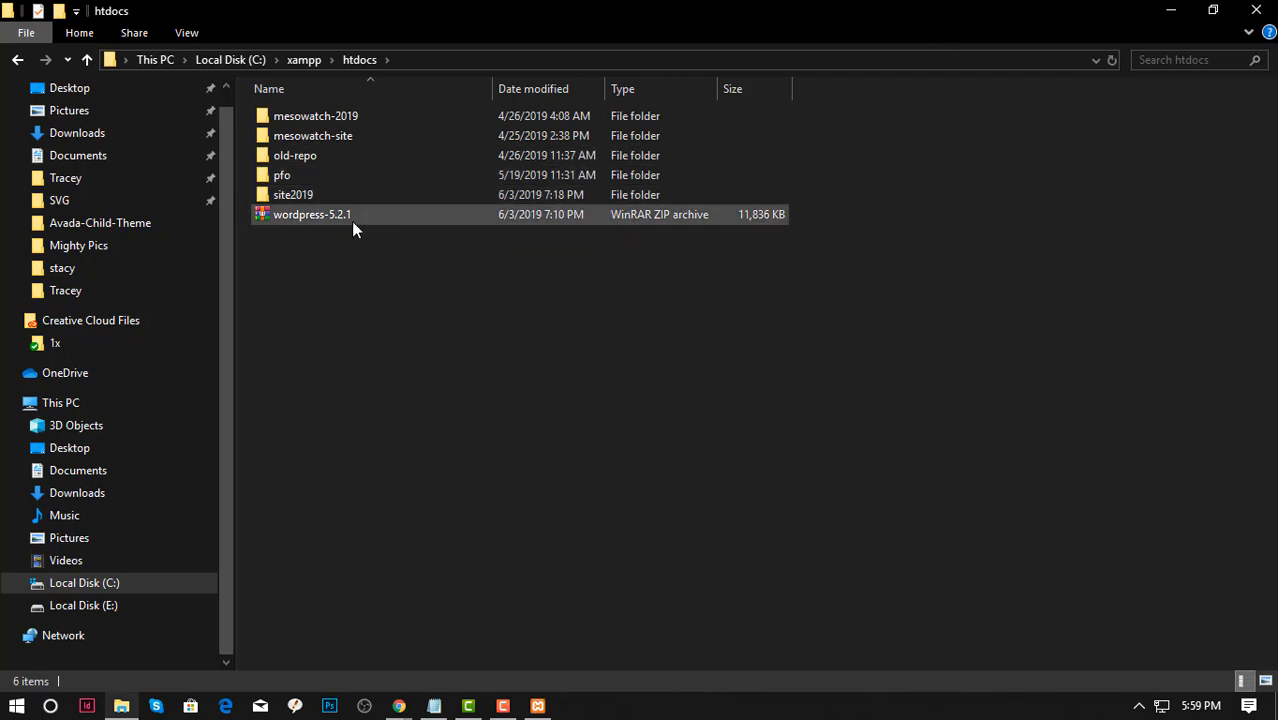
Step: Drag wordpress-5.2.1.zip from the desktop into the htdocs folder
click(312, 214)
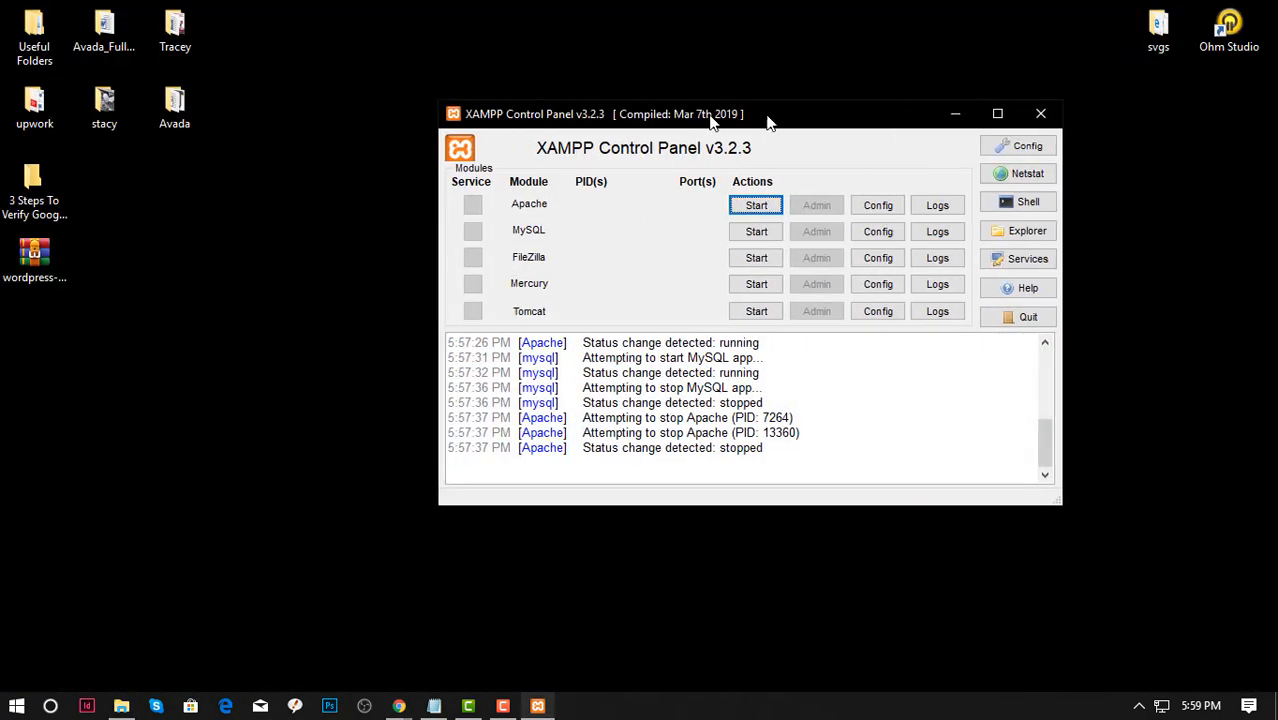
drag(710, 112, 820, 108)
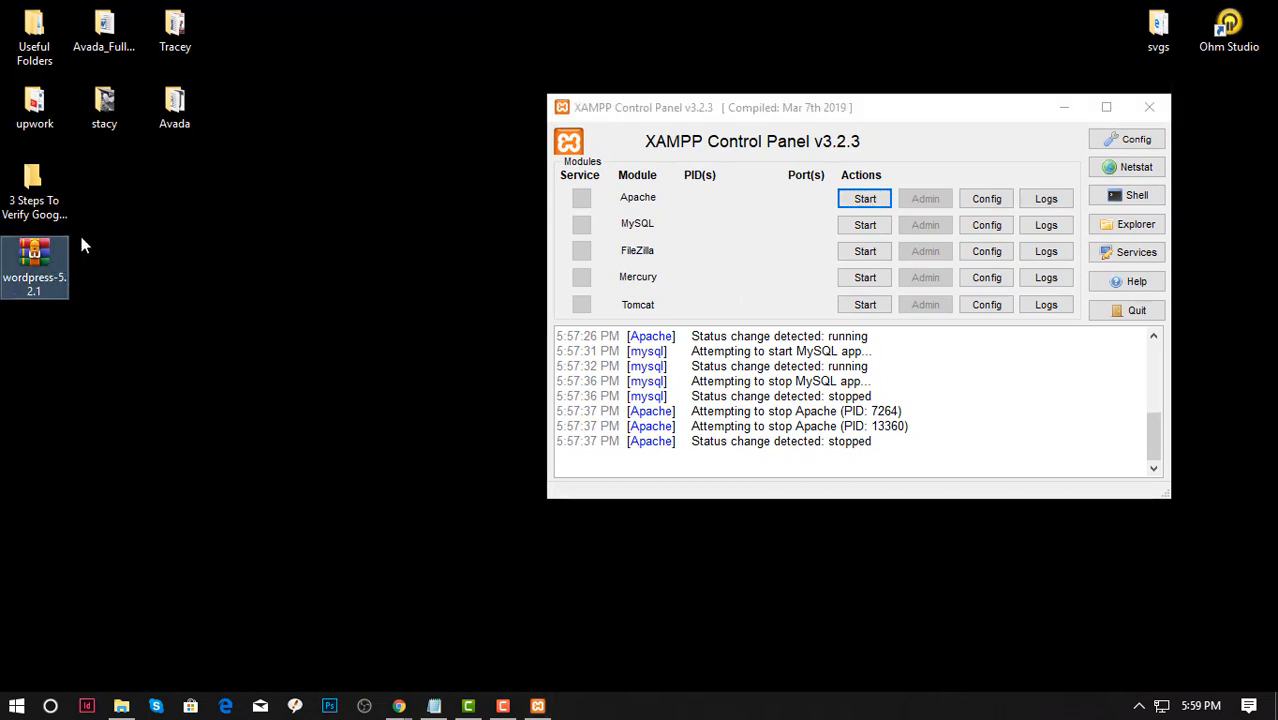
mouse_move(100, 270)
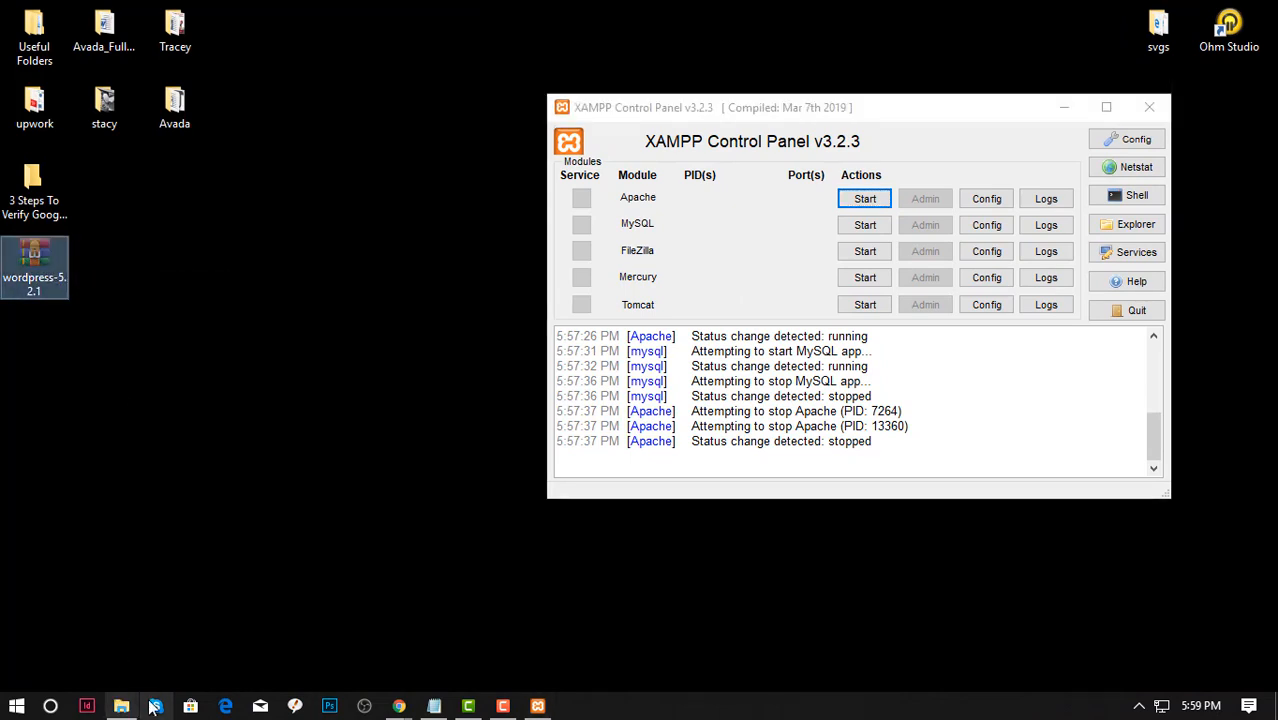
click(122, 704)
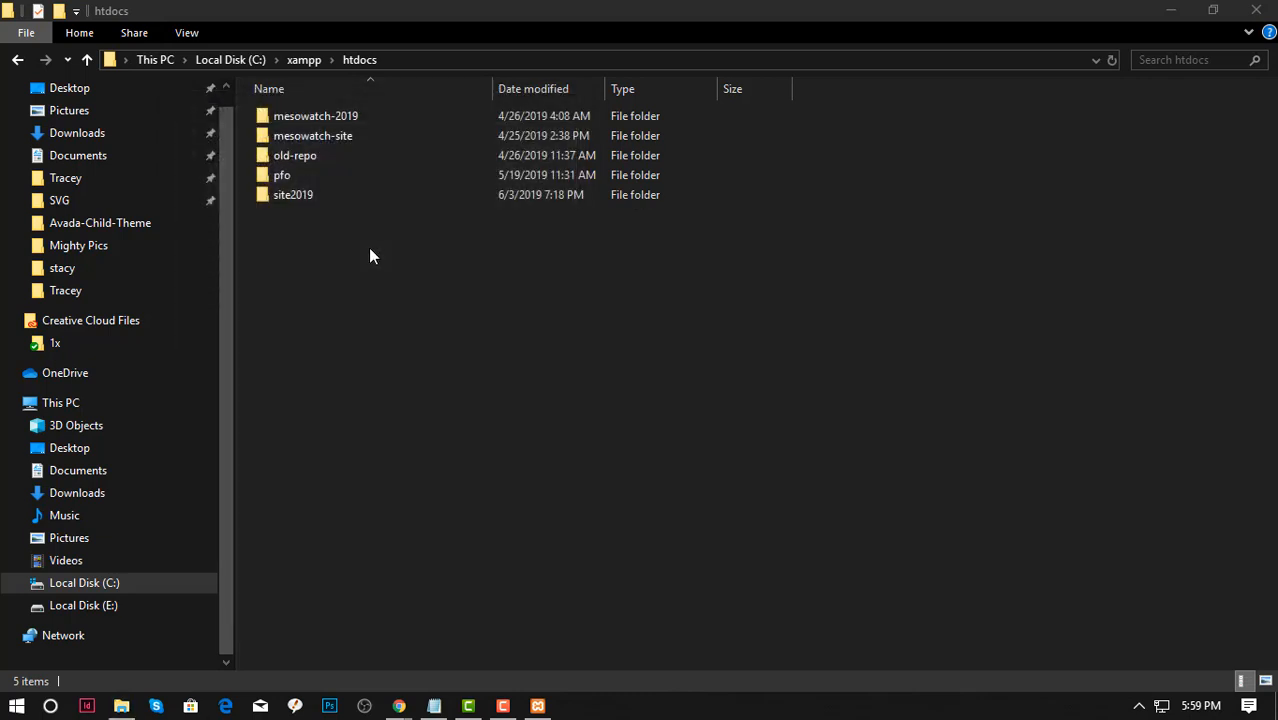
mouse_move(304, 68)
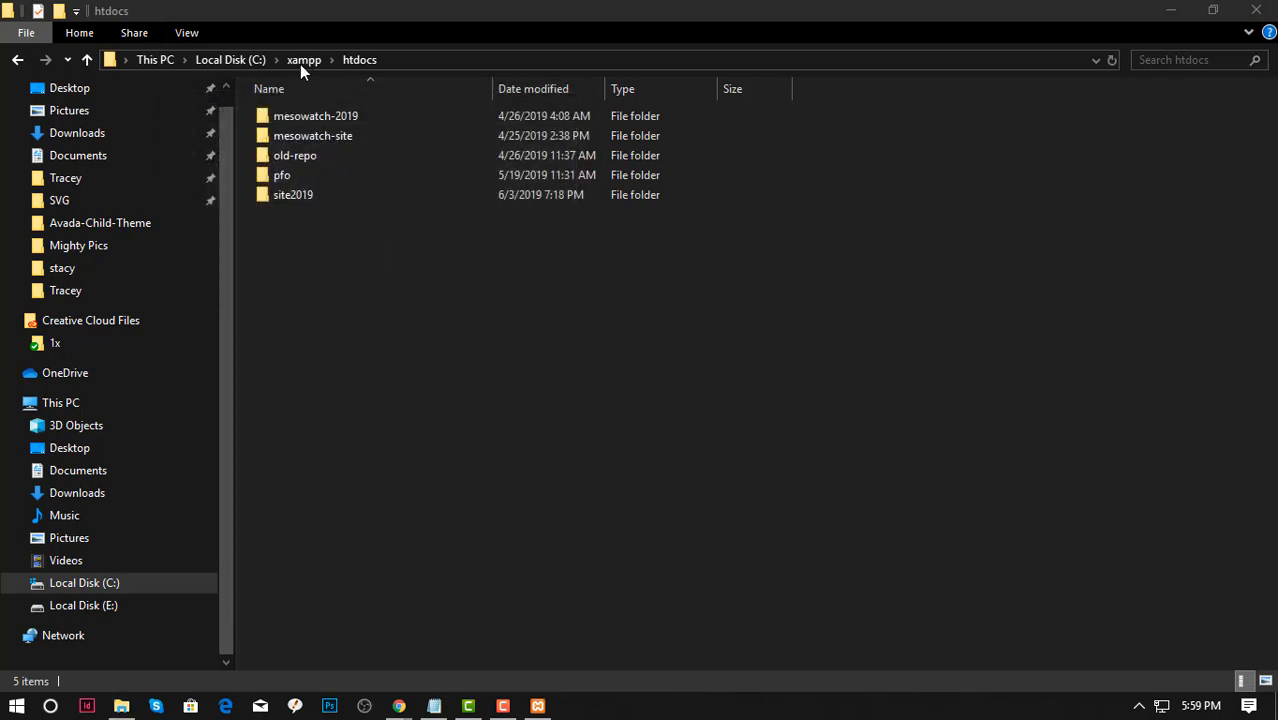
Step: Reopen htdocs from xampp to refresh it and select the newly placed archive
click(316, 60)
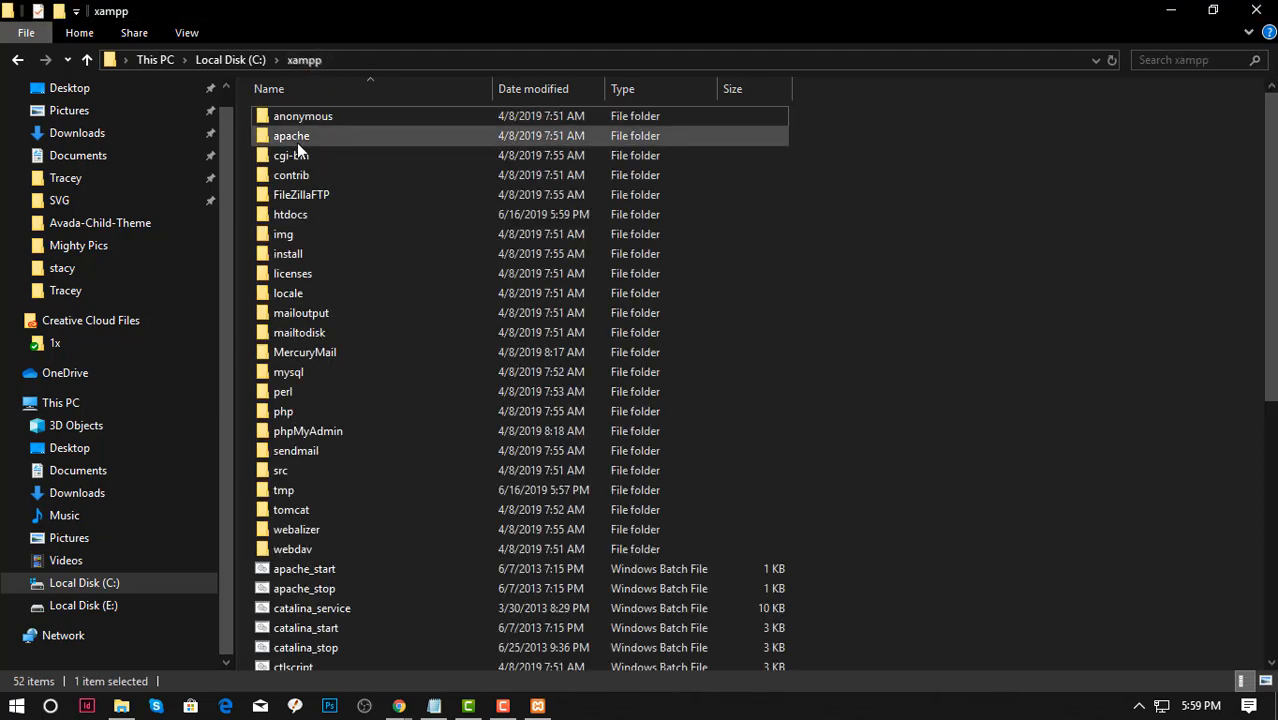
click(290, 214)
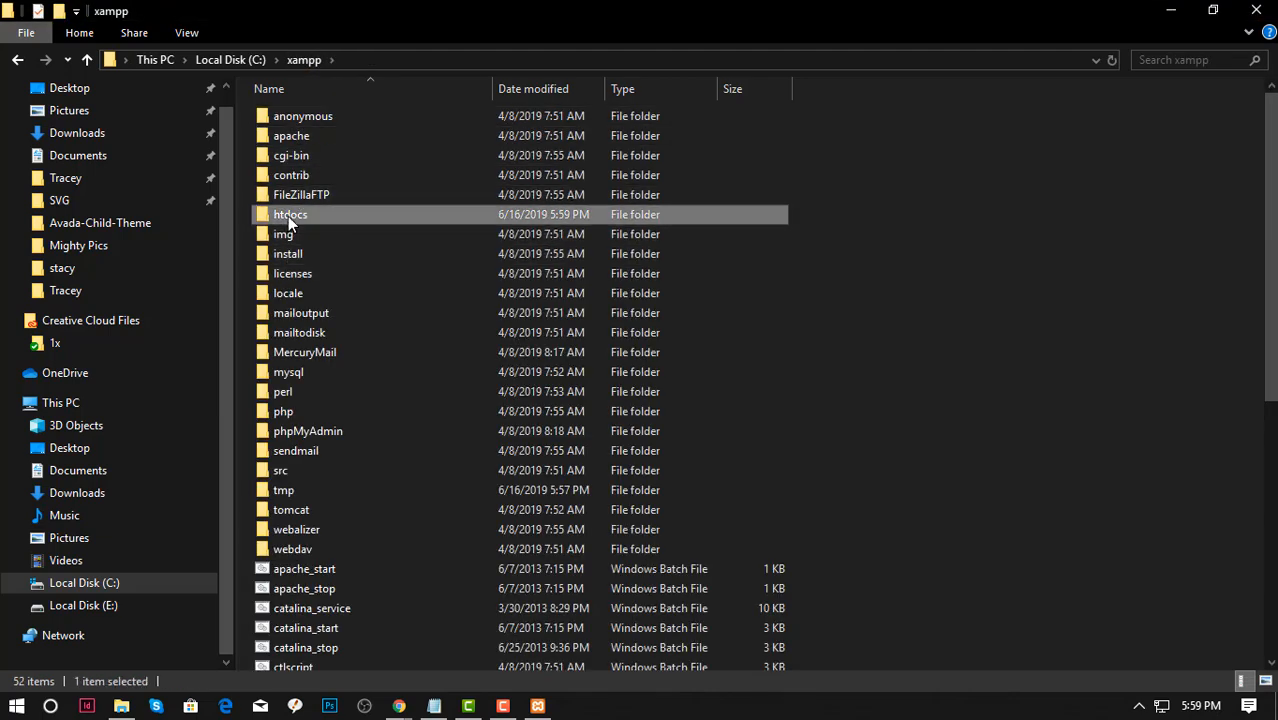
double_click(290, 214)
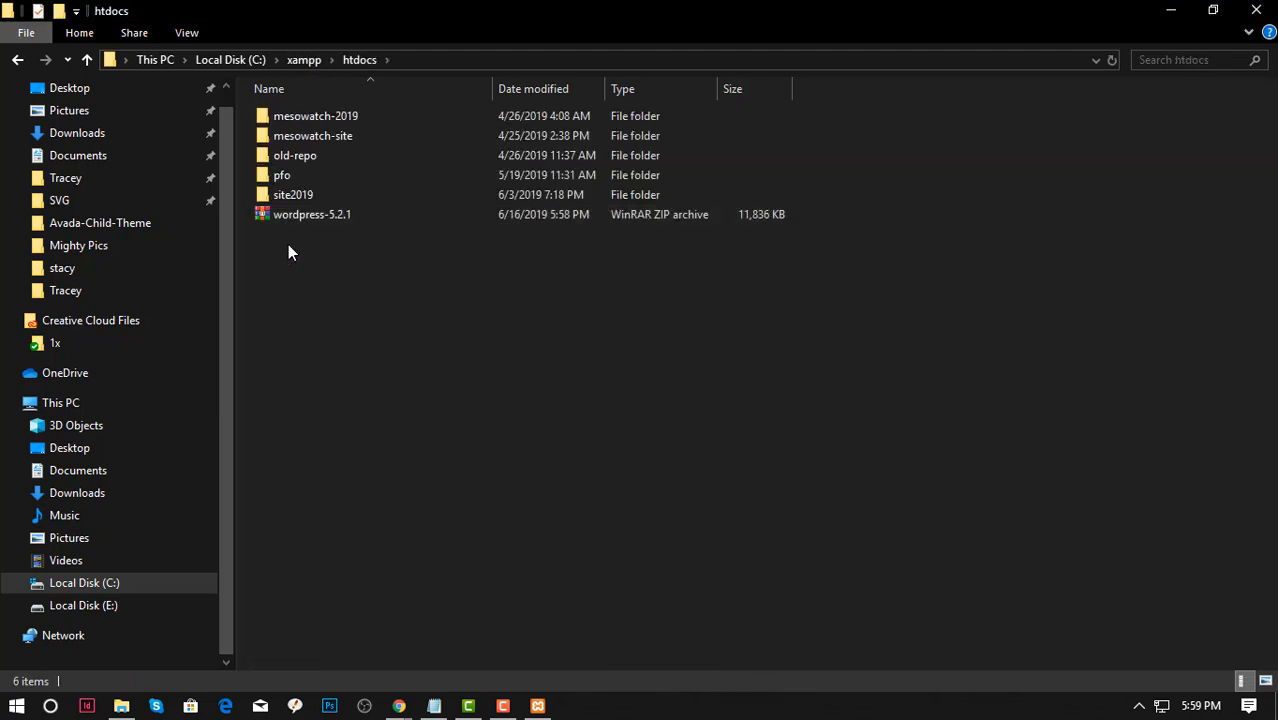
mouse_move(294, 272)
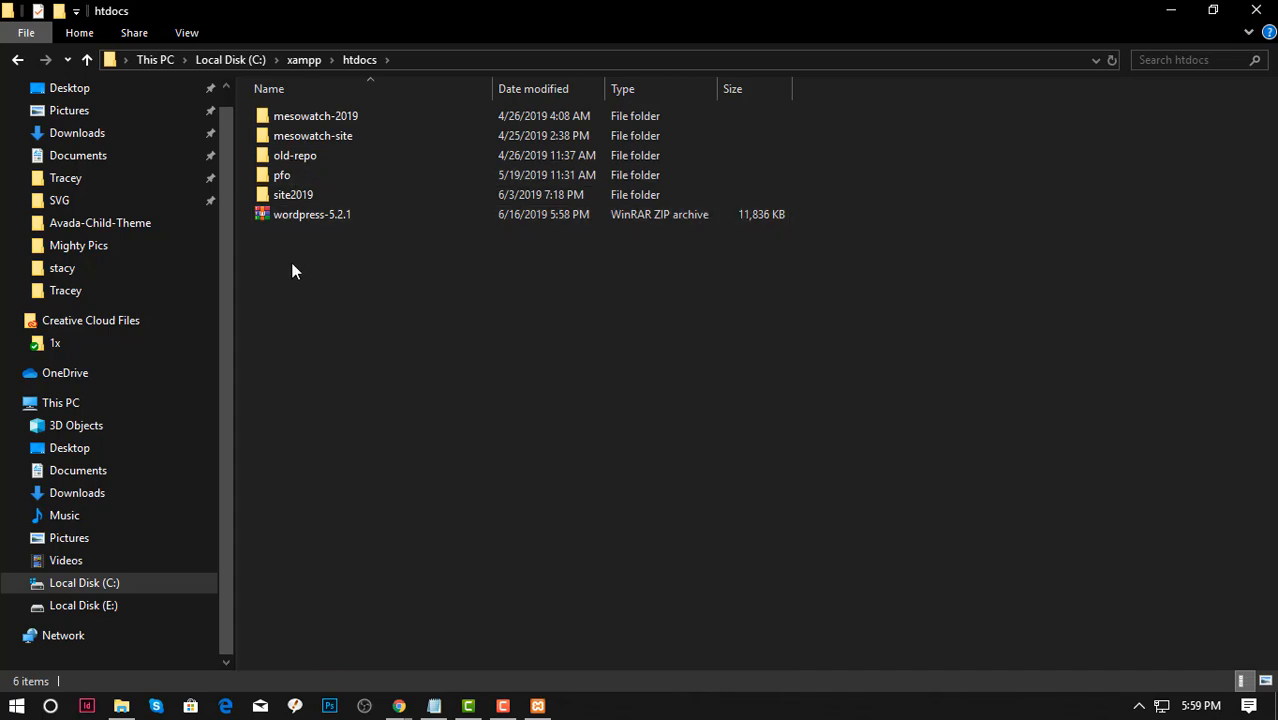
mouse_move(360, 248)
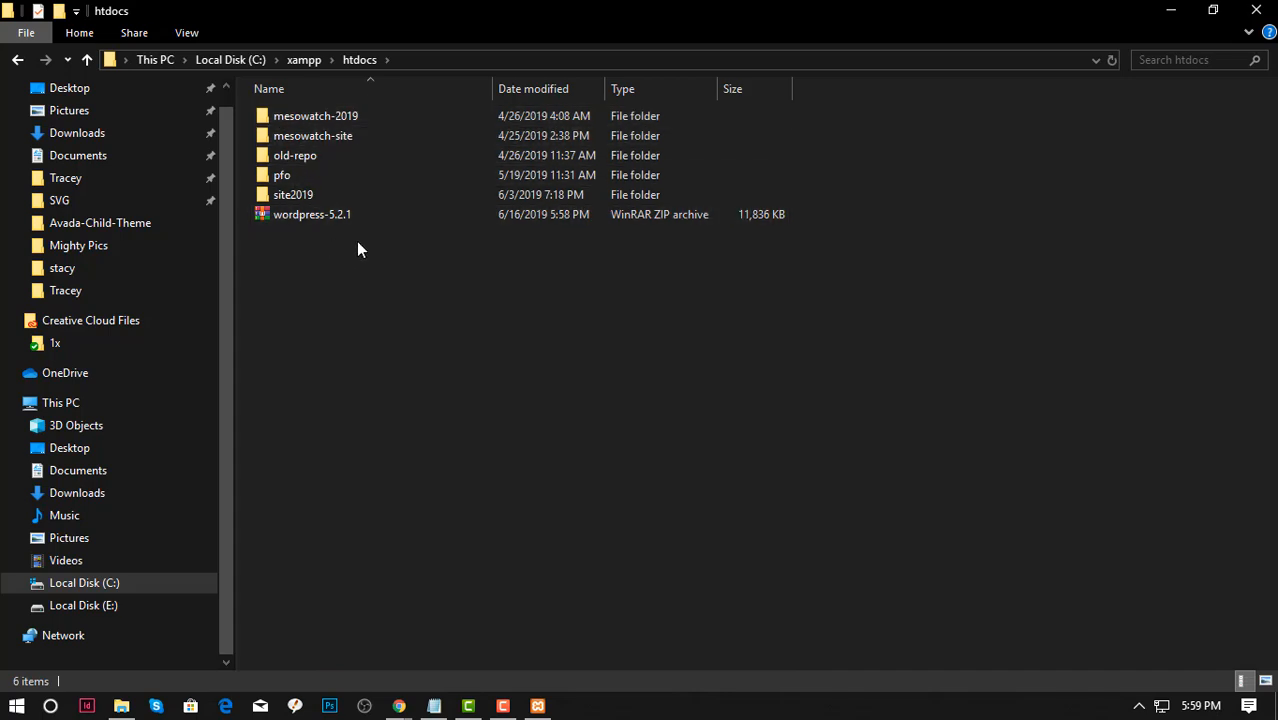
click(310, 214)
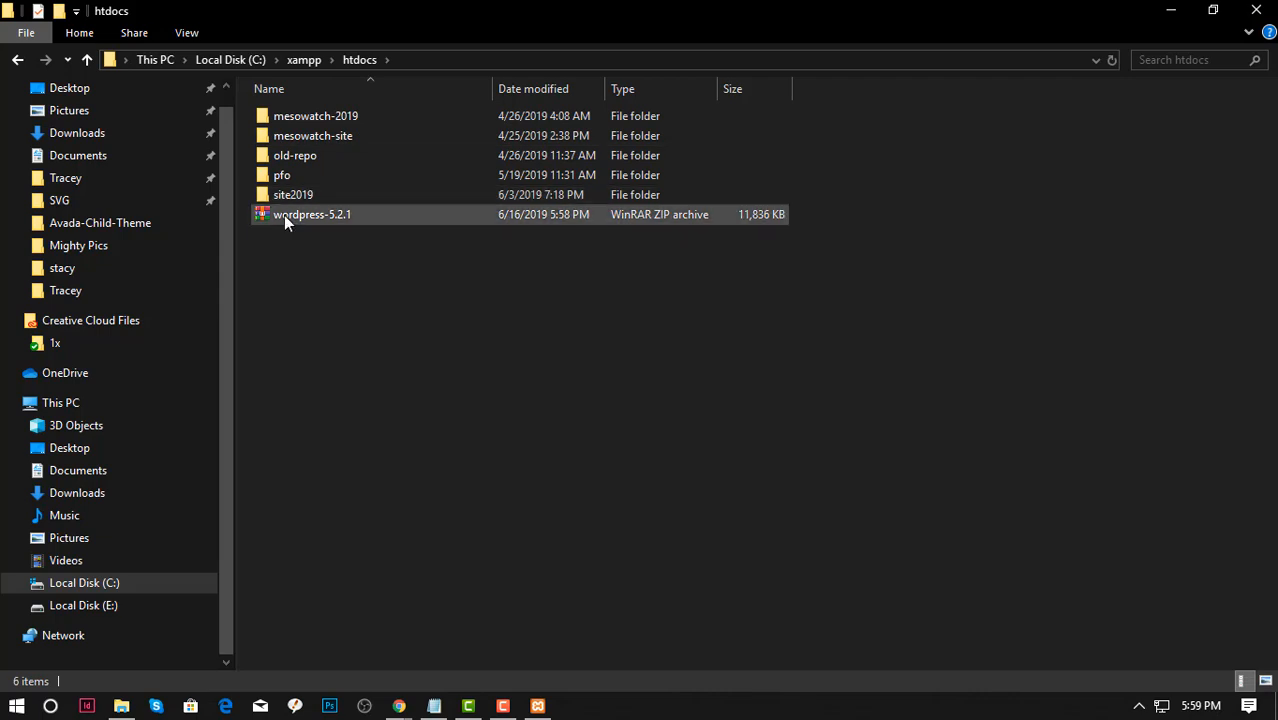
mouse_move(288, 224)
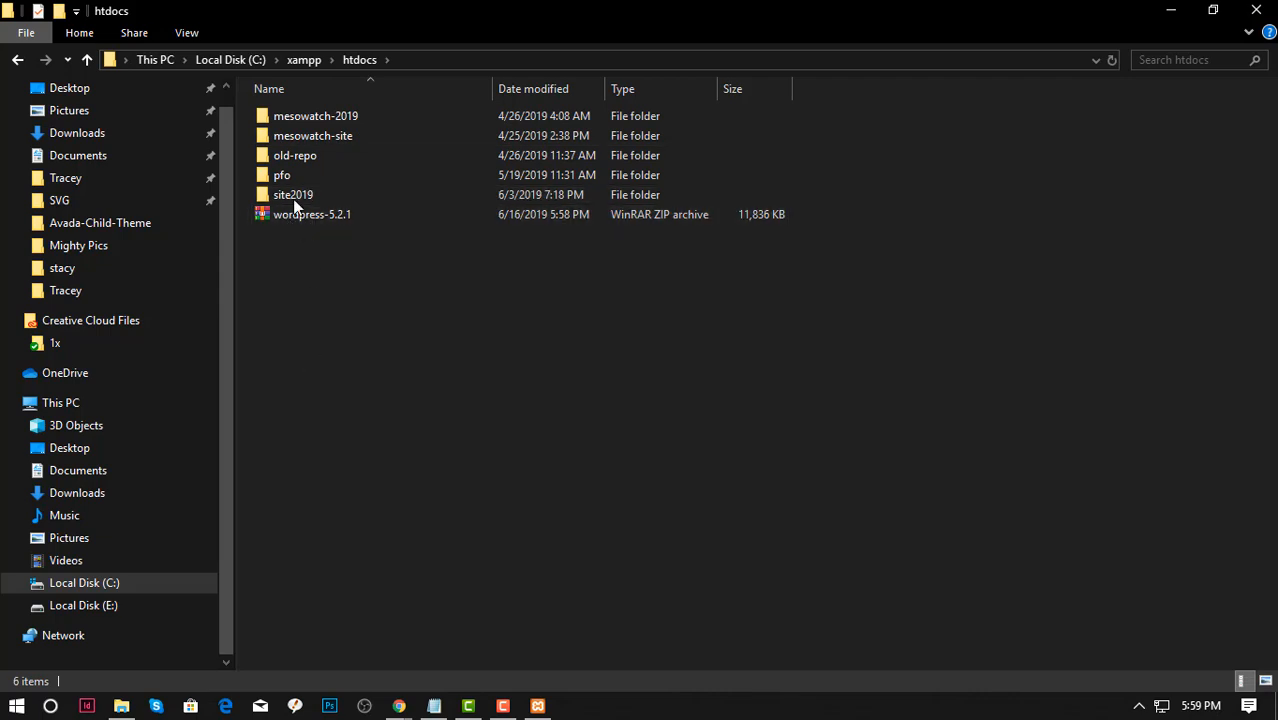
mouse_move(344, 400)
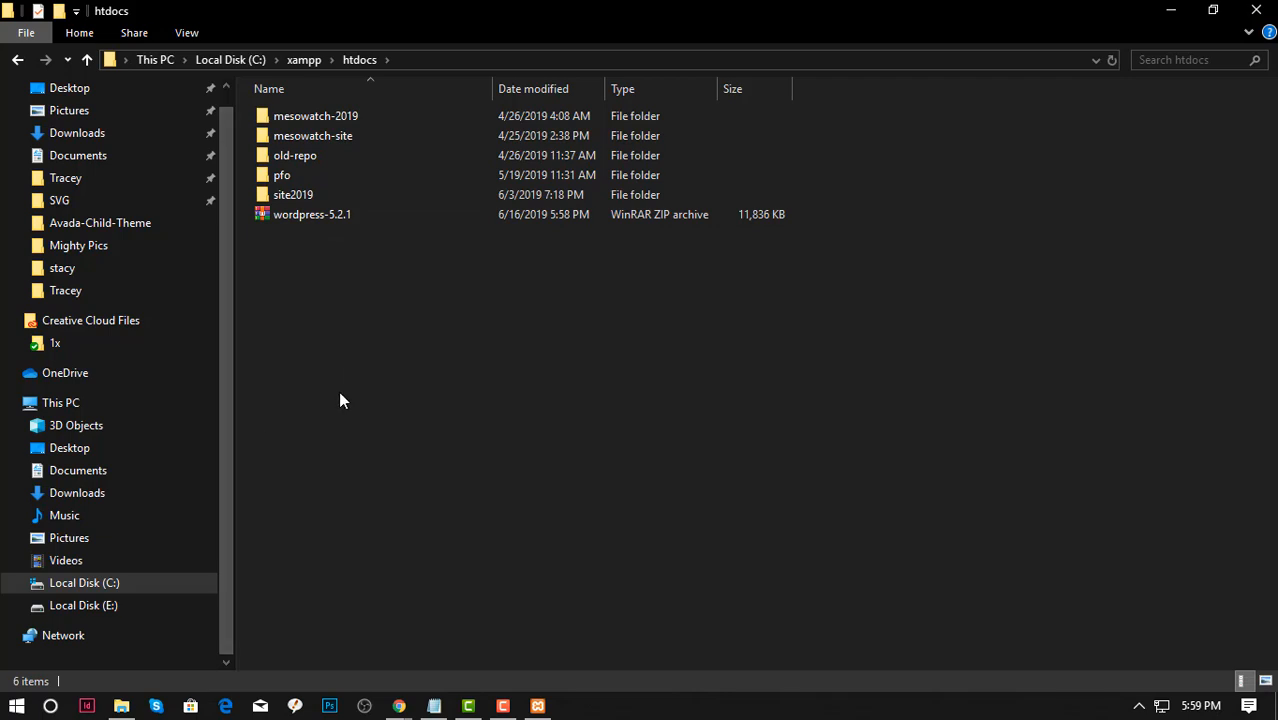
mouse_move(348, 392)
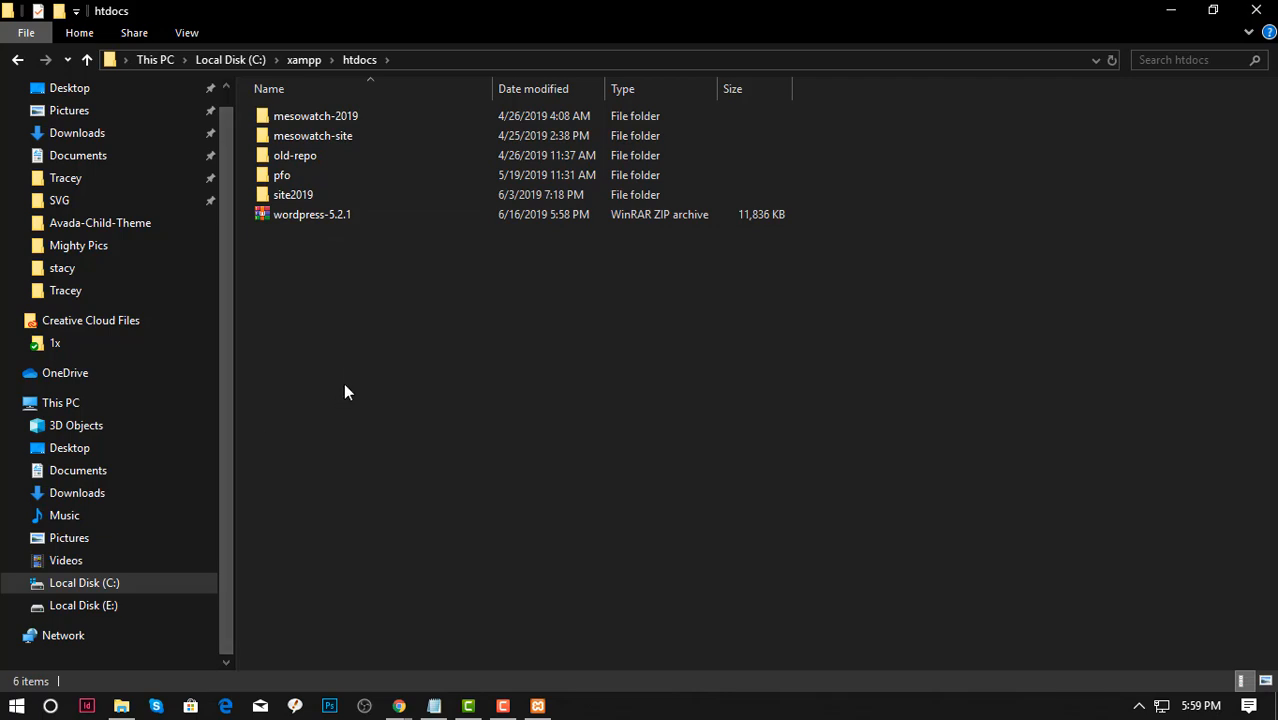
mouse_move(312, 316)
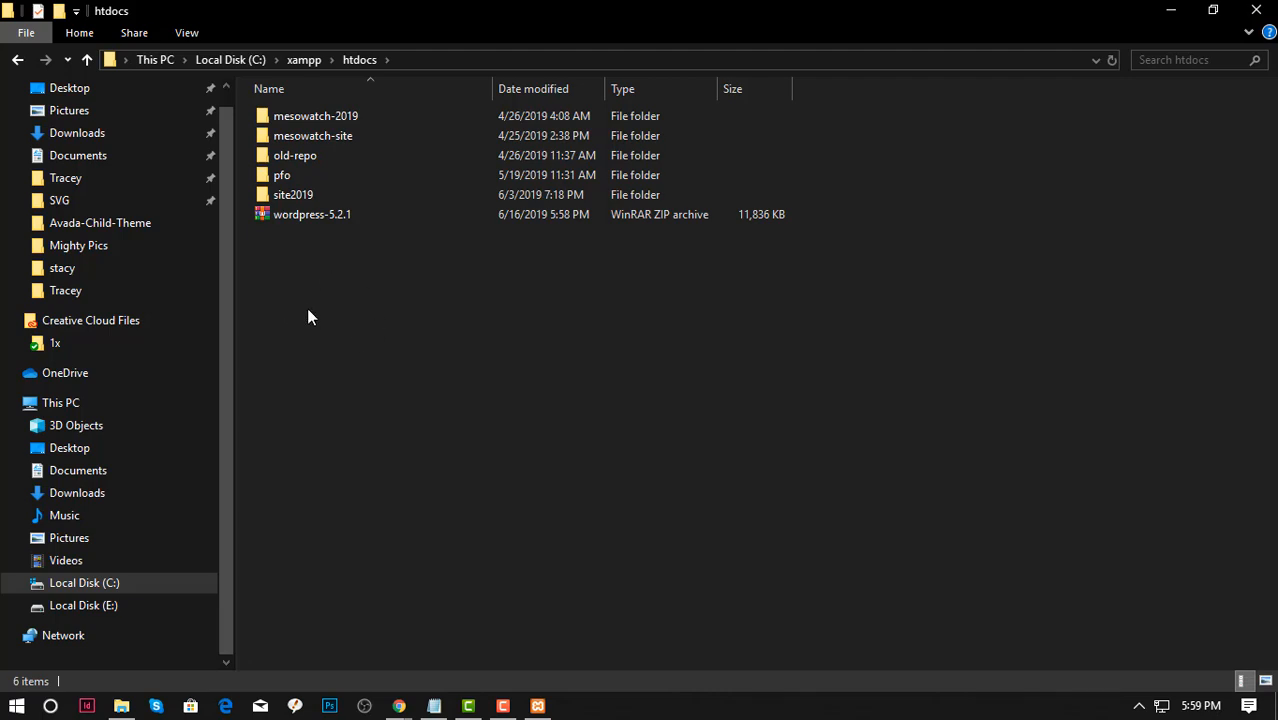
mouse_move(280, 284)
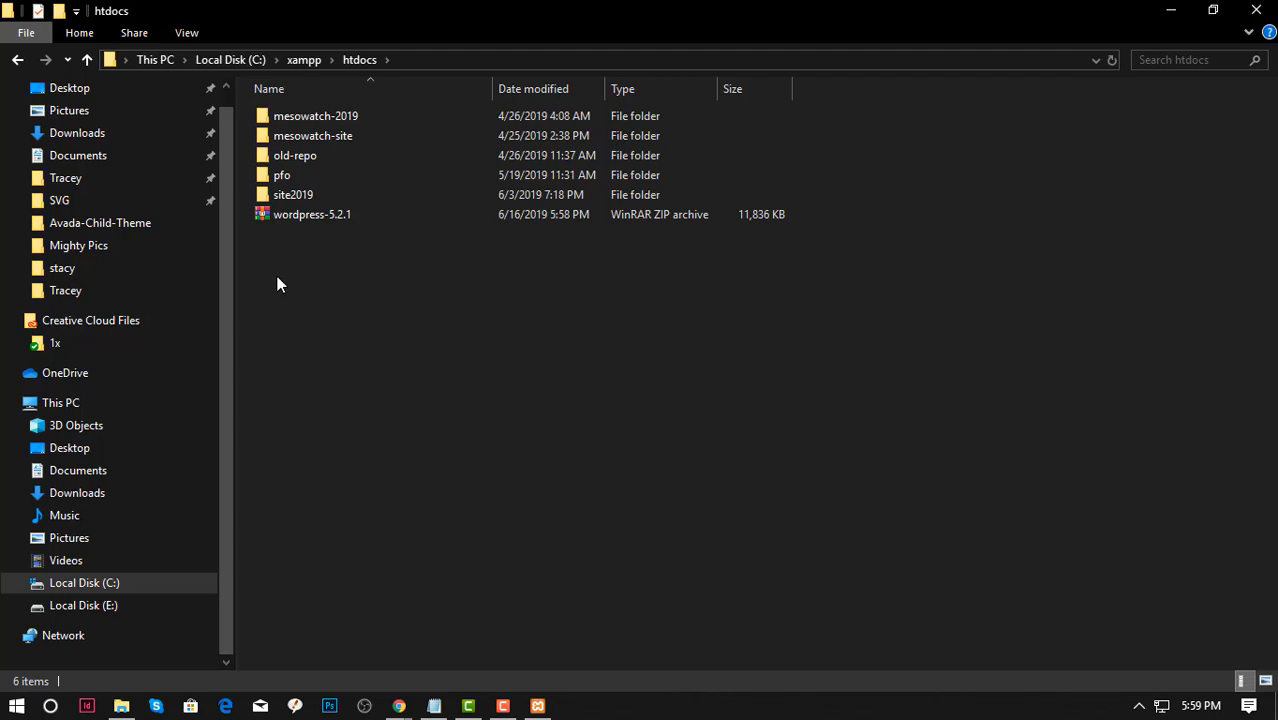
mouse_move(338, 252)
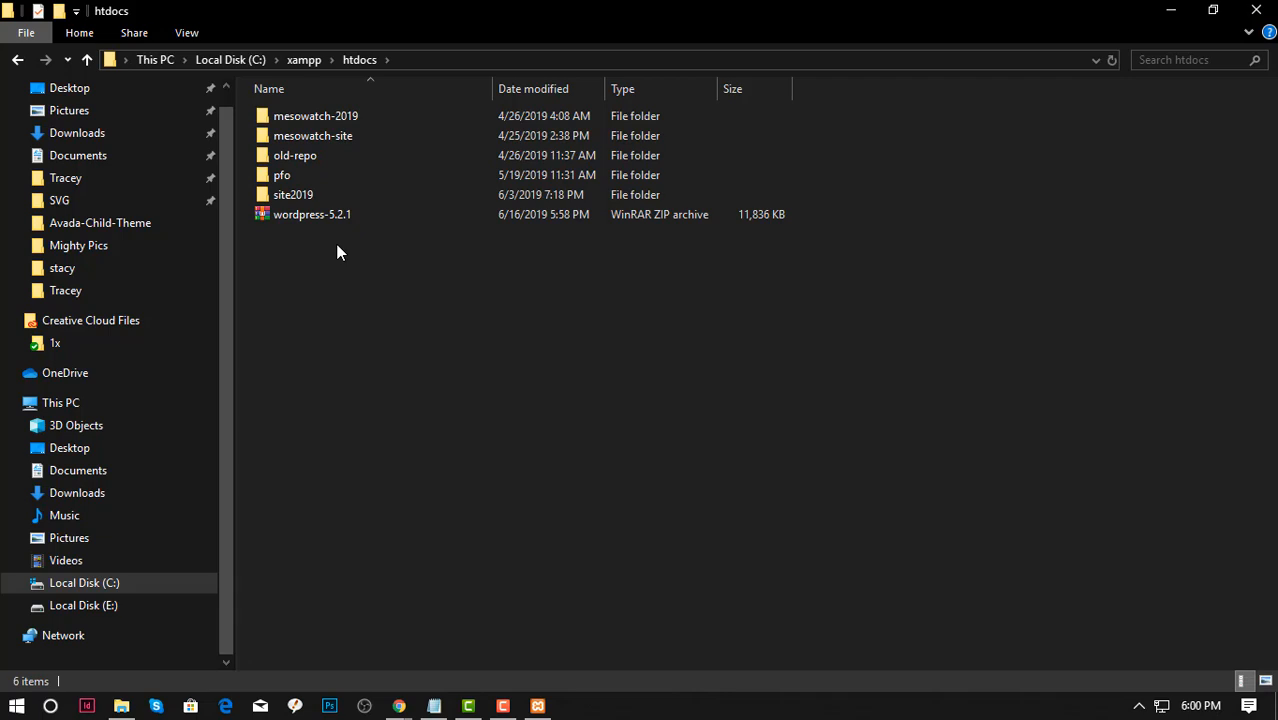
mouse_move(330, 280)
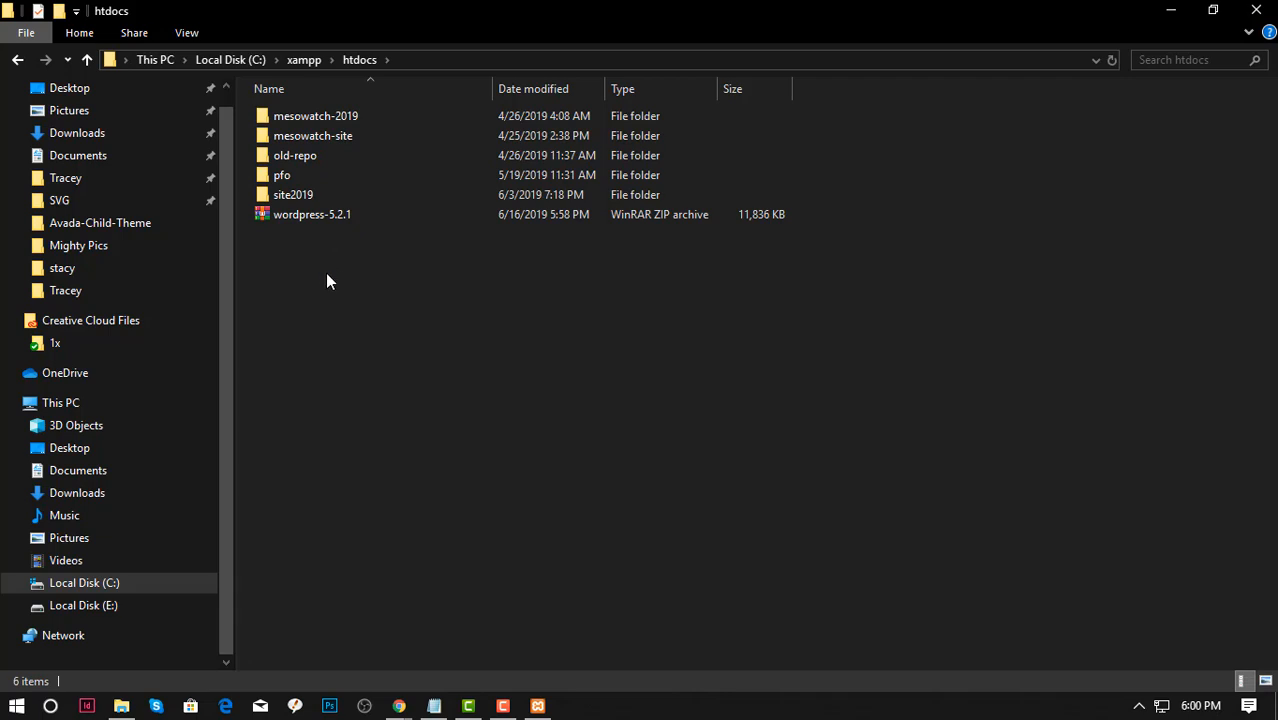
Step: Create a new folder in htdocs and name it 'wptest'
right_click(330, 280)
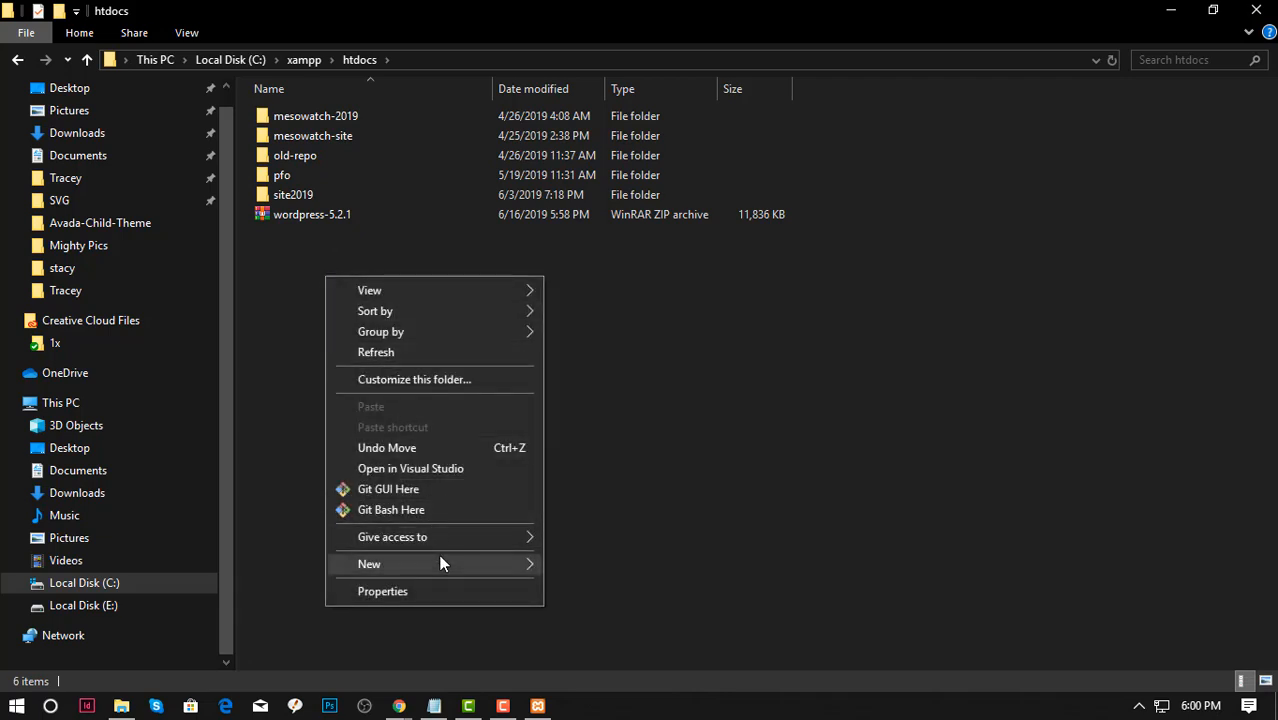
click(368, 564)
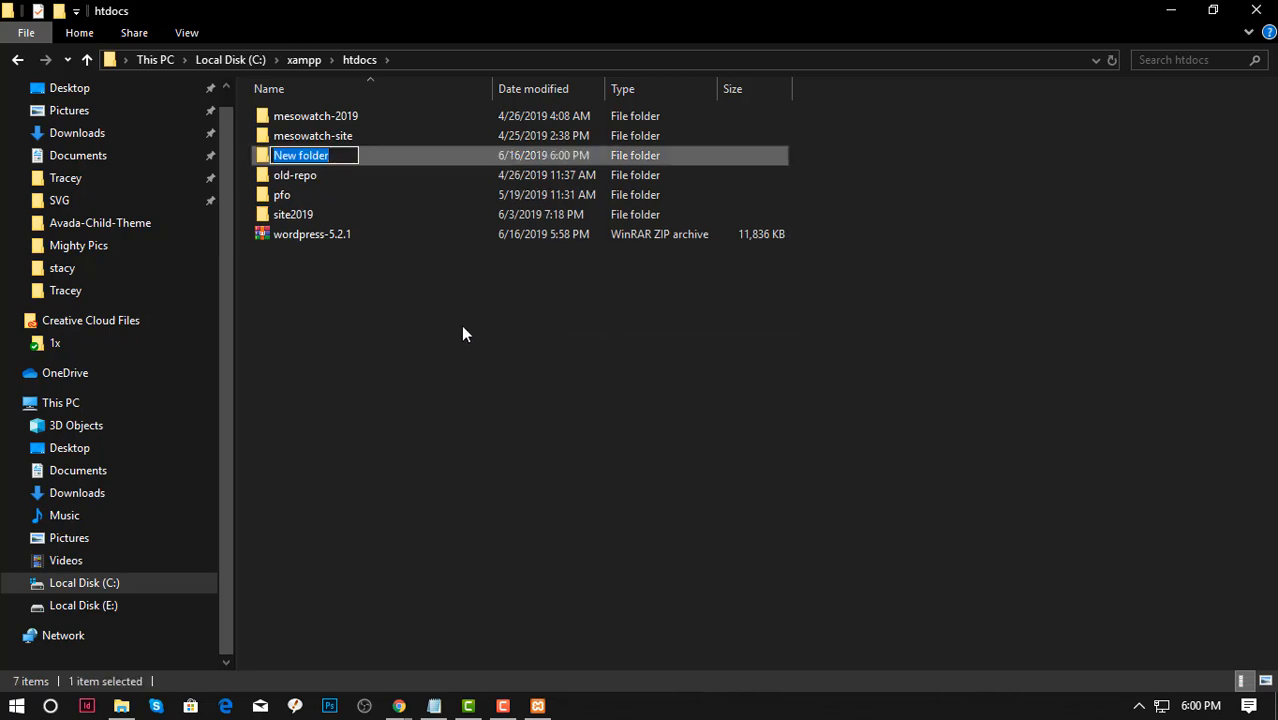
mouse_move(462, 332)
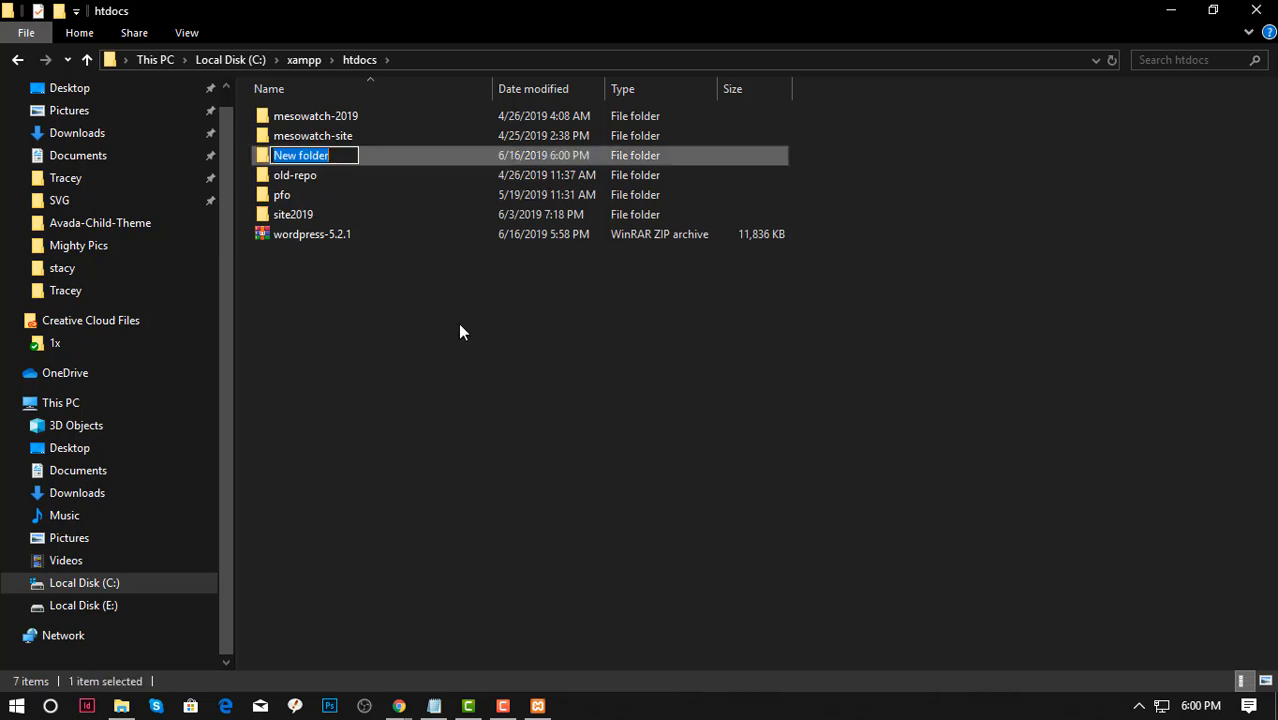
text(old)
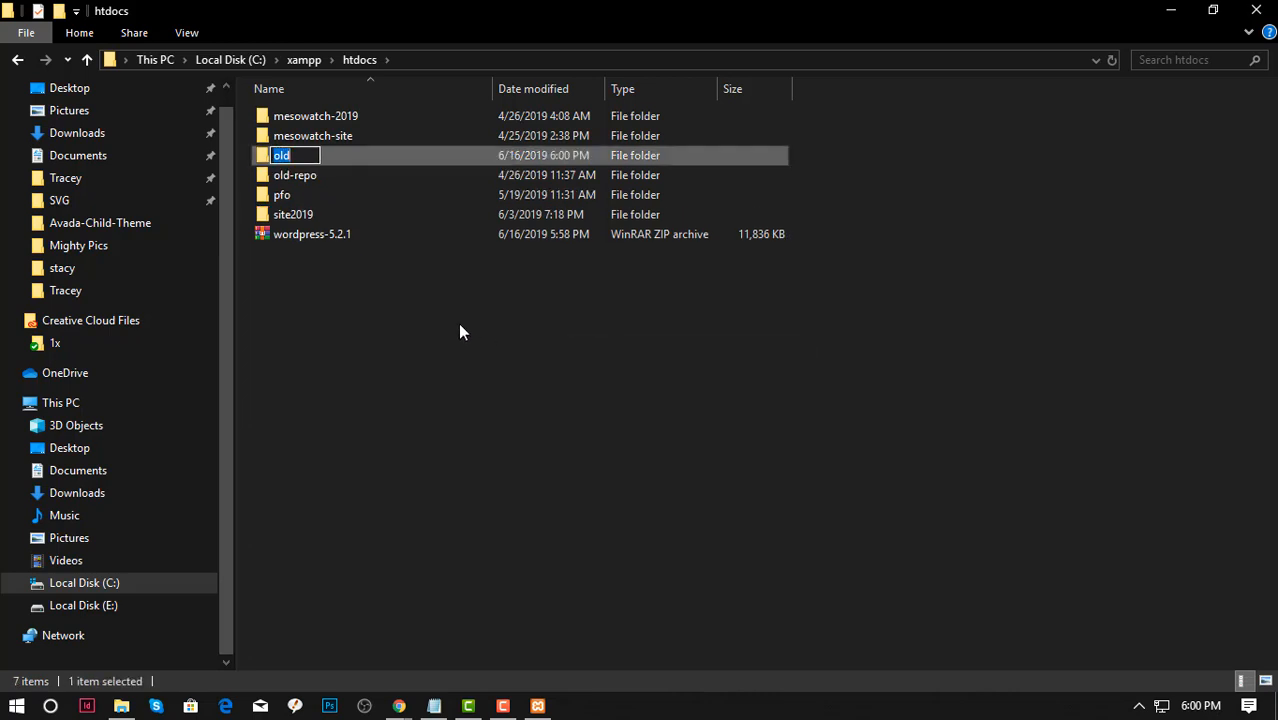
text(wordpress)
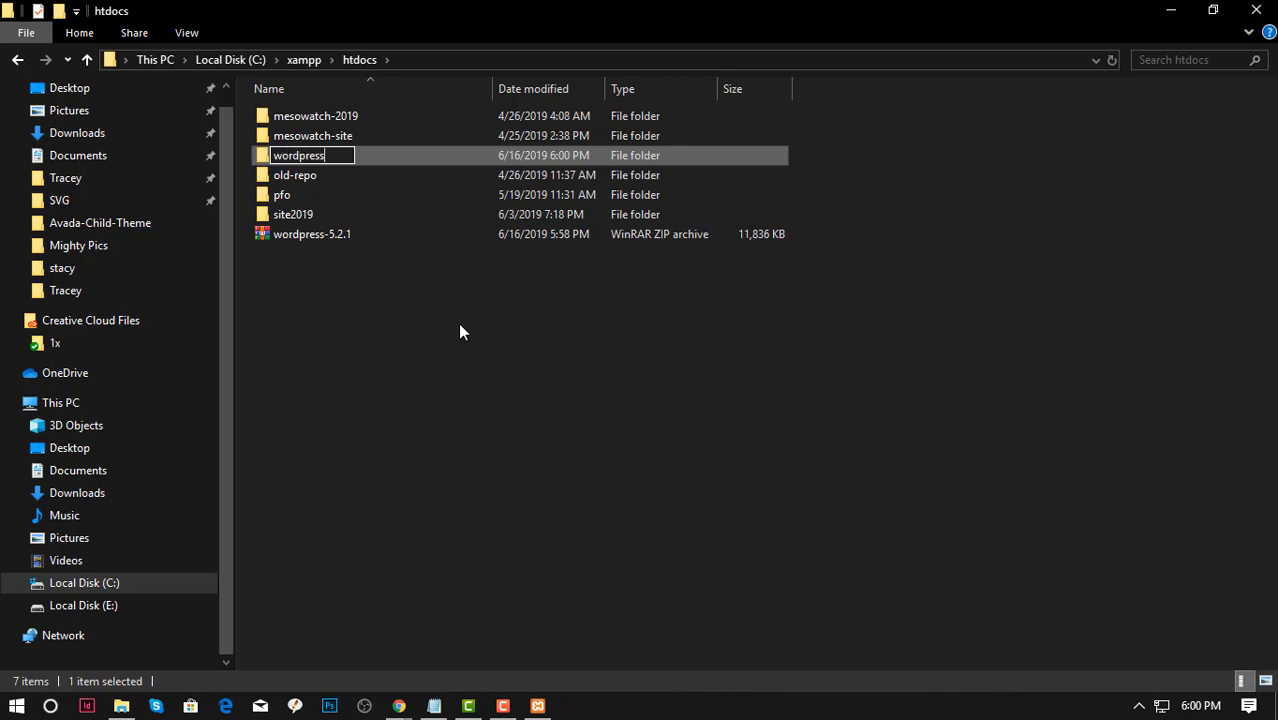
key(BackSpace)
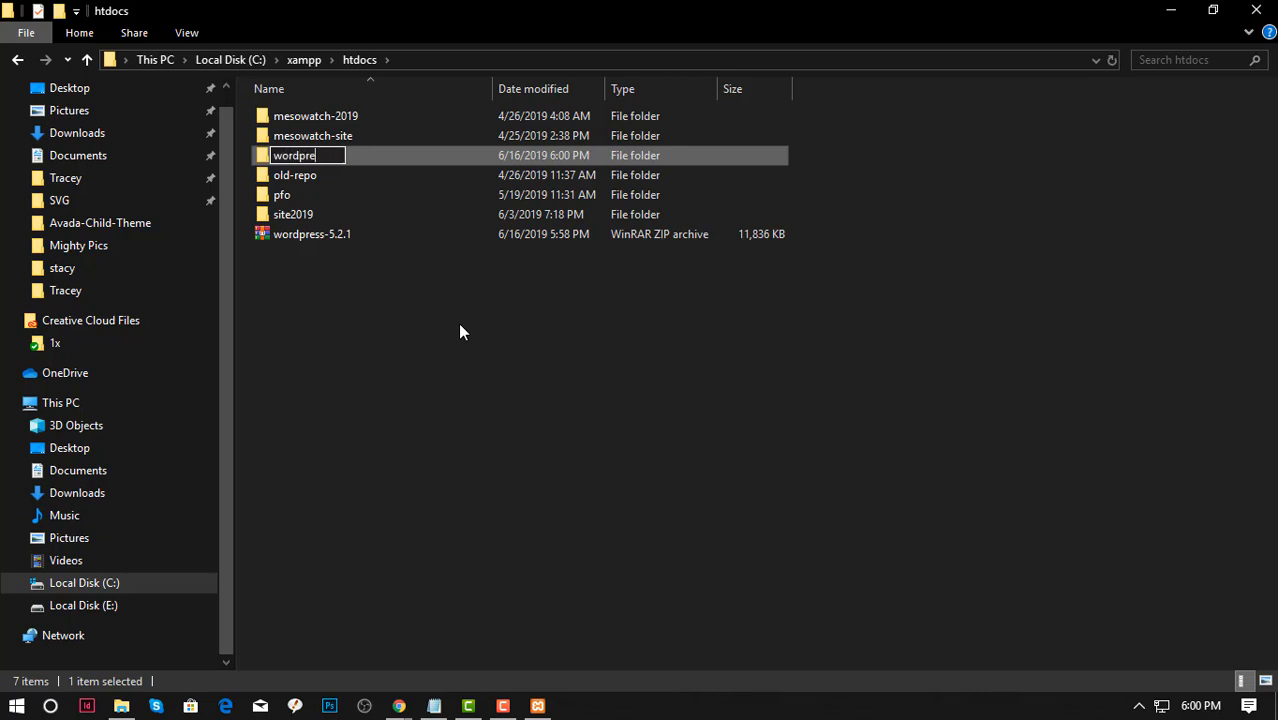
text(wp)
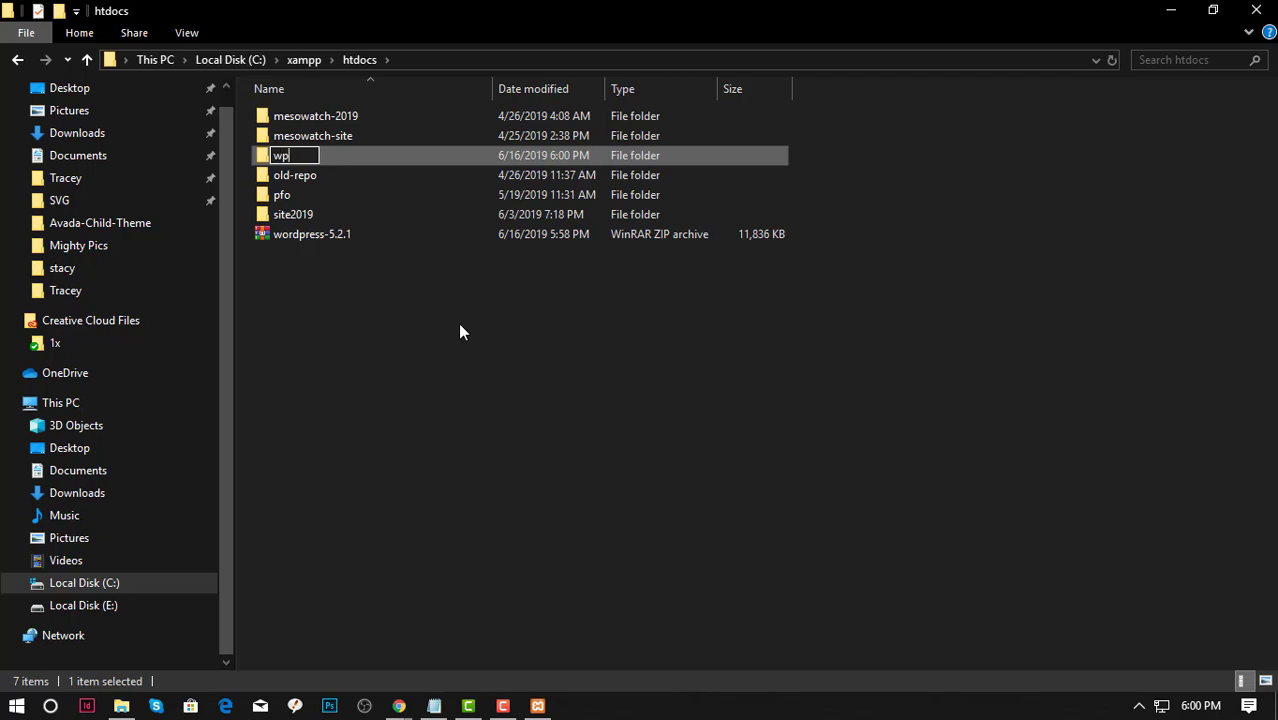
text(test)
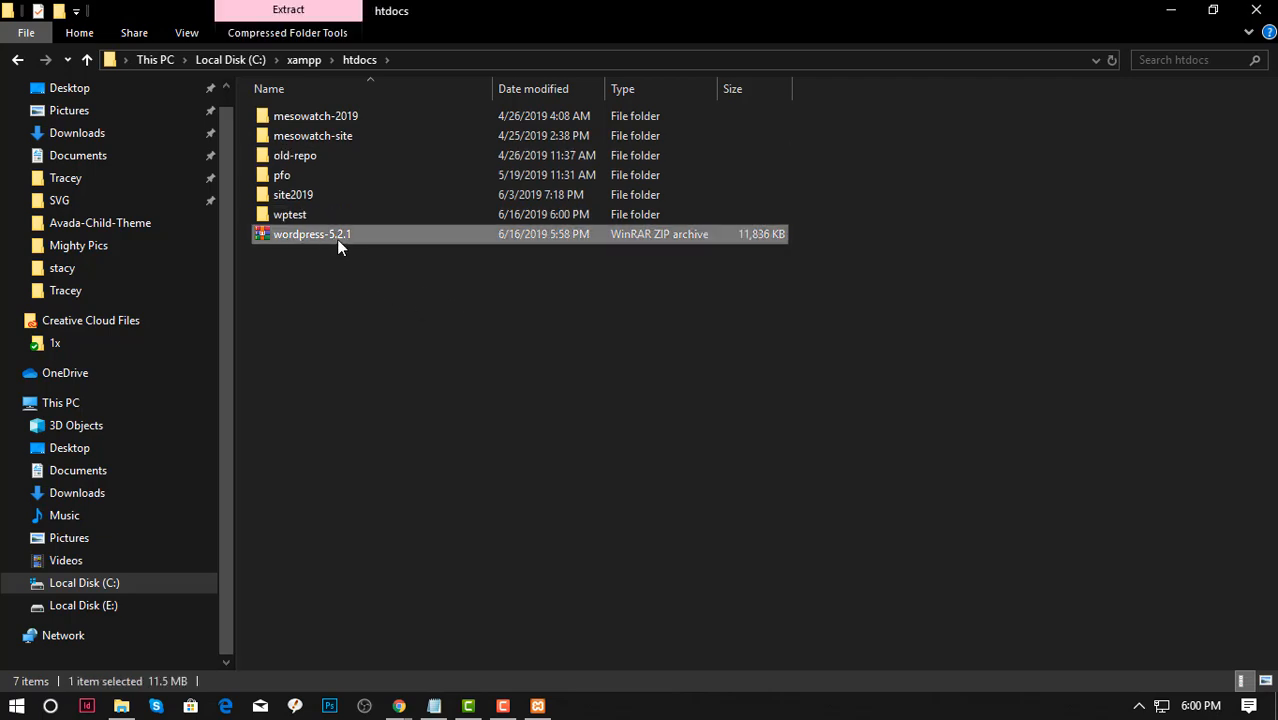
mouse_move(340, 248)
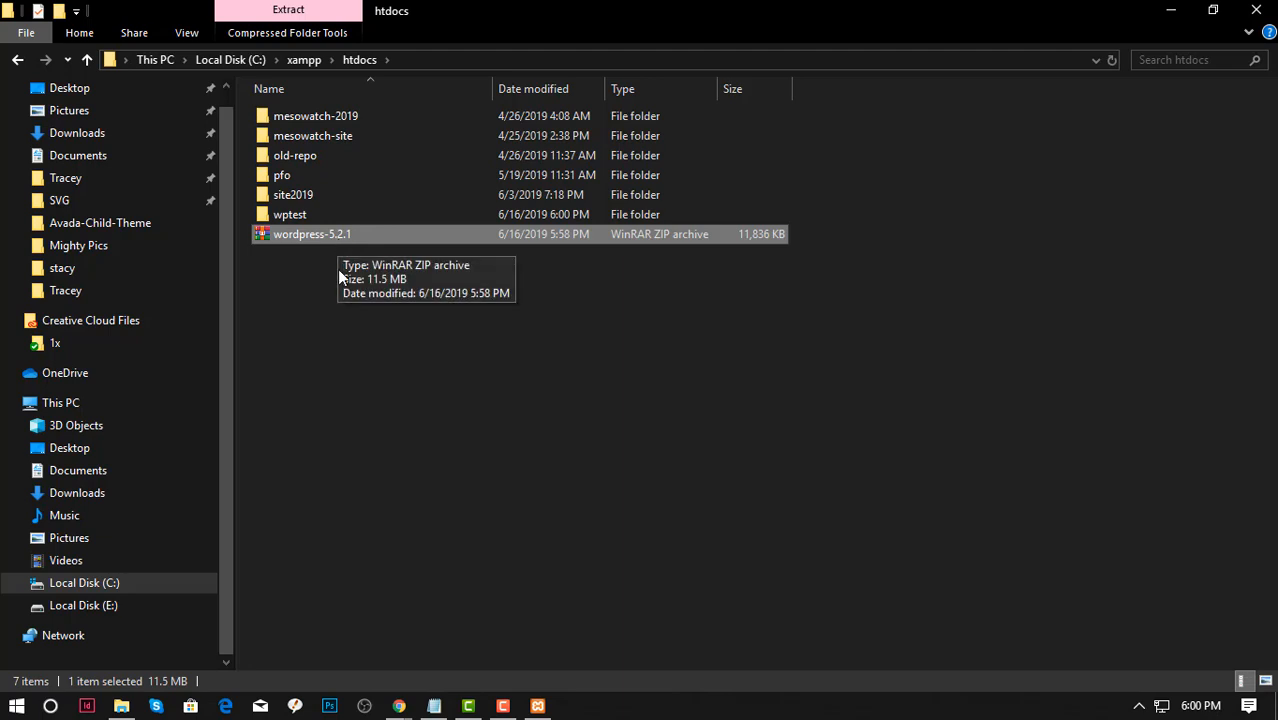
Step: Inside wptest, extract wordpress-5.2.1.zip here and delete the leftover zip
right_click(310, 232)
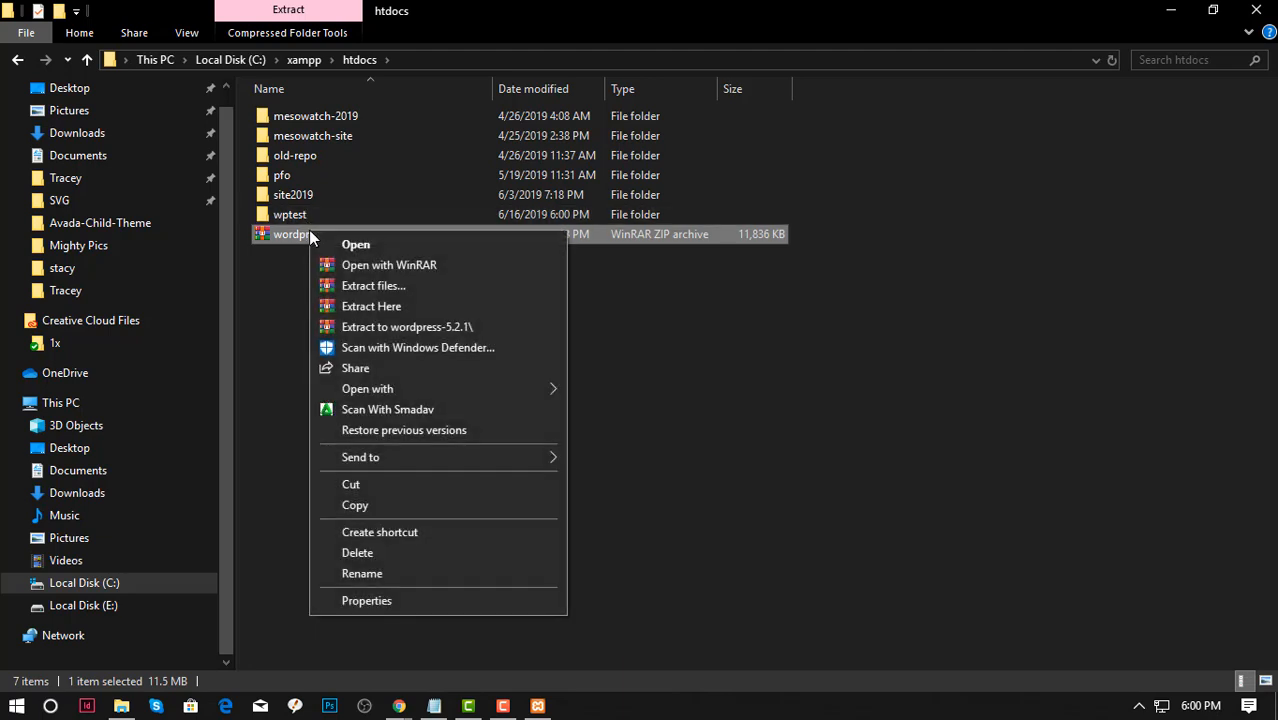
mouse_move(372, 306)
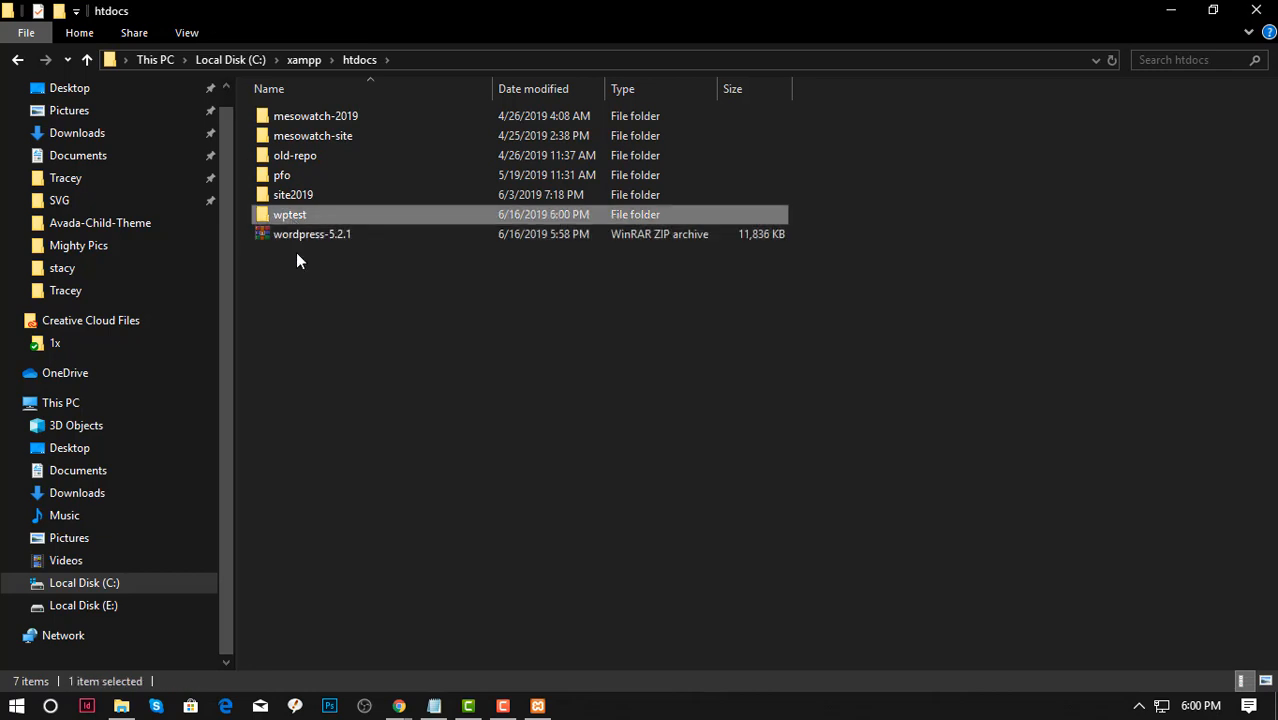
double_click(288, 214)
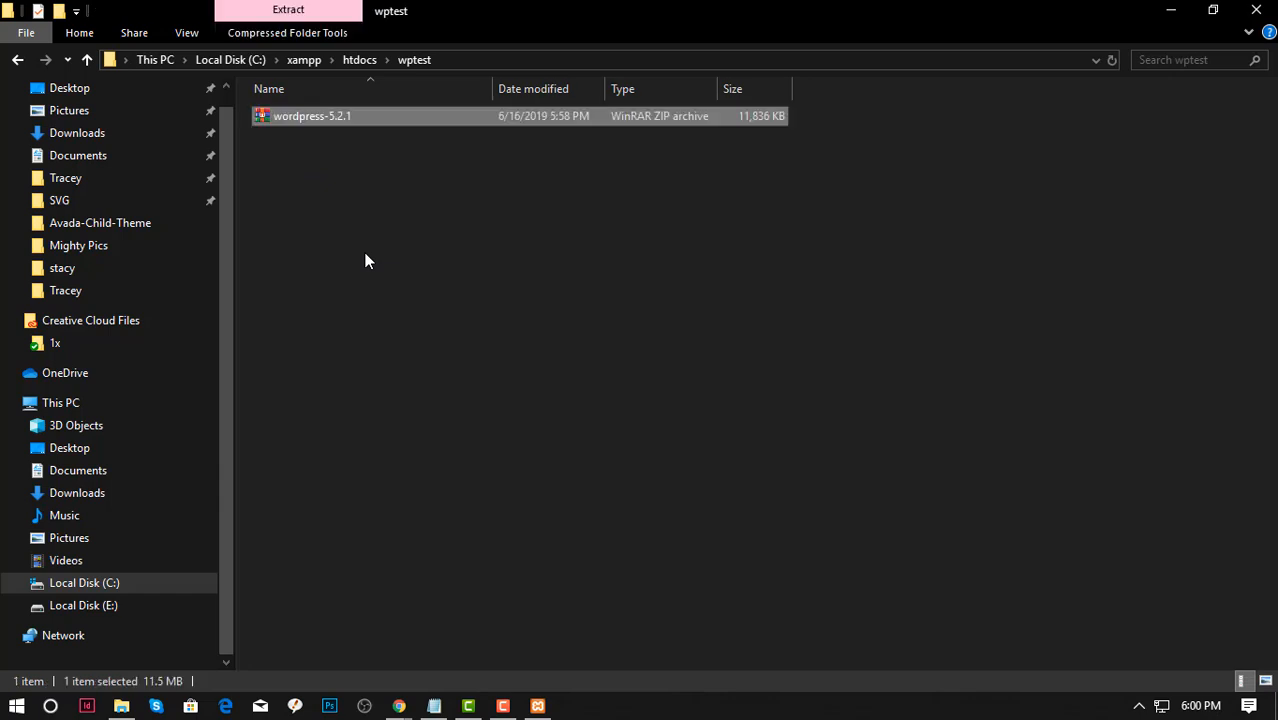
right_click(312, 114)
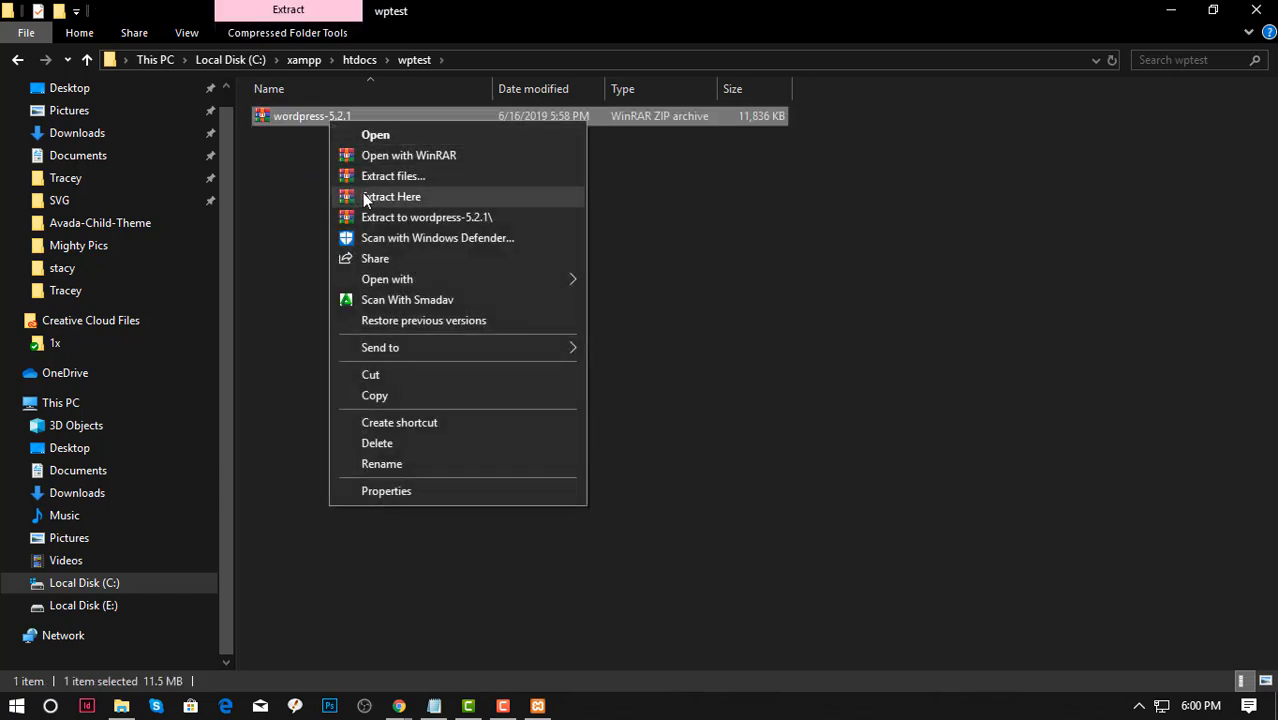
click(392, 196)
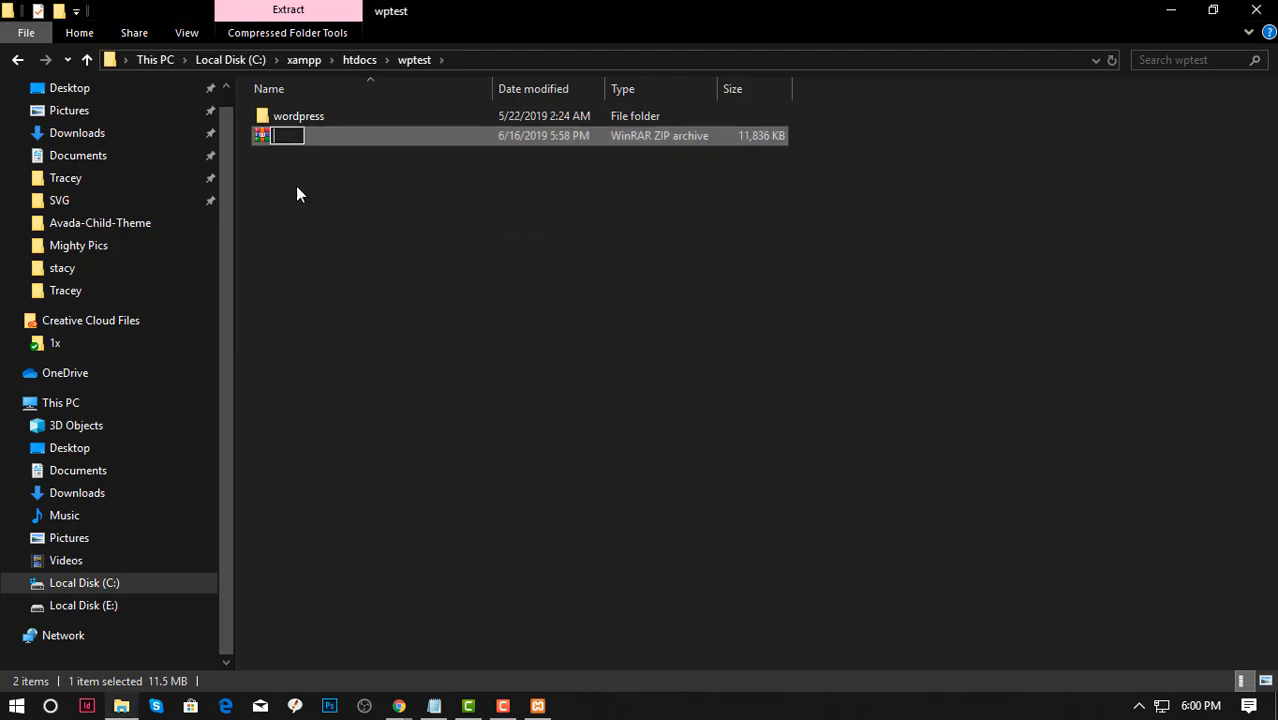
key(Enter)
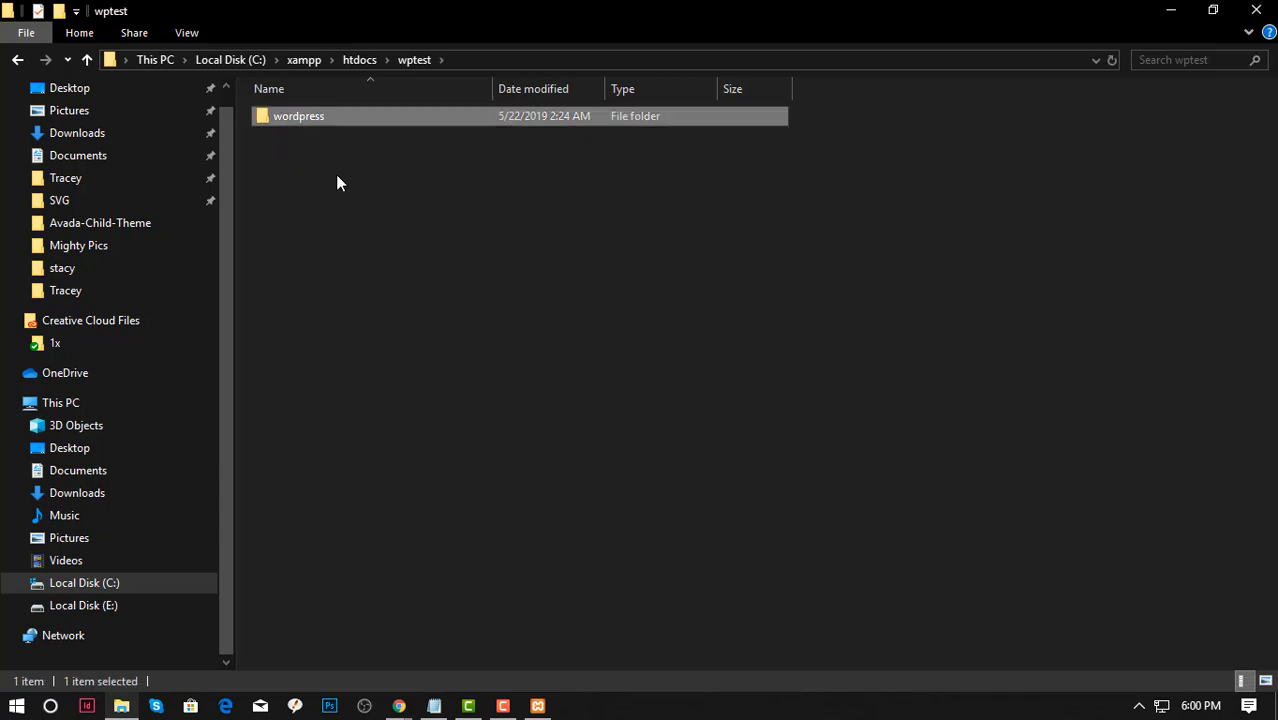
Step: Move all files from the extracted wordpress folder up into wptest itself
double_click(298, 114)
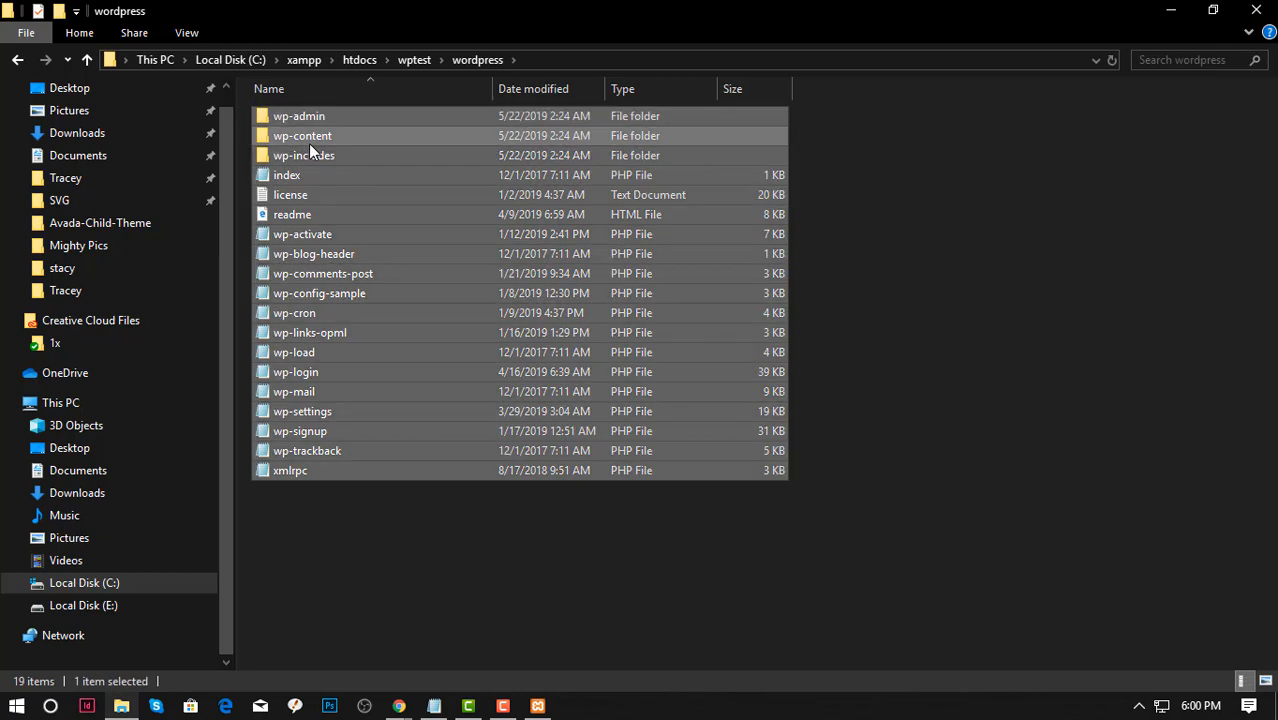
key(ctrl+a)
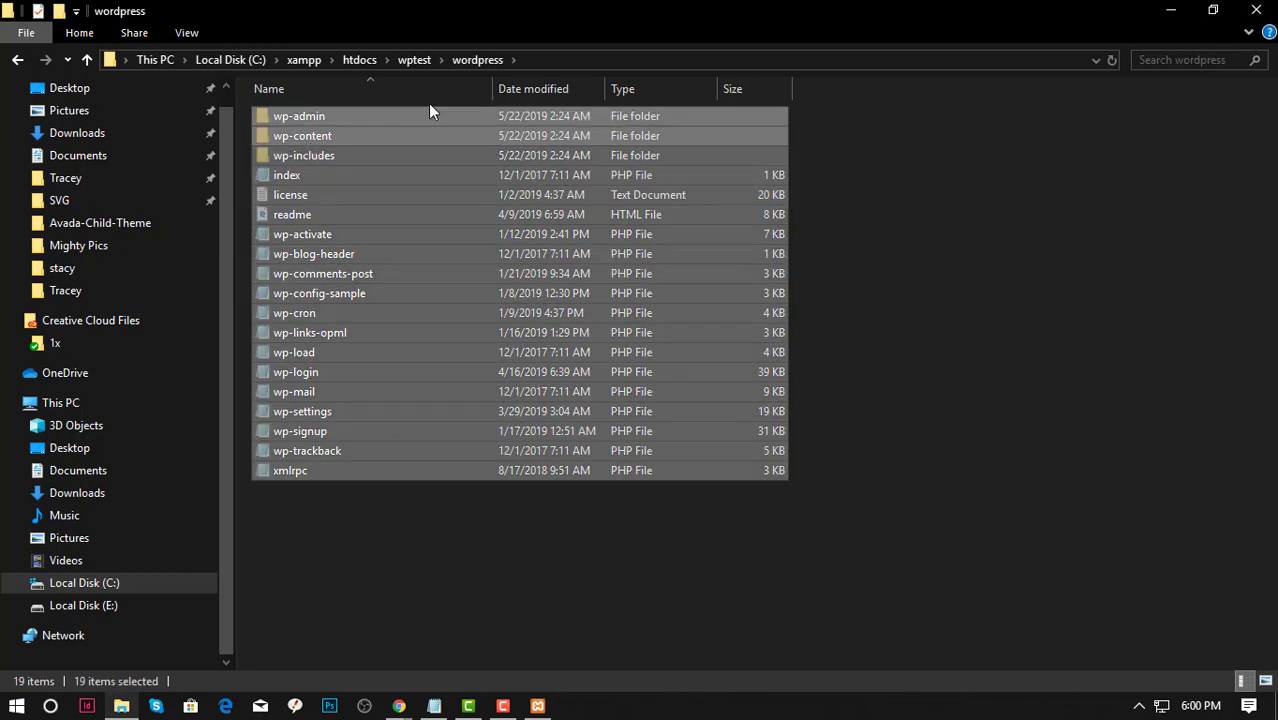
click(414, 60)
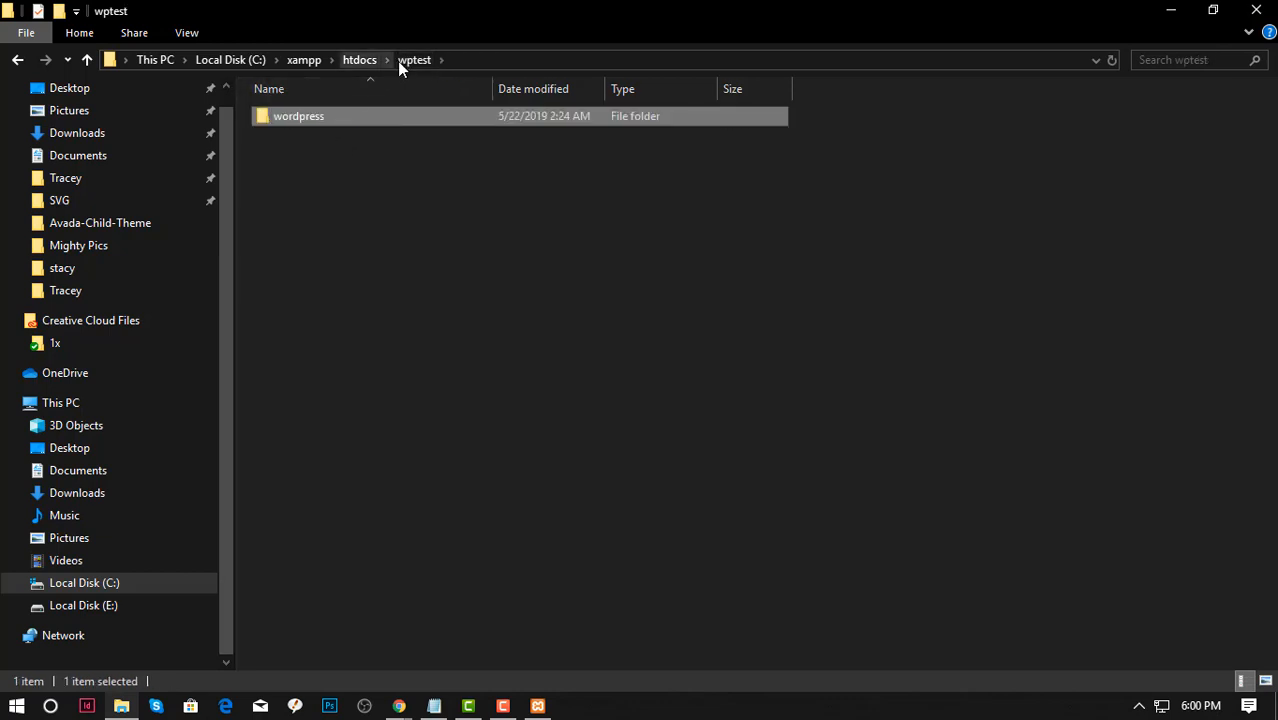
click(360, 190)
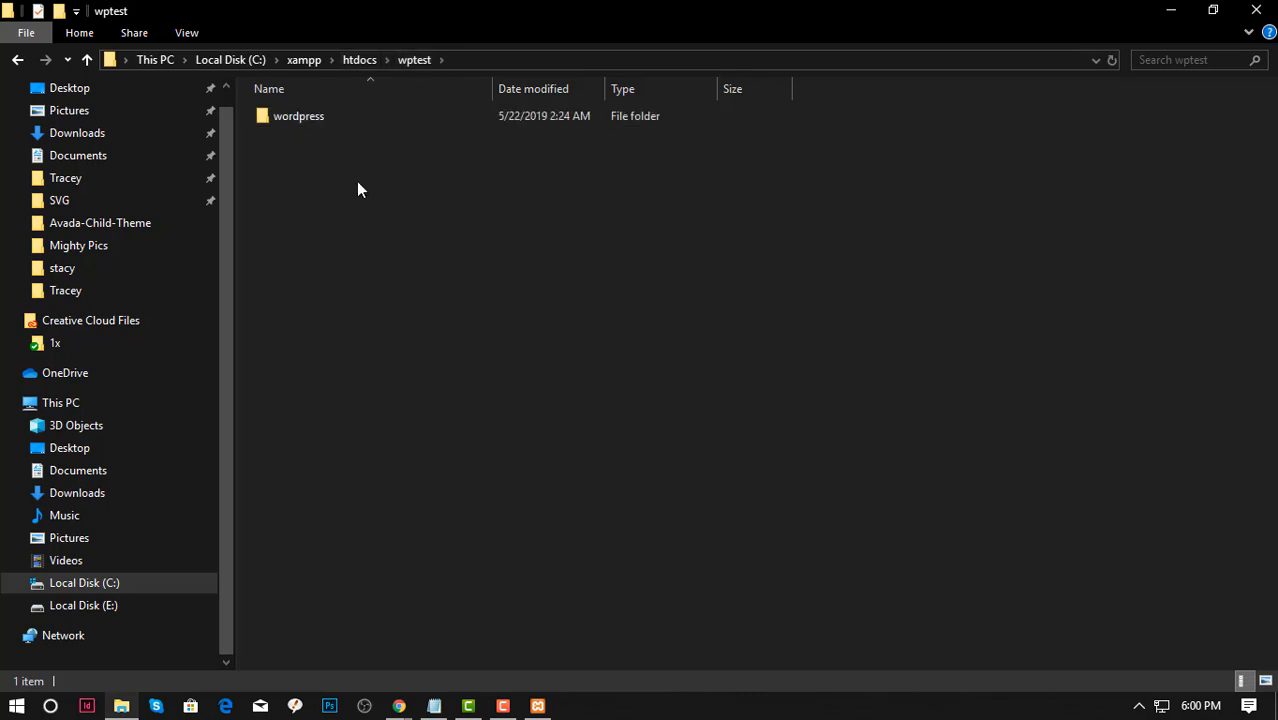
double_click(298, 114)
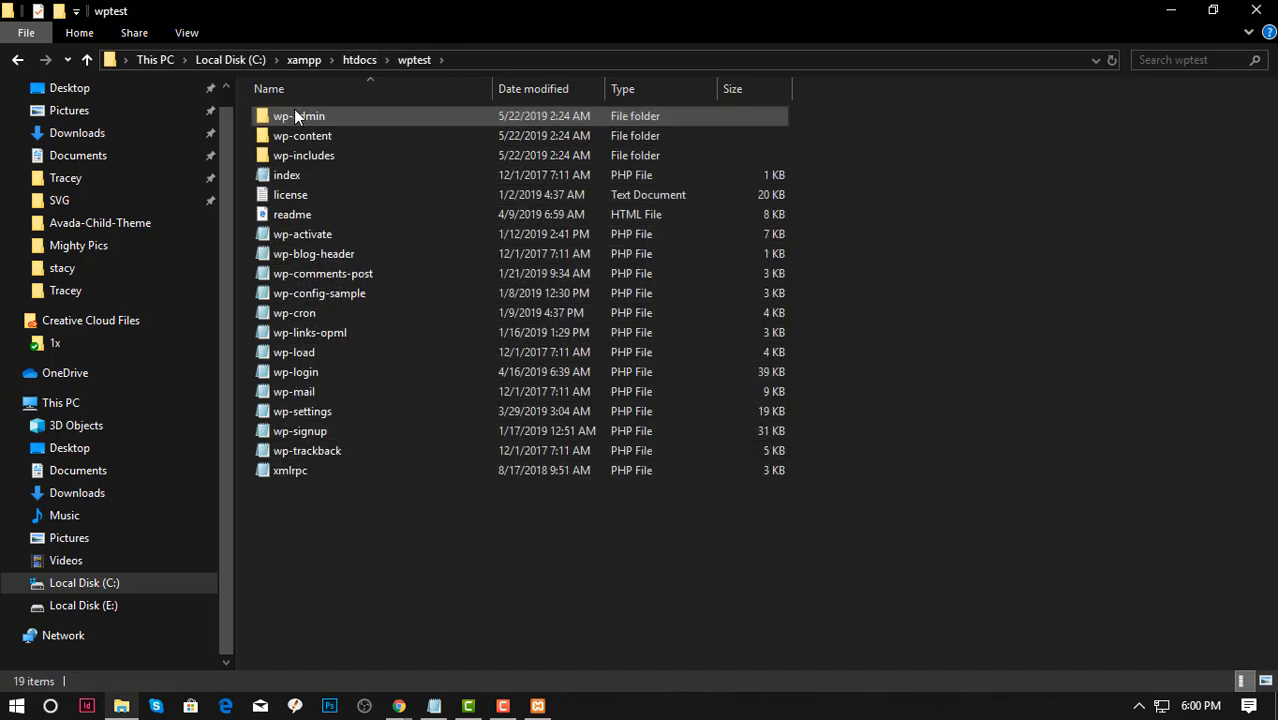
mouse_move(430, 190)
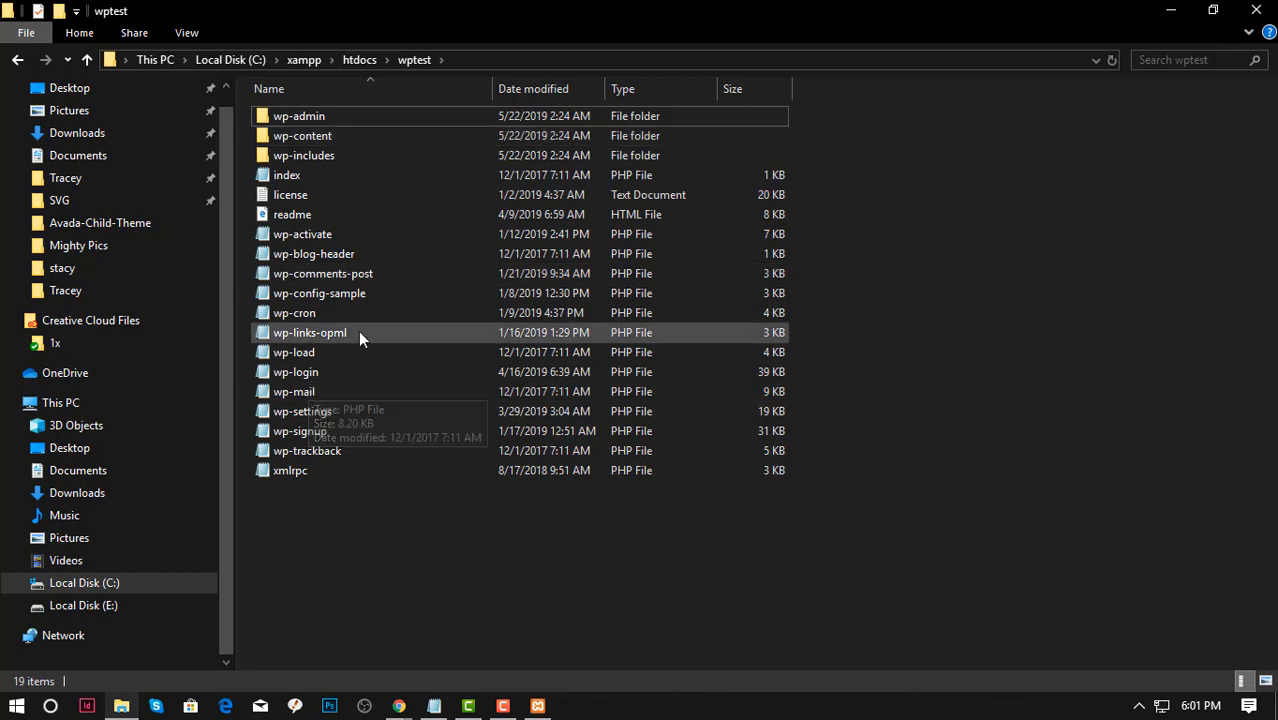
mouse_move(412, 108)
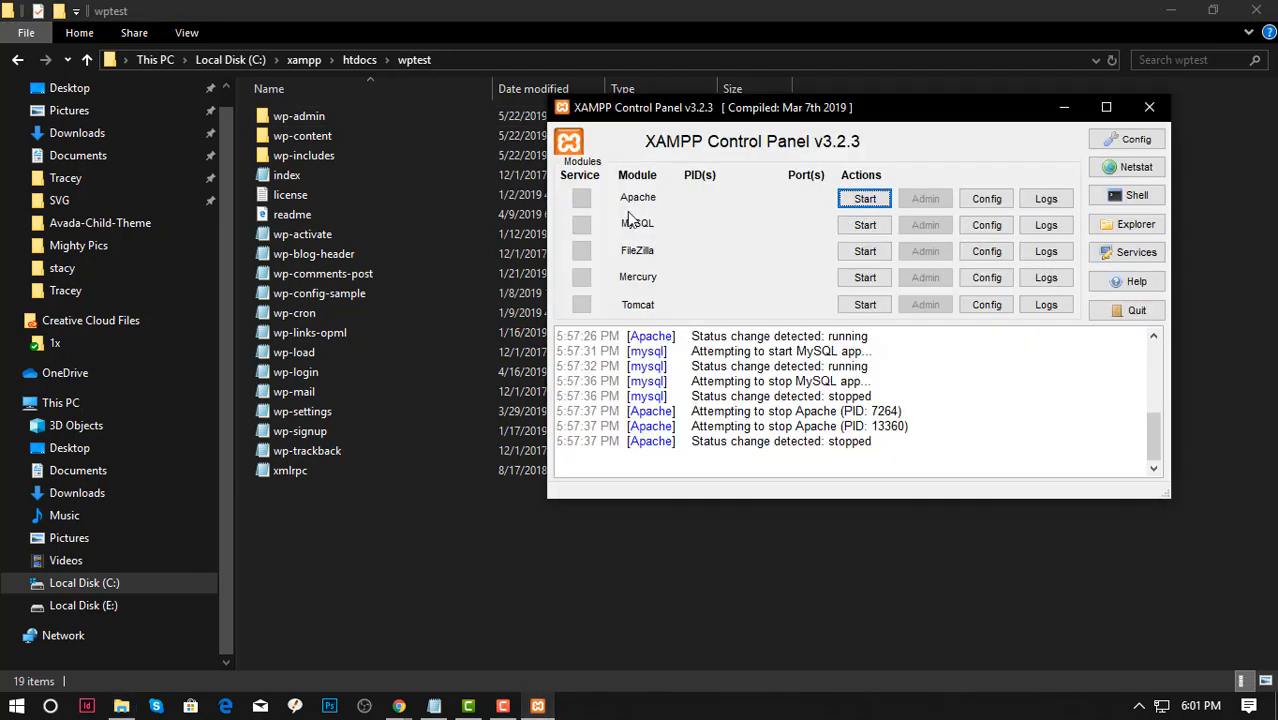
Step: Start the Apache and MySQL services in XAMPP Control Panel
click(864, 198)
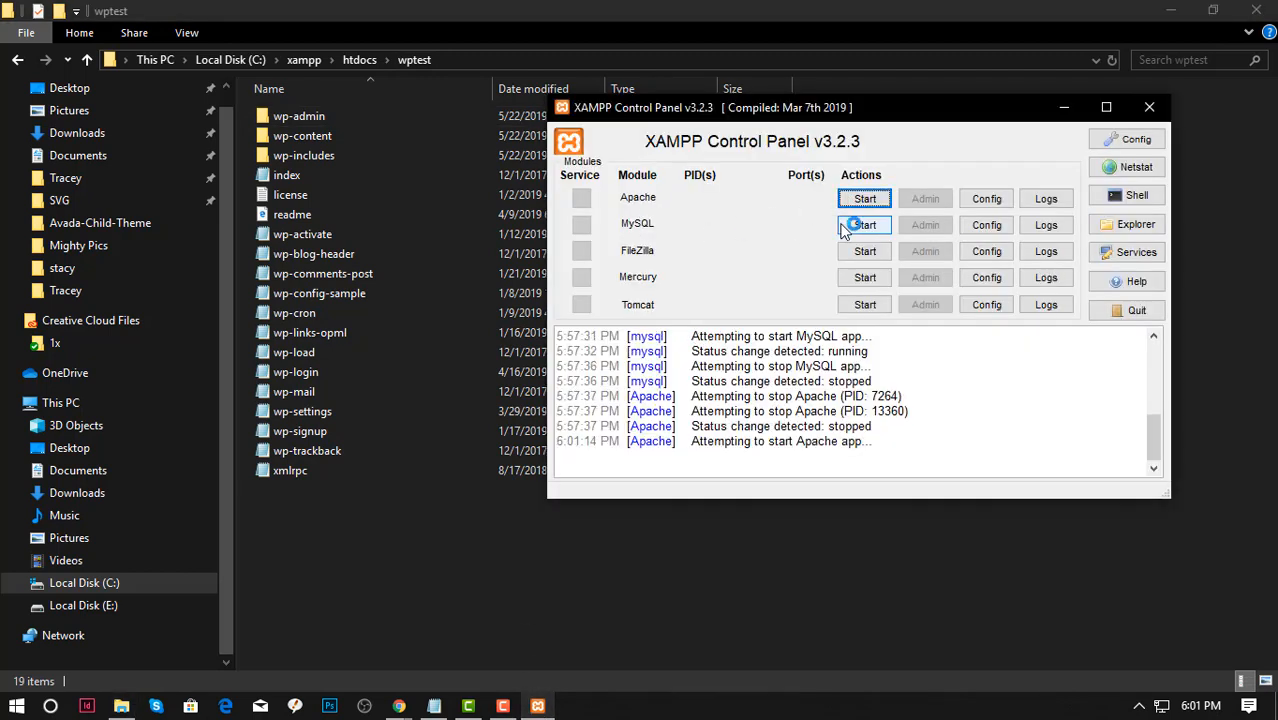
click(864, 224)
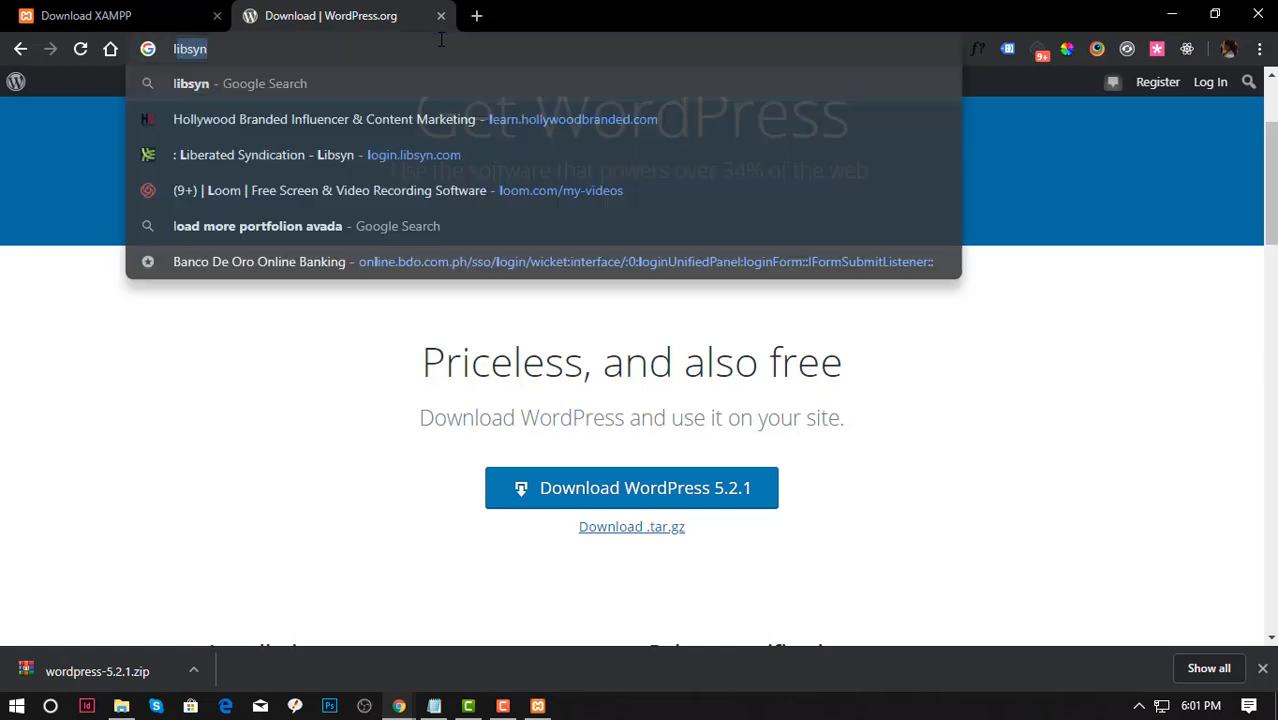
Step: Browse to localhost/wptest in Chrome to reach the WordPress setup page
text(localhost)
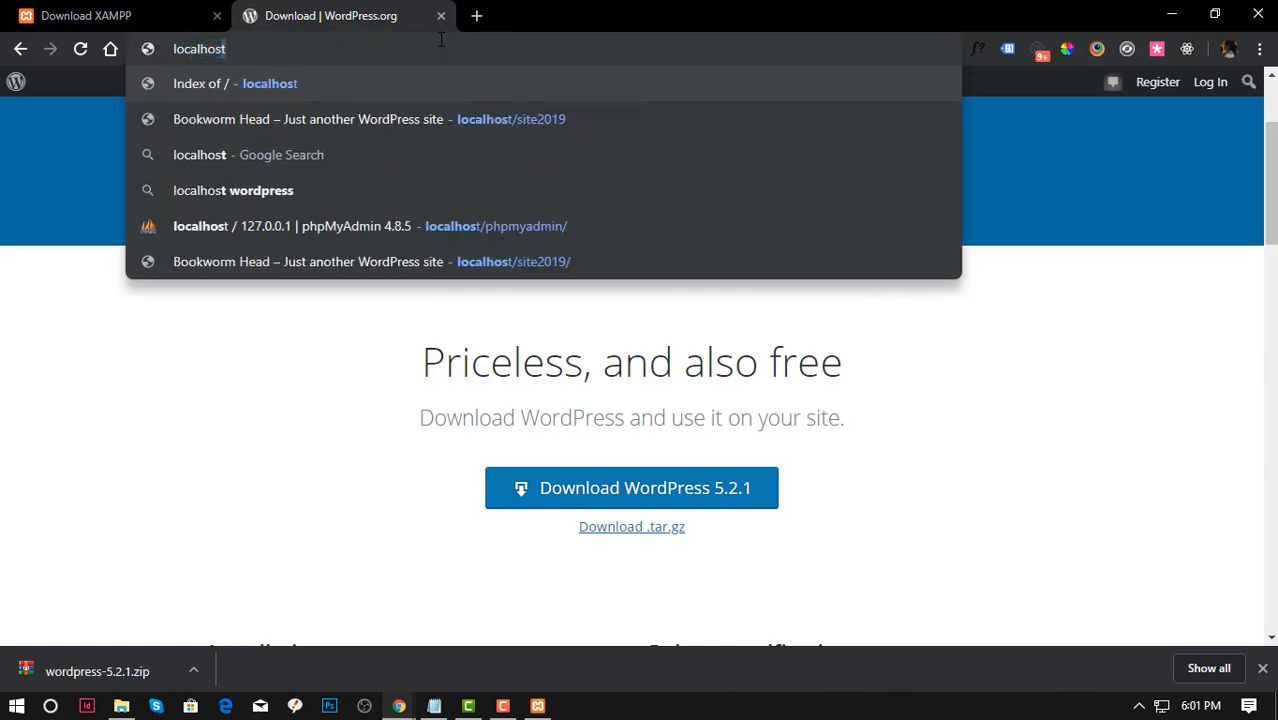
text(/)
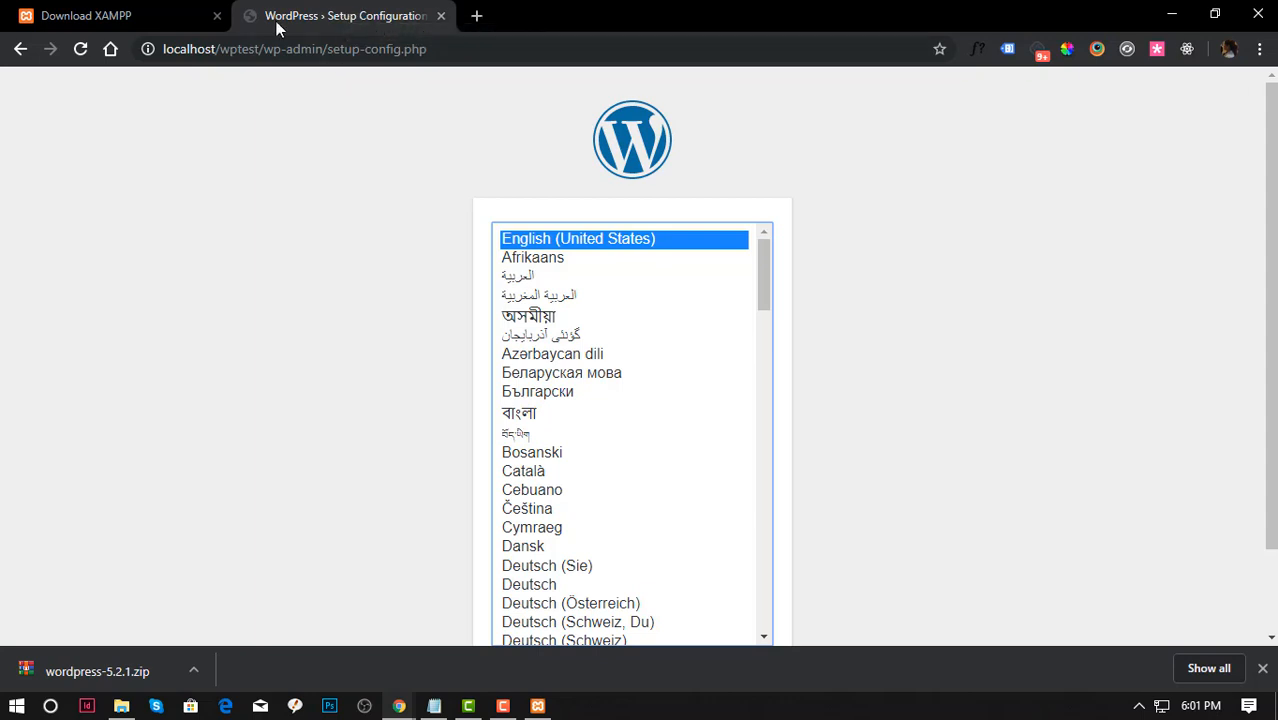
mouse_move(260, 280)
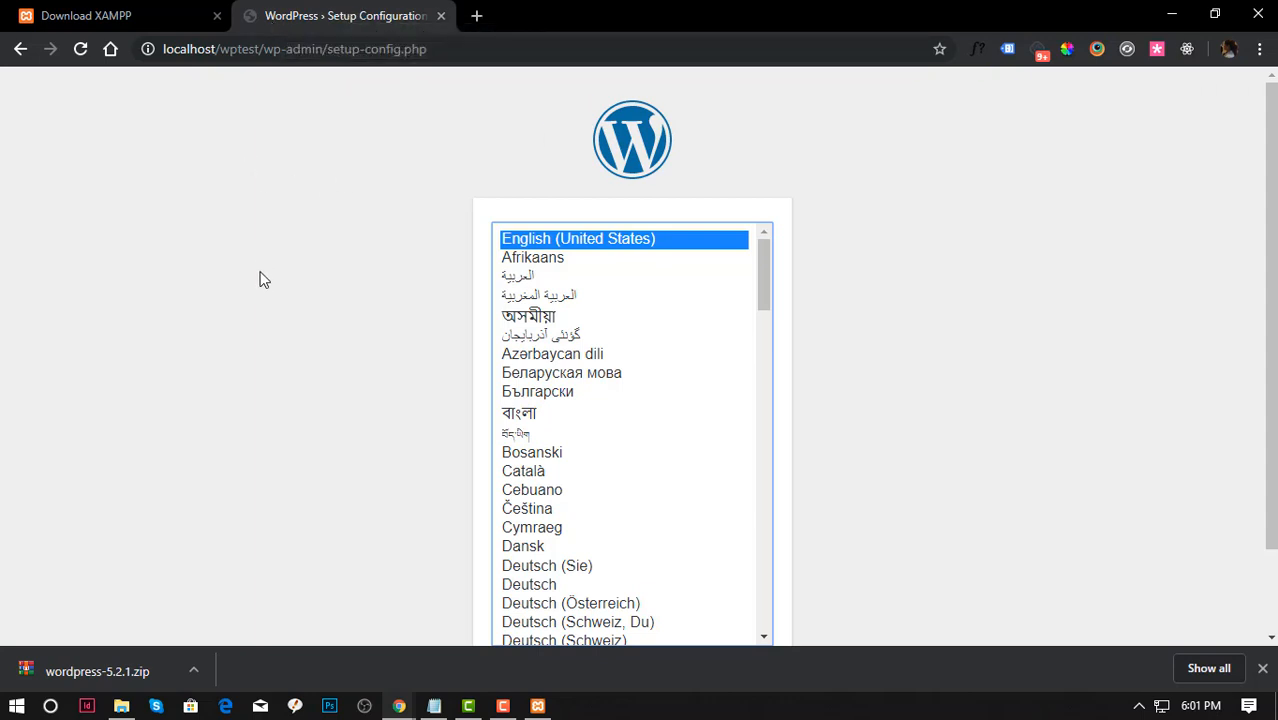
scroll(down, 3)
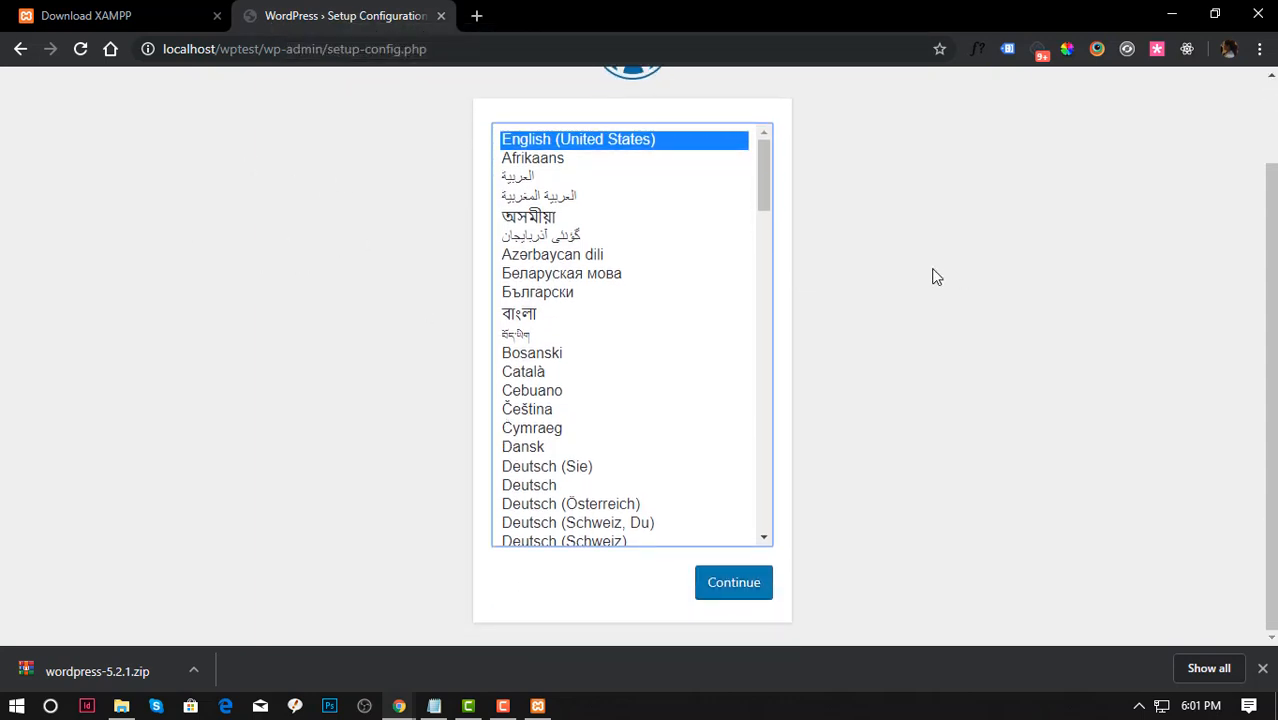
mouse_move(676, 464)
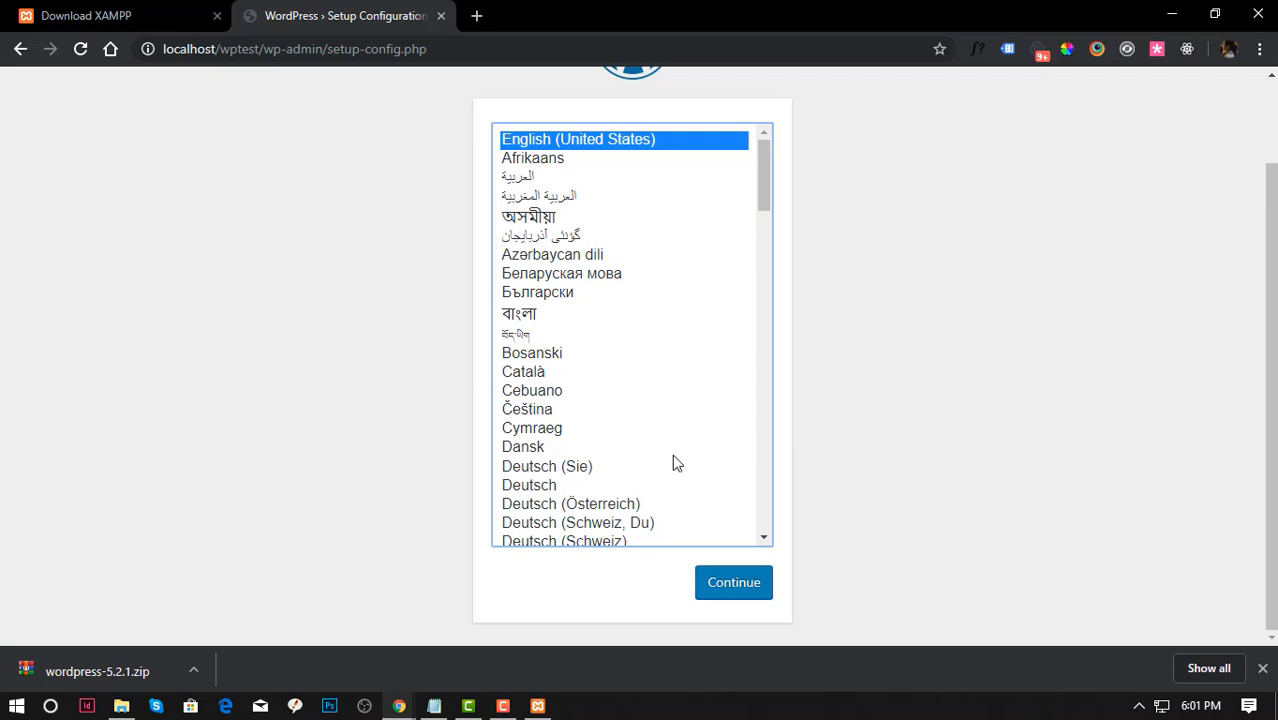
Step: Continue in English (United States), review the required database details and proceed with Let's go
click(732, 582)
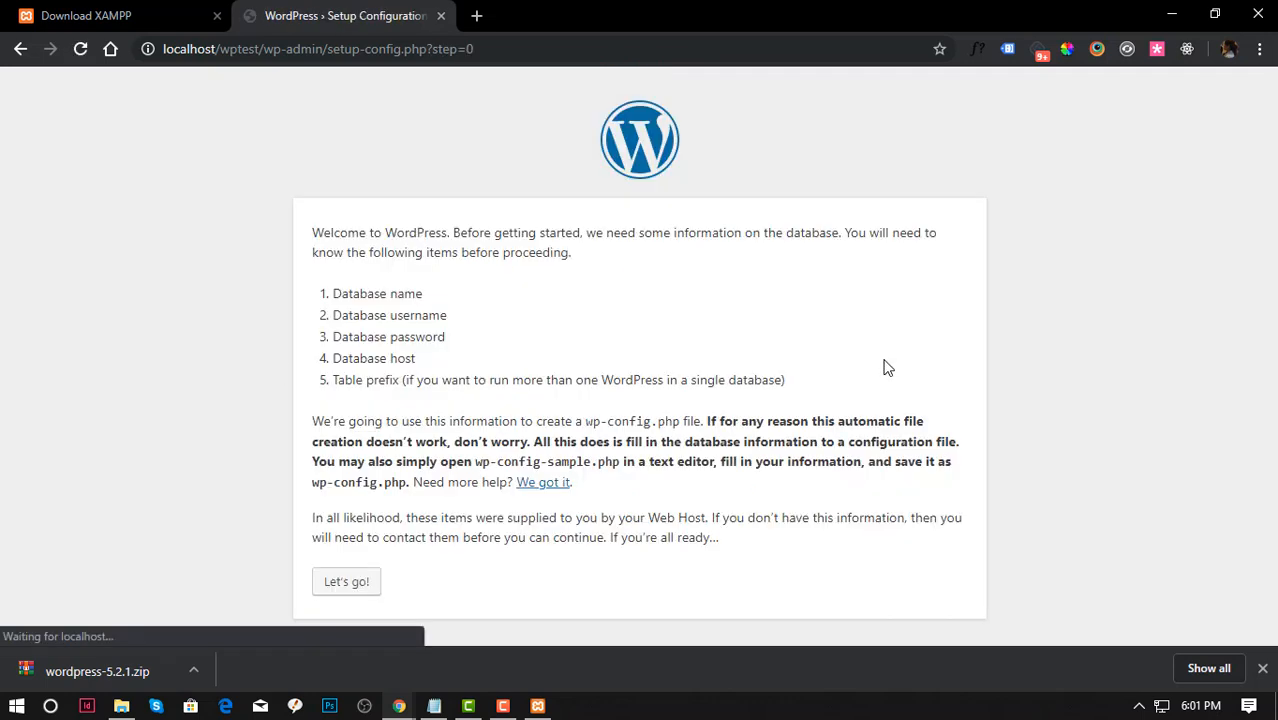
drag(332, 292, 416, 358)
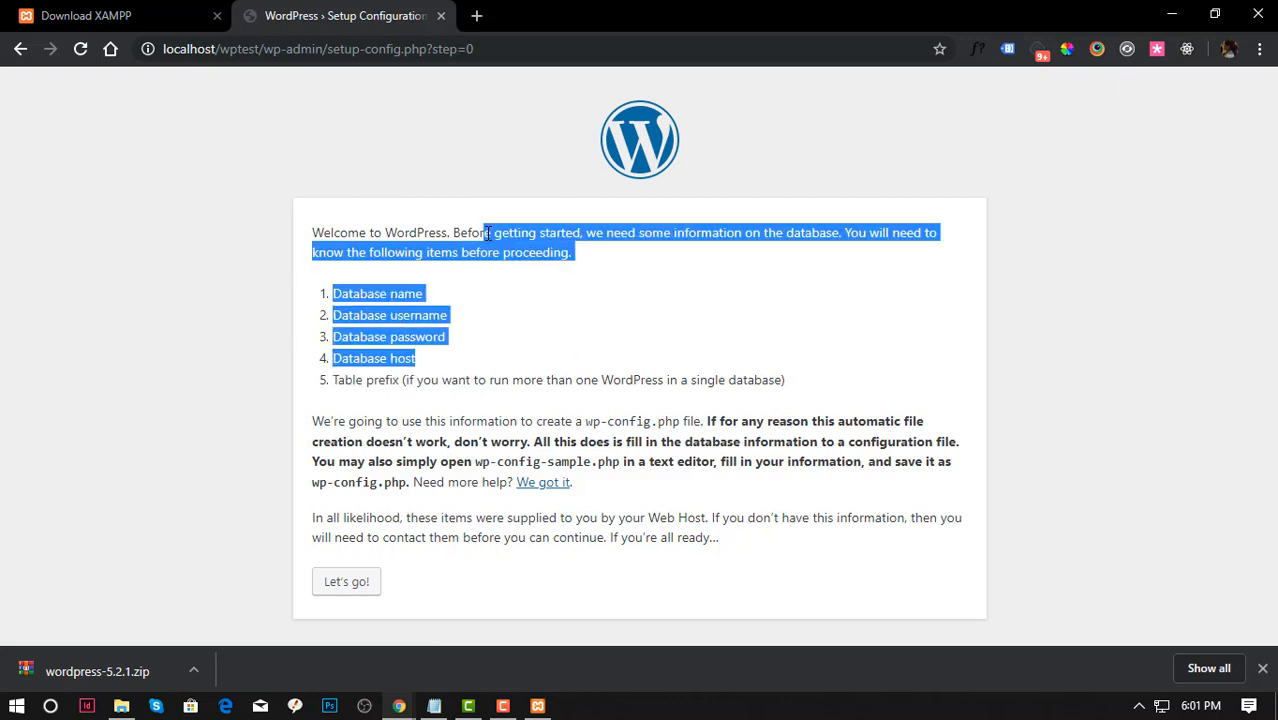
mouse_move(480, 240)
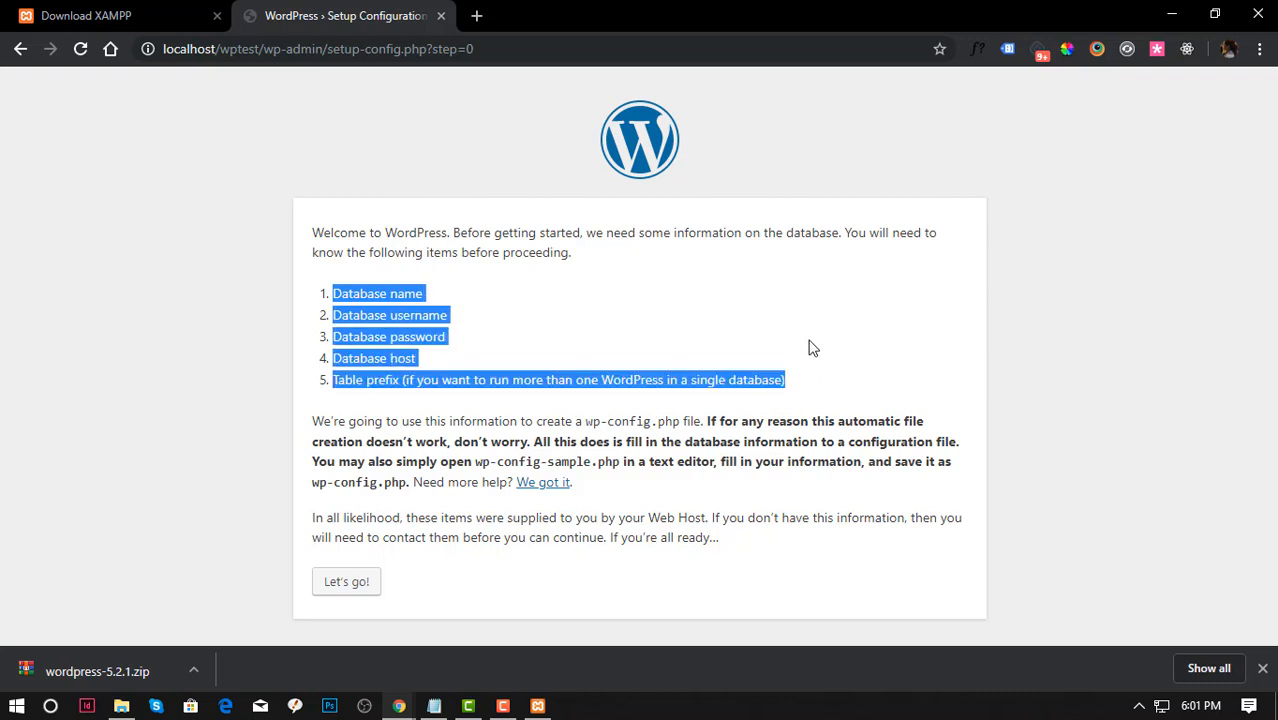
mouse_move(446, 462)
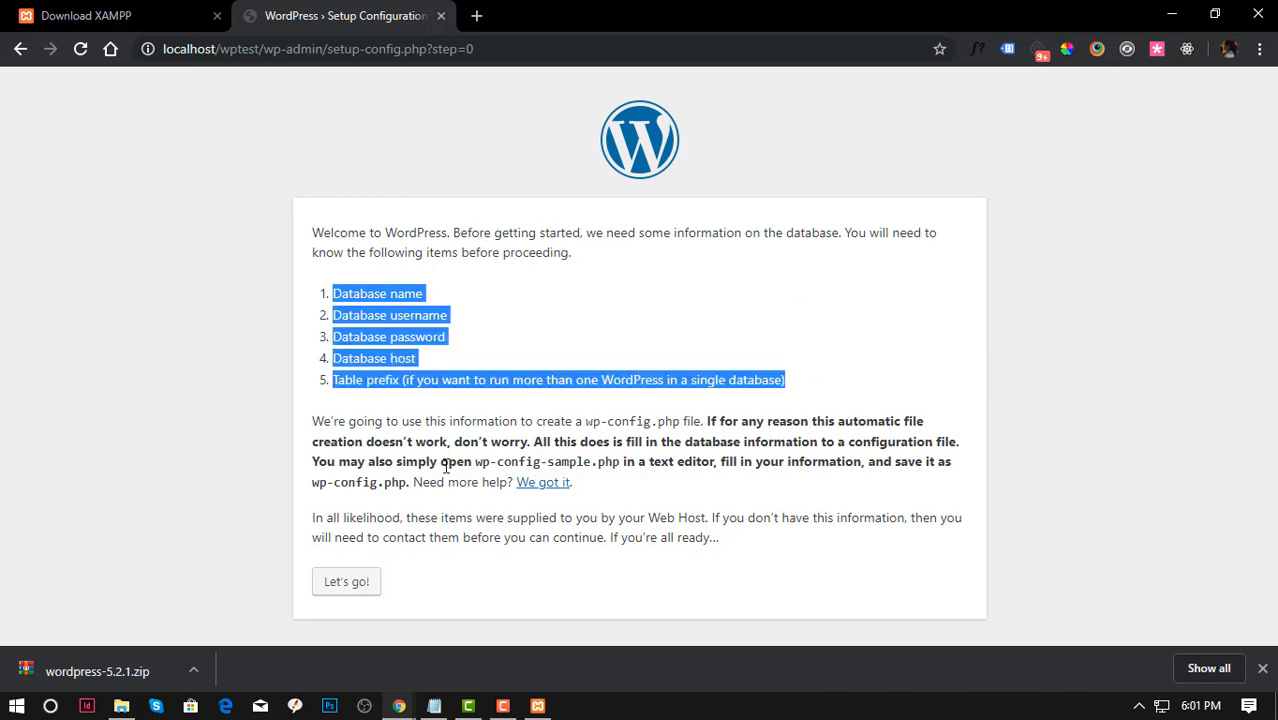
mouse_move(346, 580)
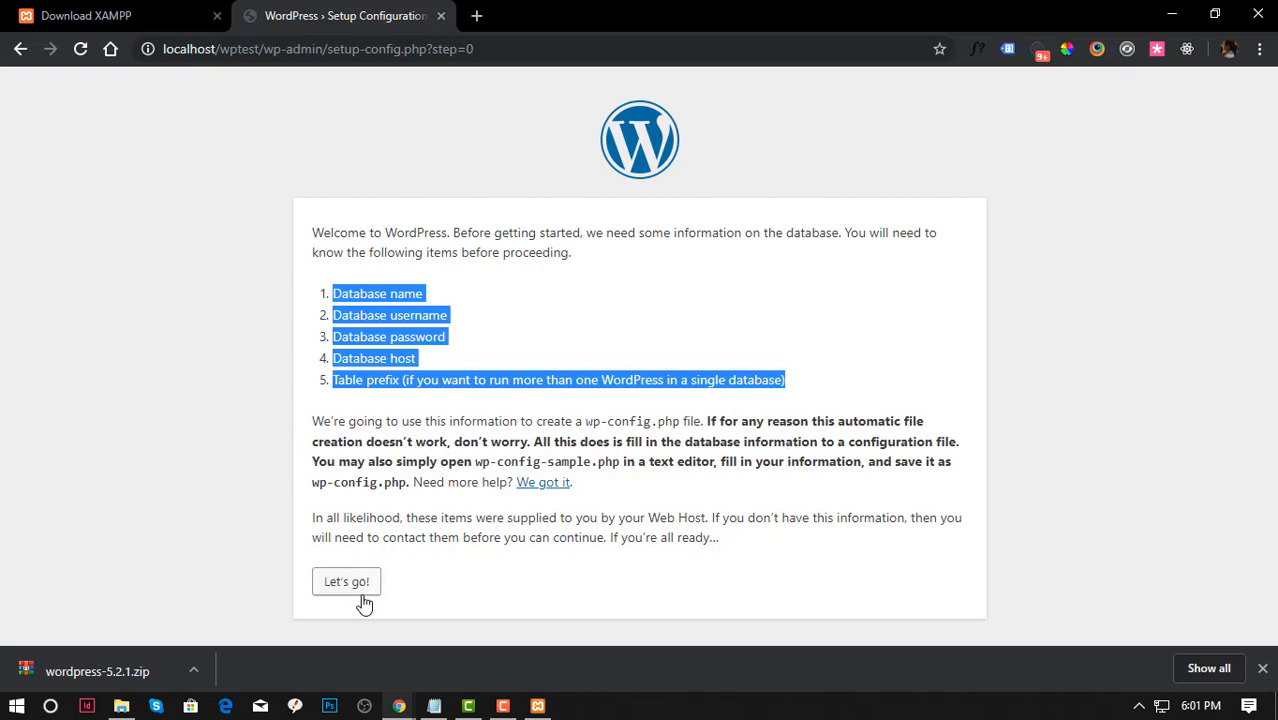
click(346, 580)
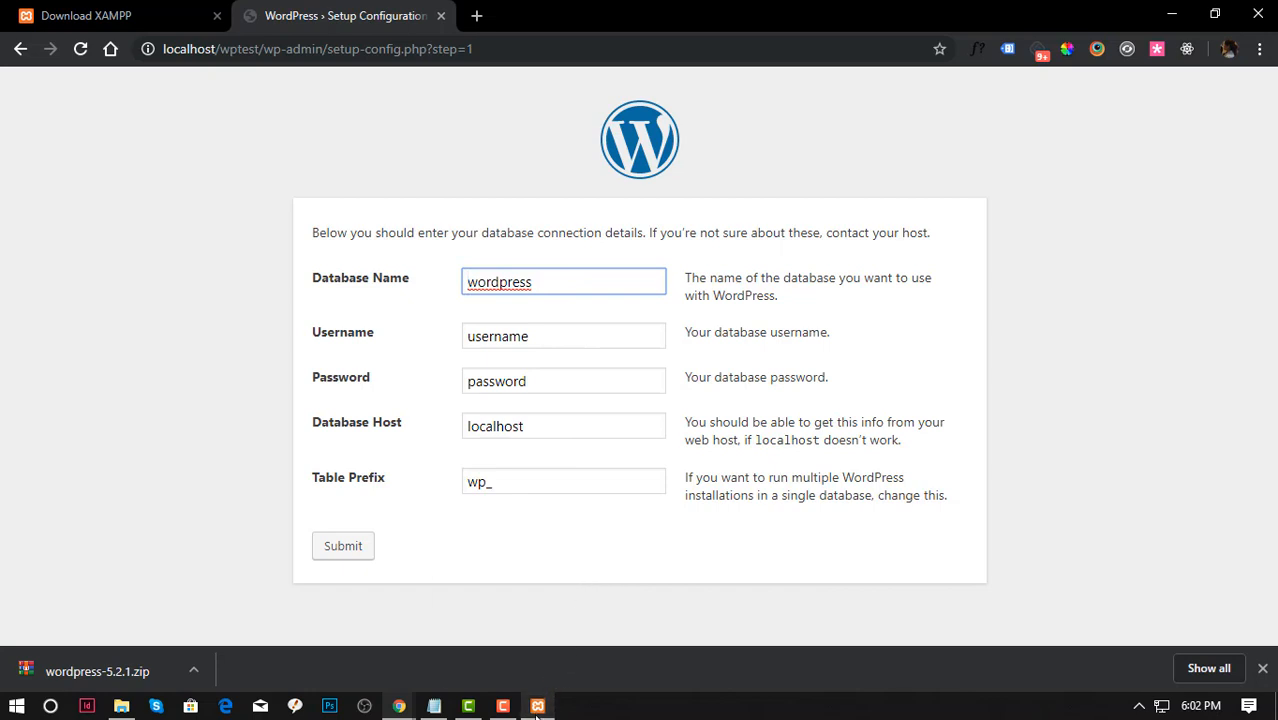
Step: Bring the XAMPP Control Panel to the front to reach MySQL's Admin page
click(536, 704)
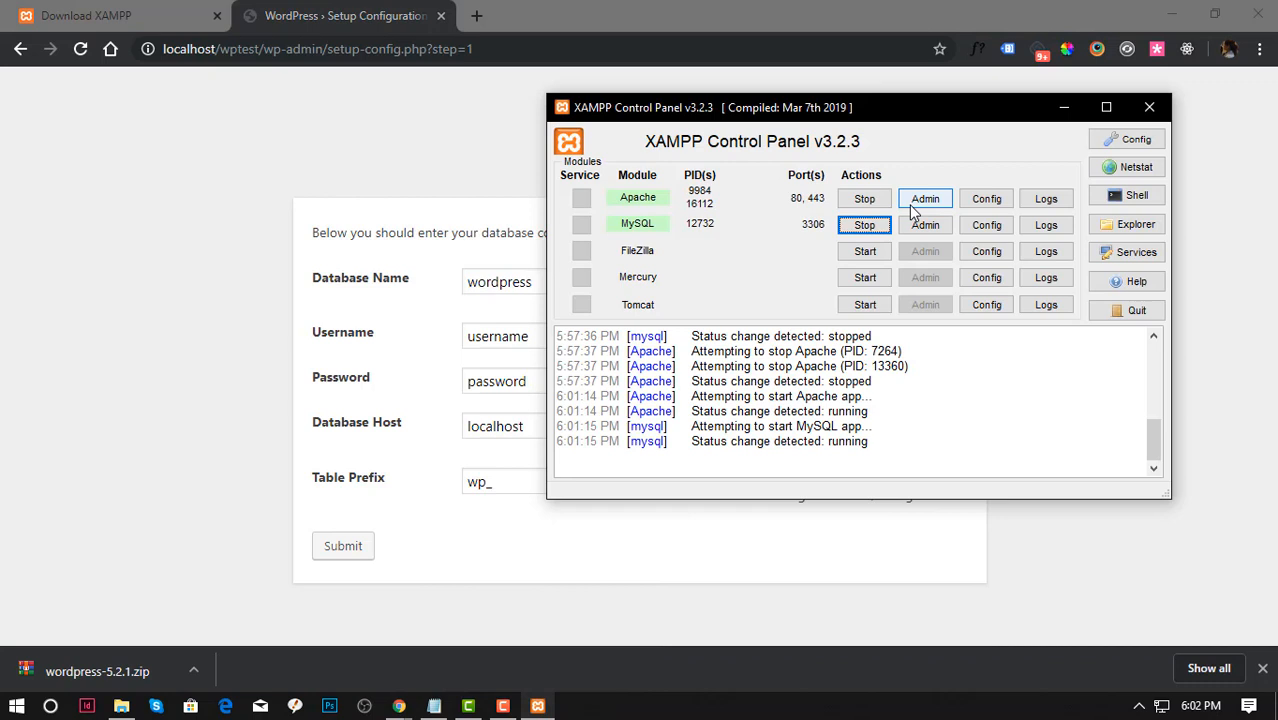
mouse_move(660, 238)
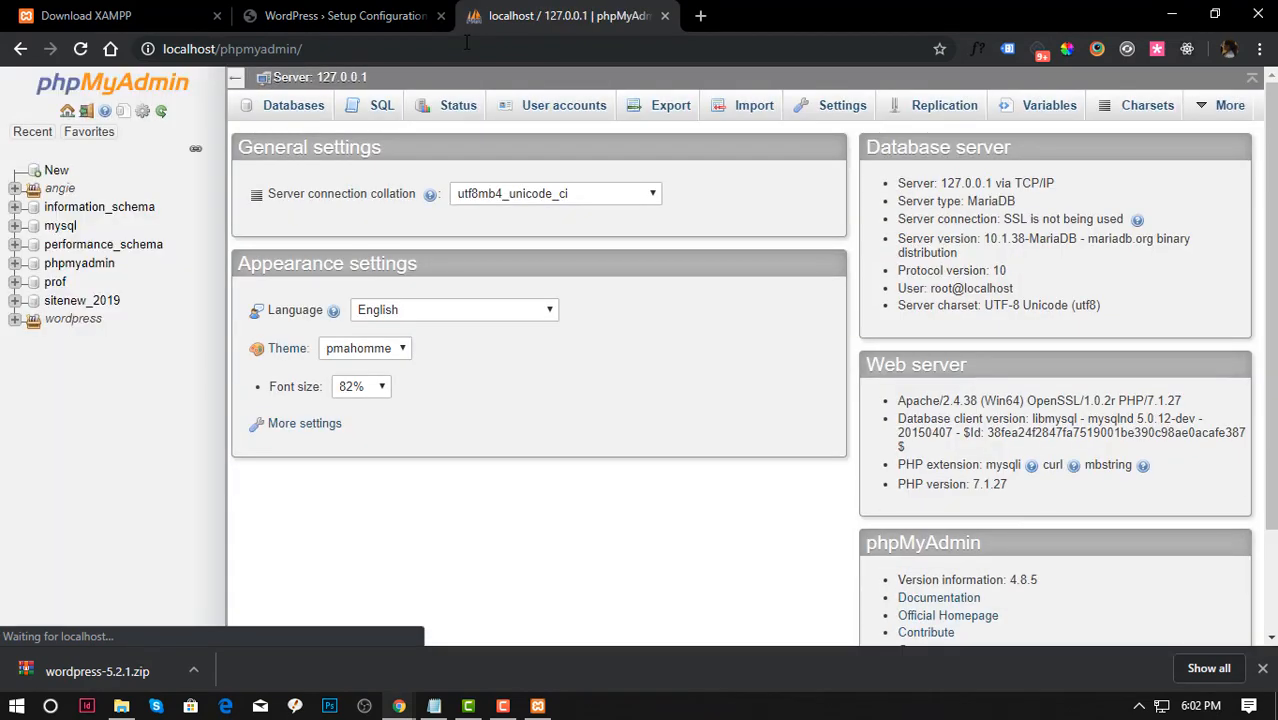
mouse_move(142, 388)
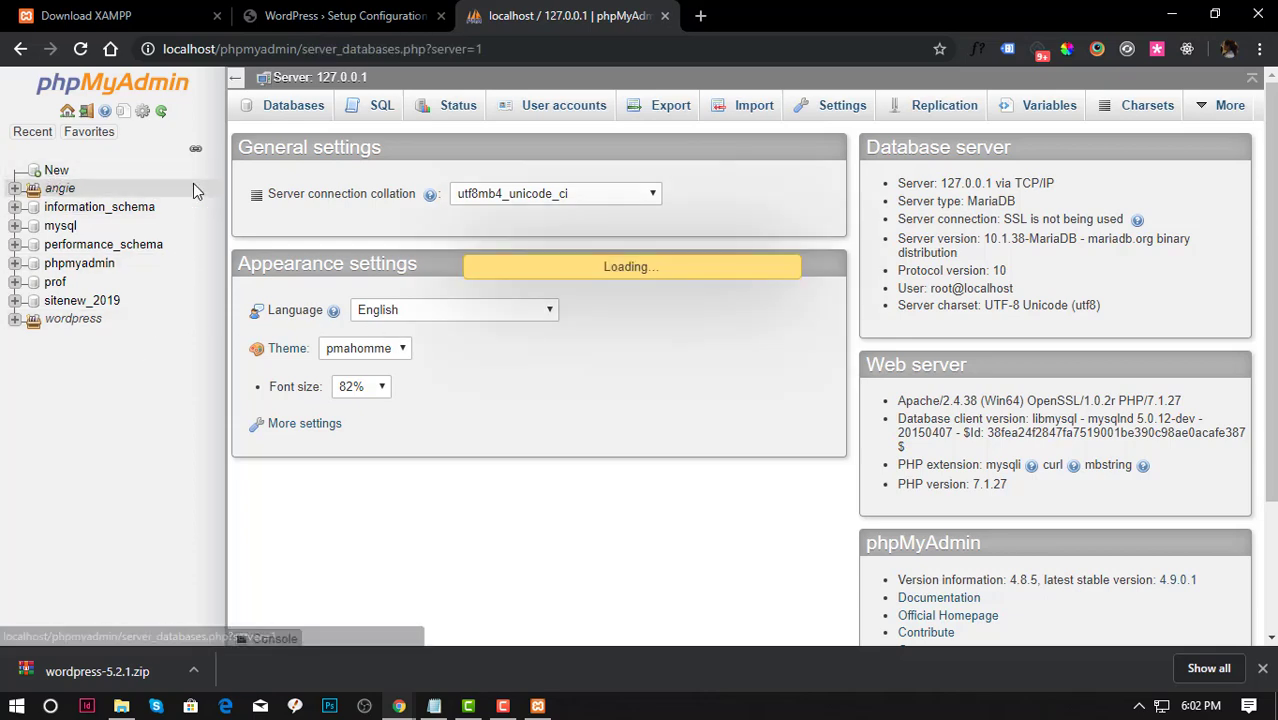
Step: Create an empty database named wptest in phpMyAdmin and return to the WordPress setup tab
click(292, 104)
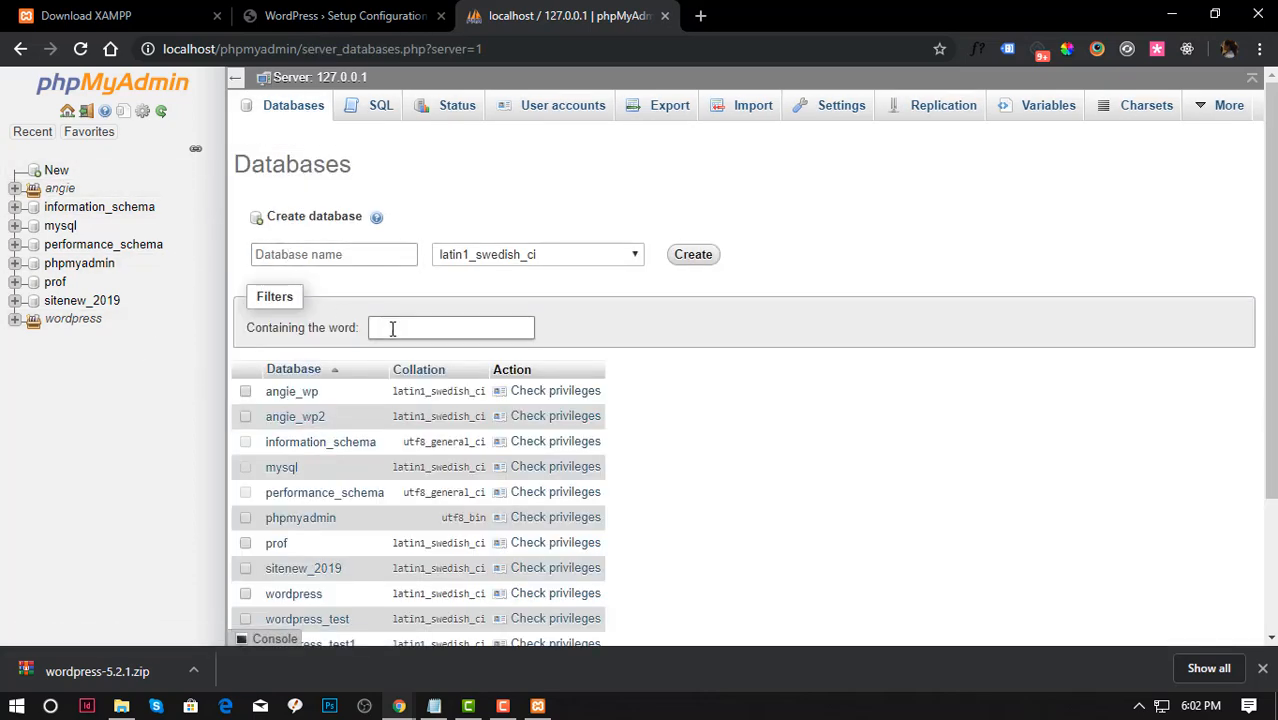
click(536, 254)
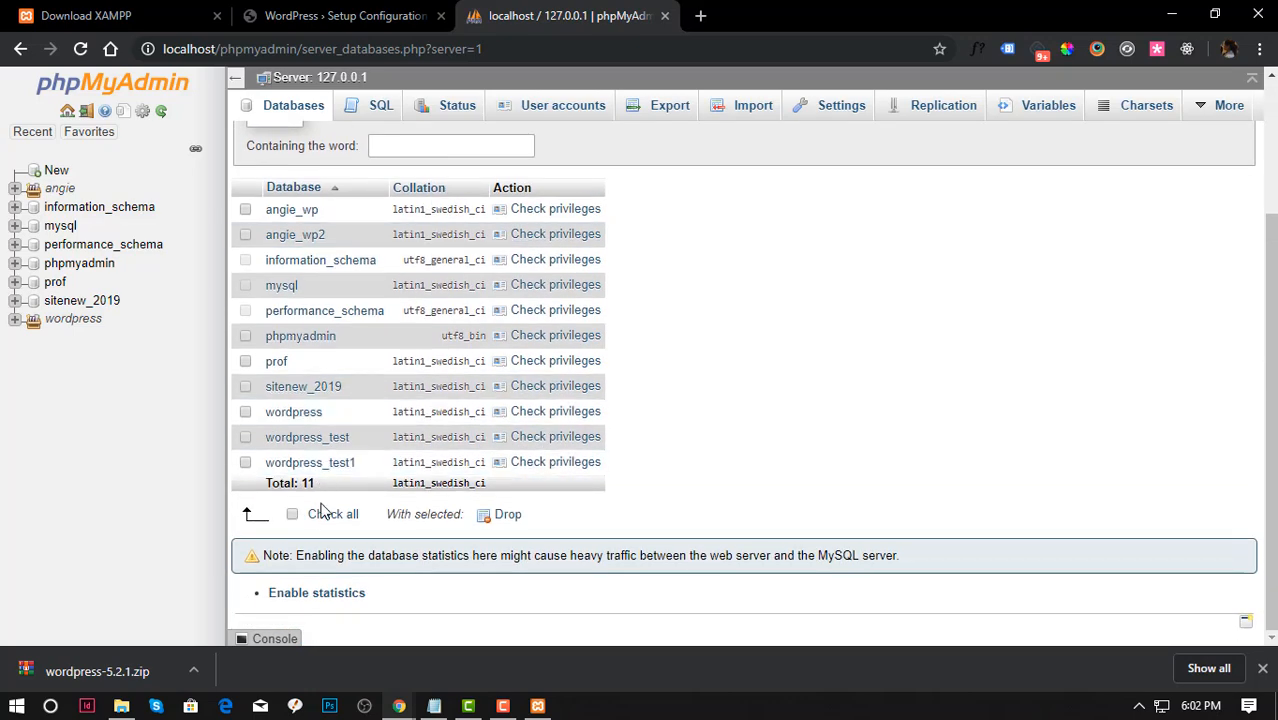
mouse_move(308, 516)
text(wptest)
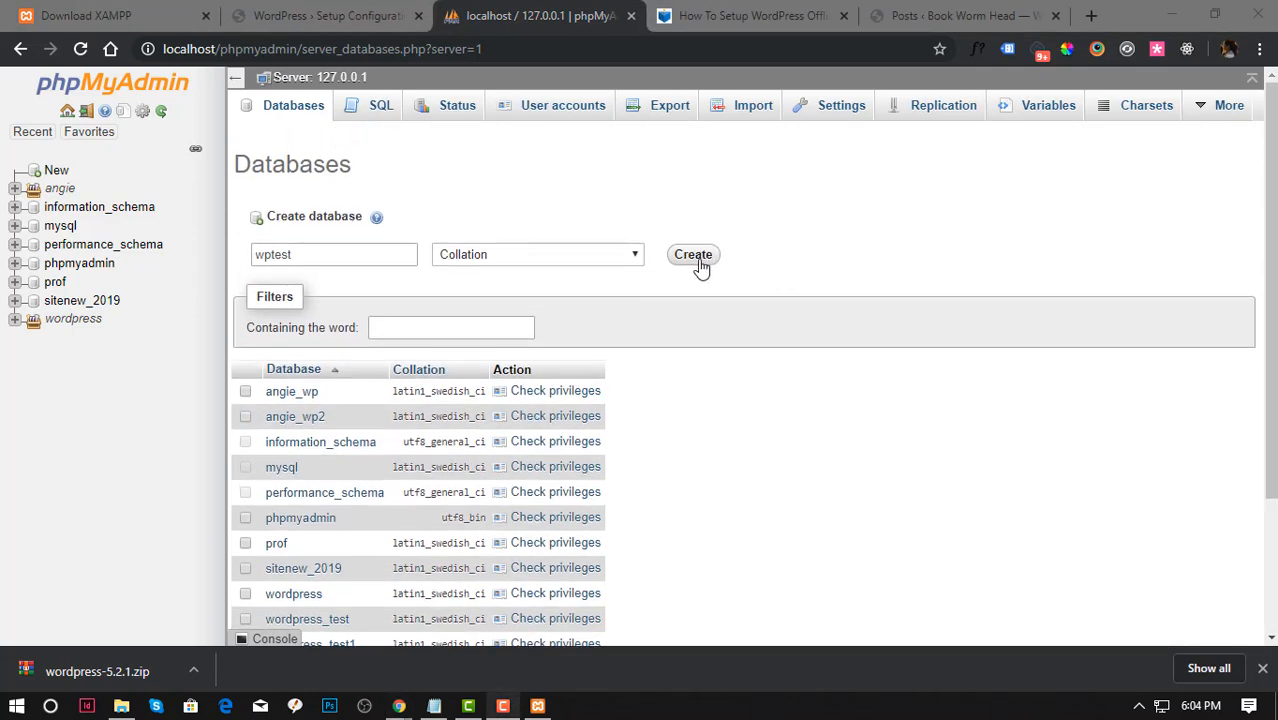
click(692, 254)
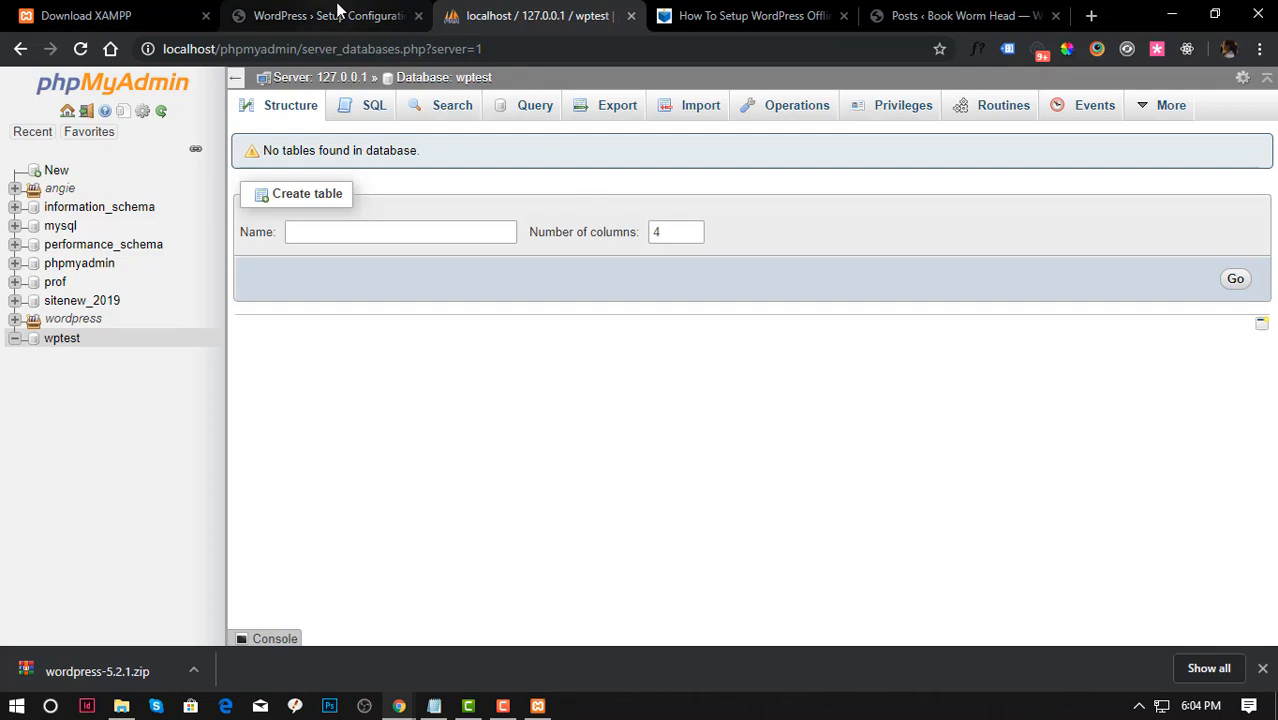
click(340, 12)
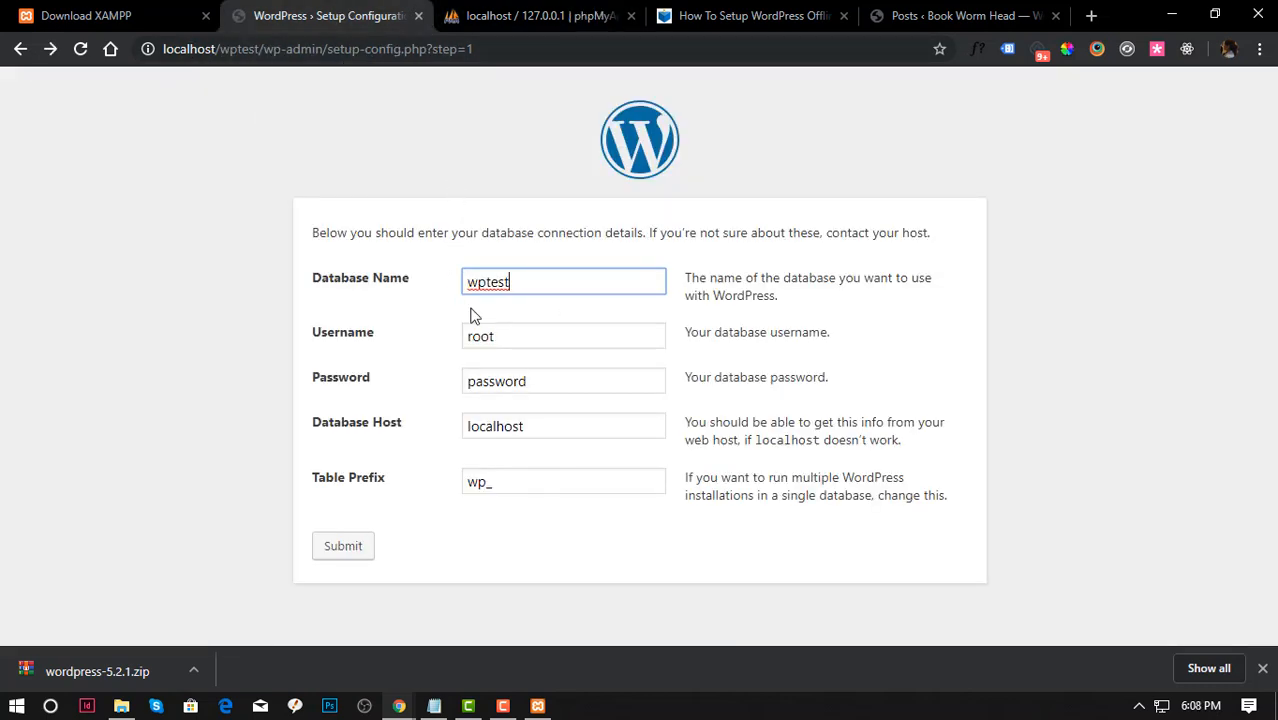
mouse_move(504, 344)
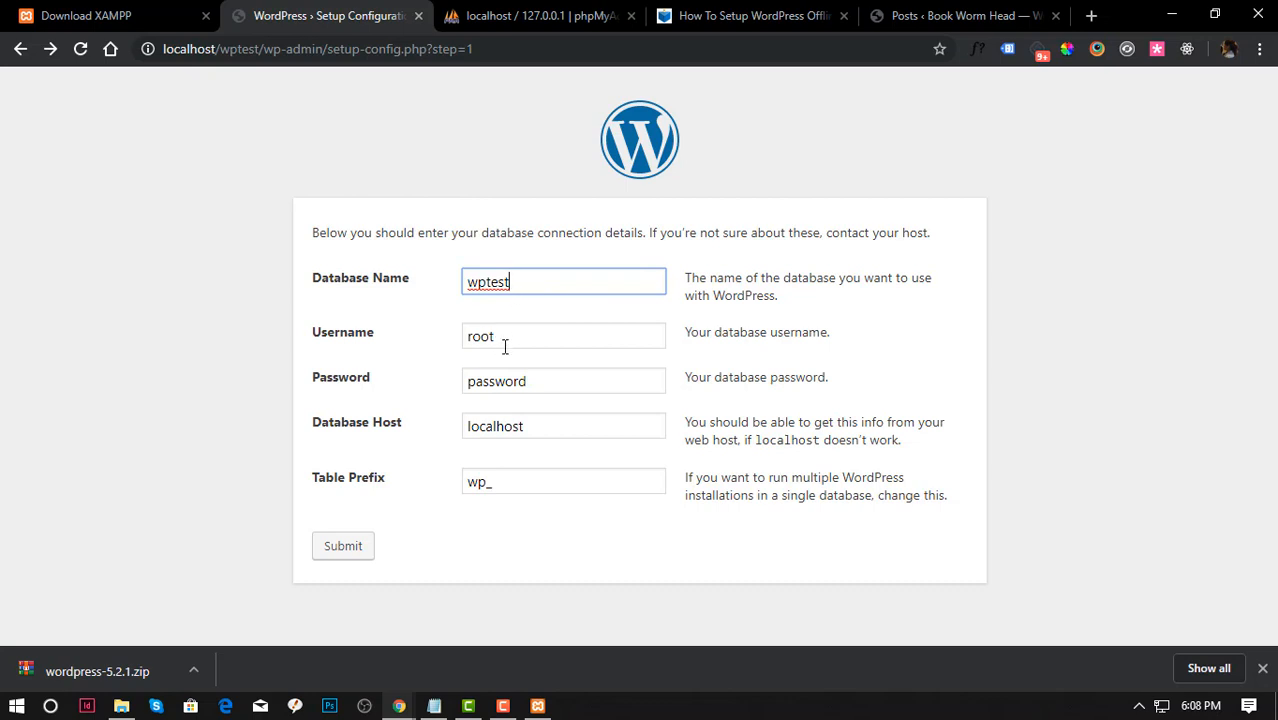
Step: Submit wptest with user root and an empty password, then run the installation
click(564, 380)
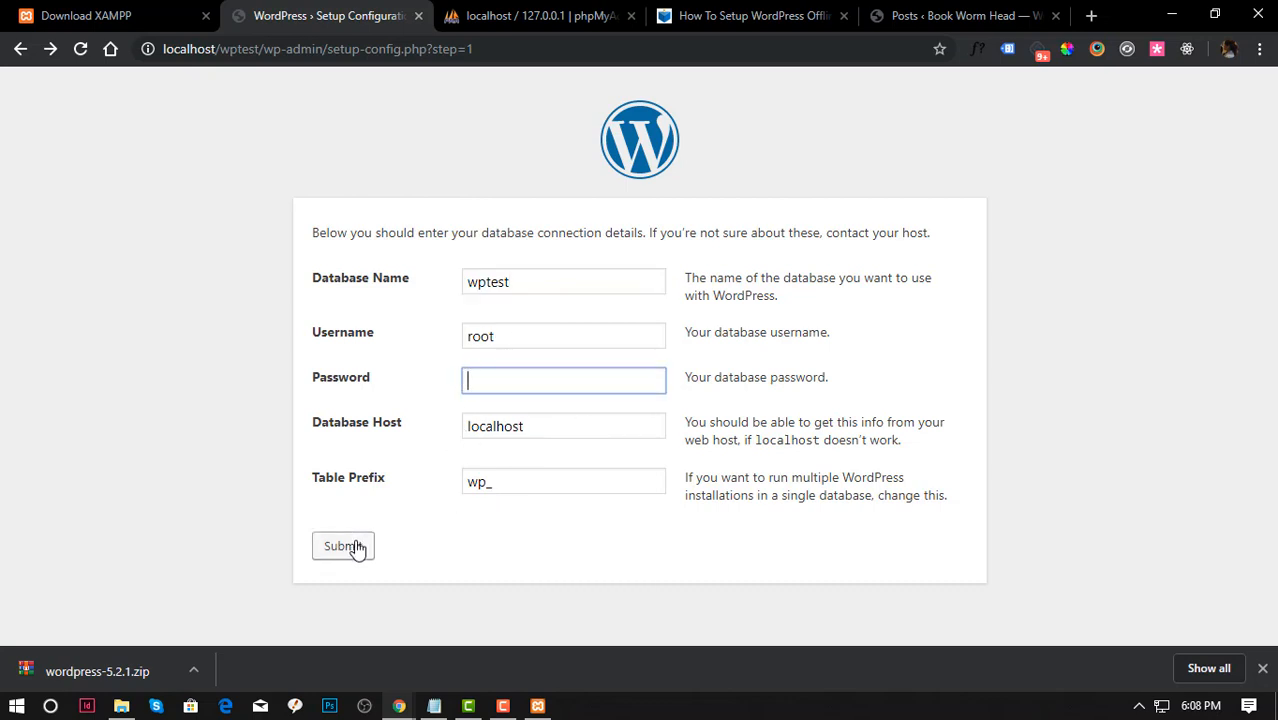
click(342, 544)
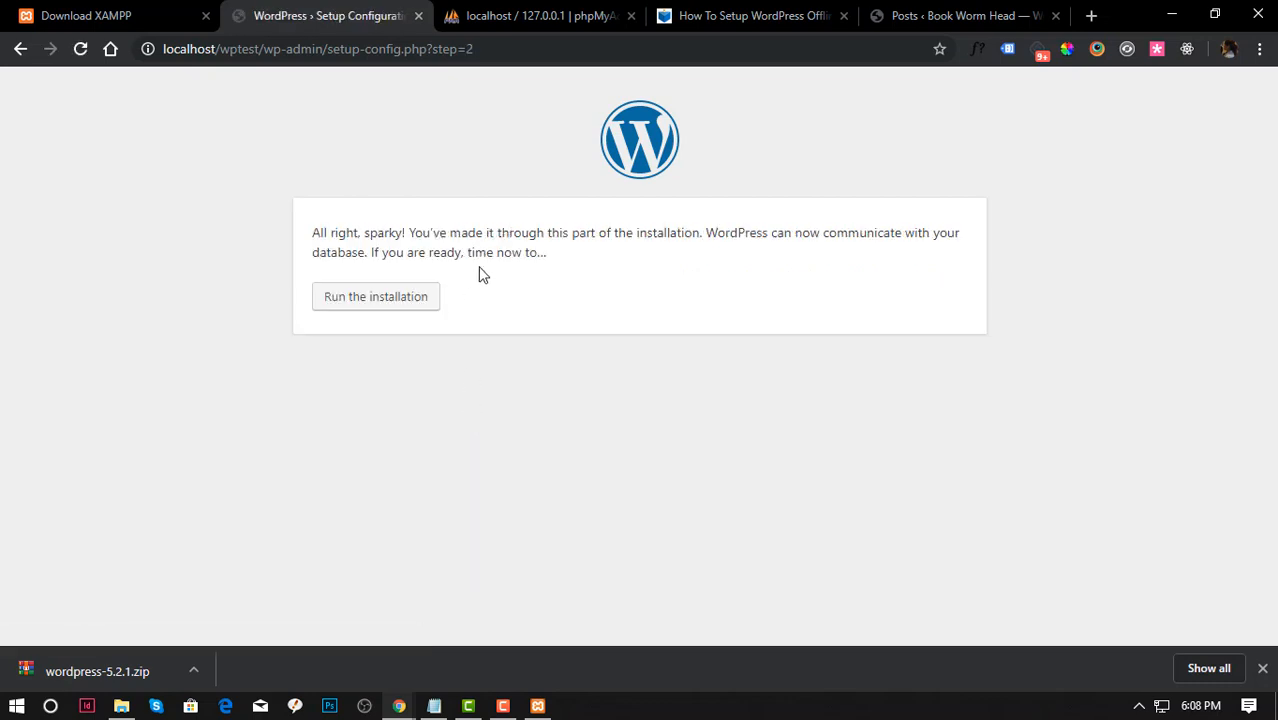
click(376, 296)
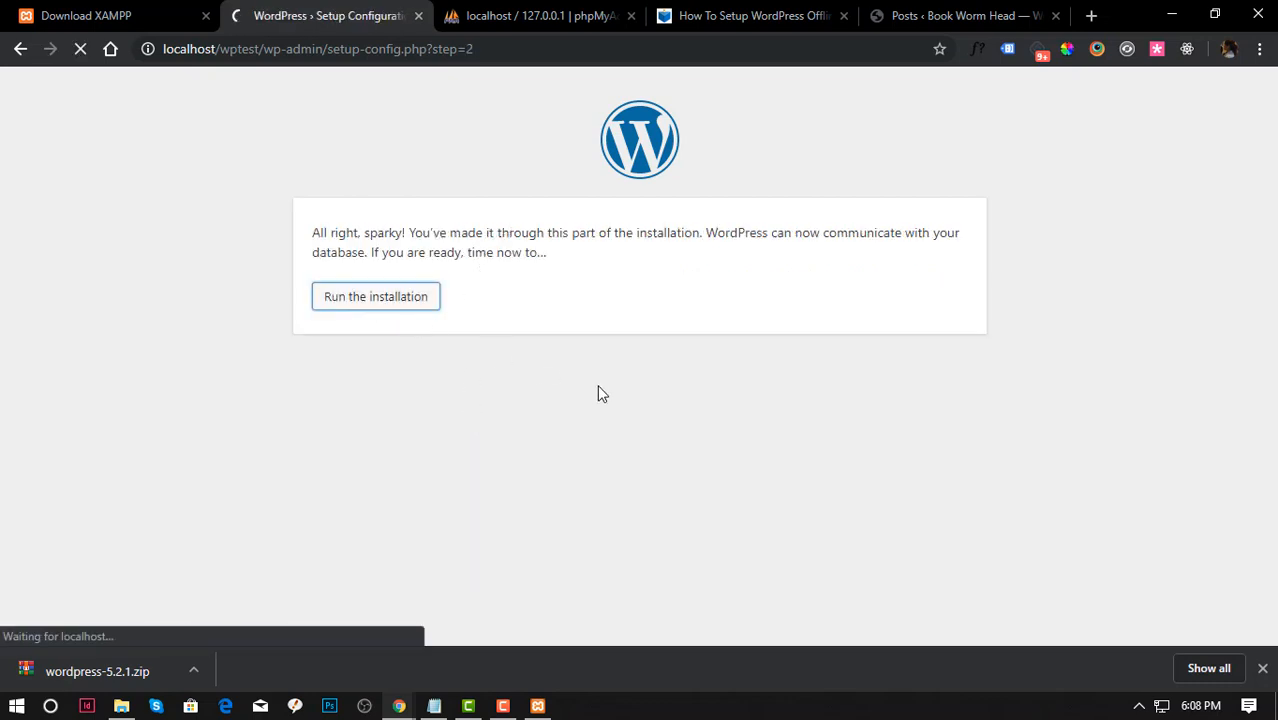
click(376, 296)
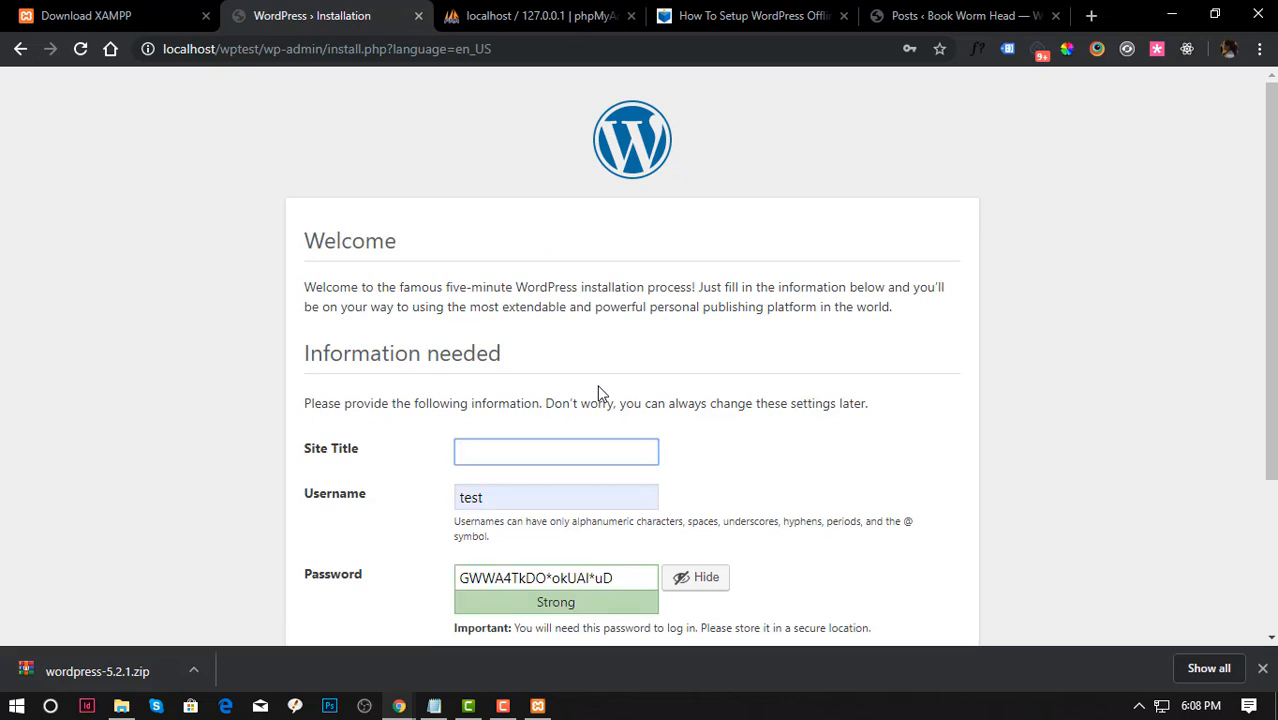
scroll(down, 3)
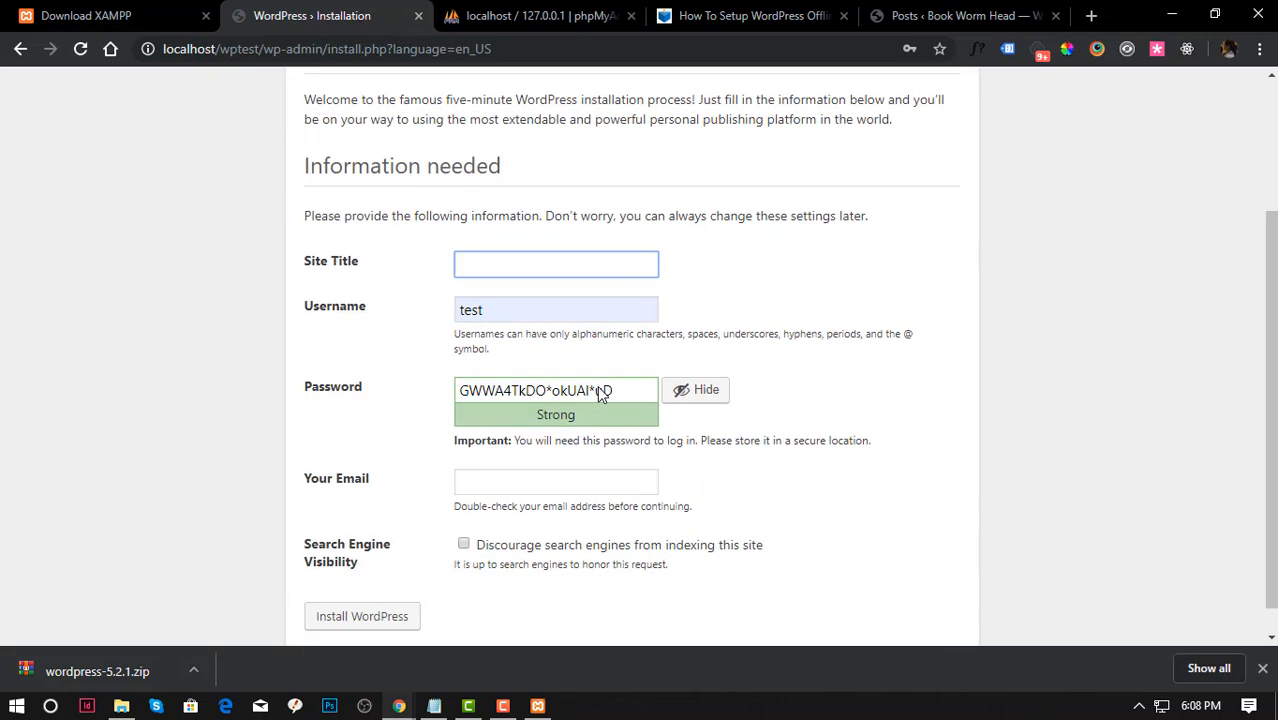
text(Bookworm Head)
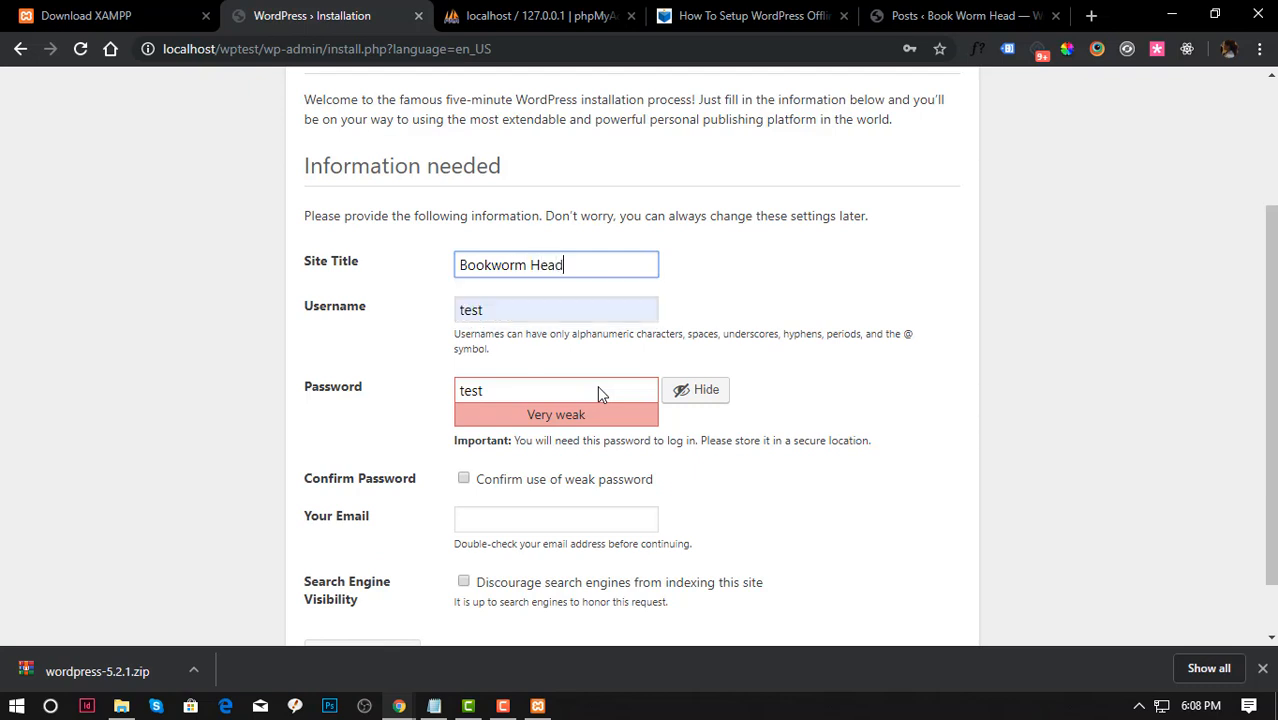
text(2019)
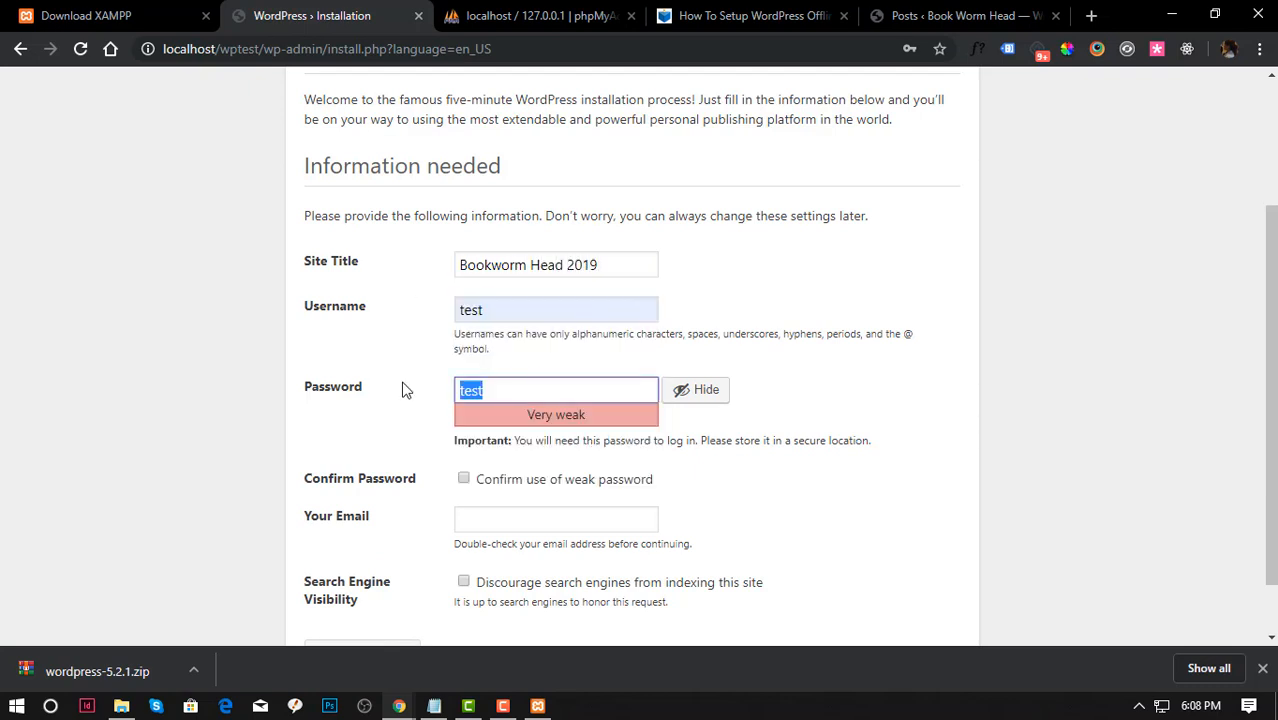
mouse_move(462, 386)
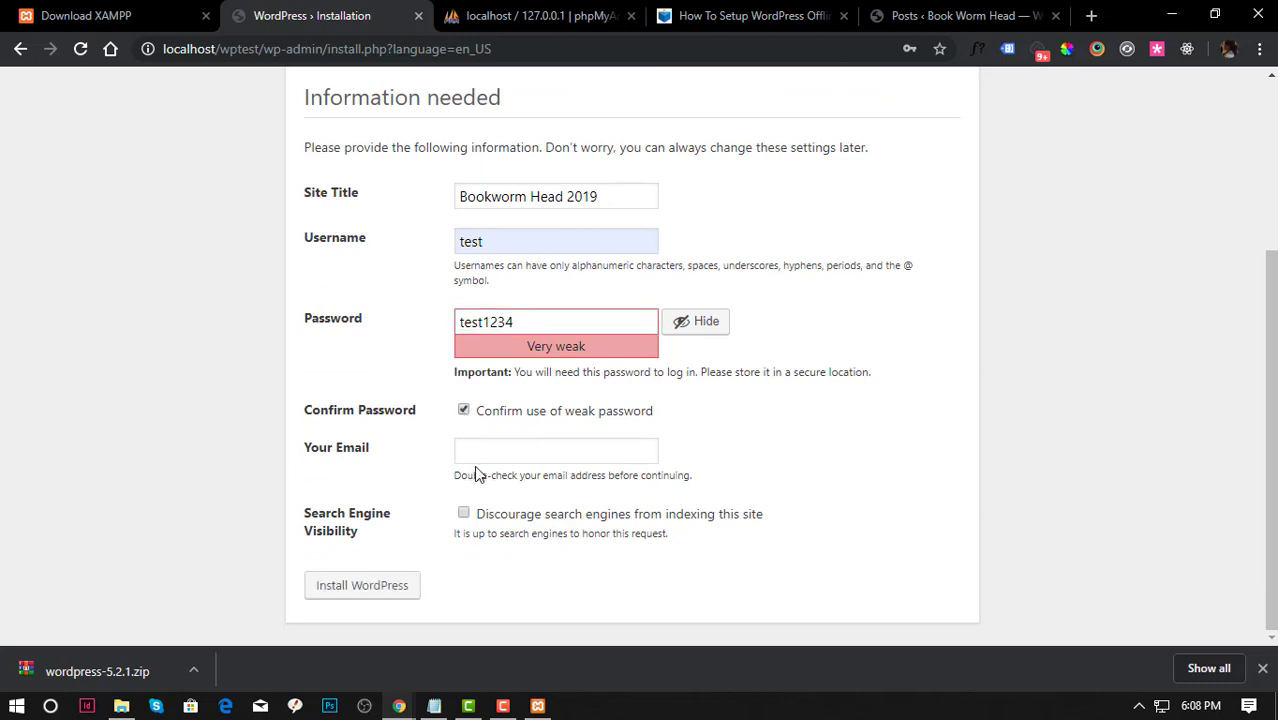
click(556, 450)
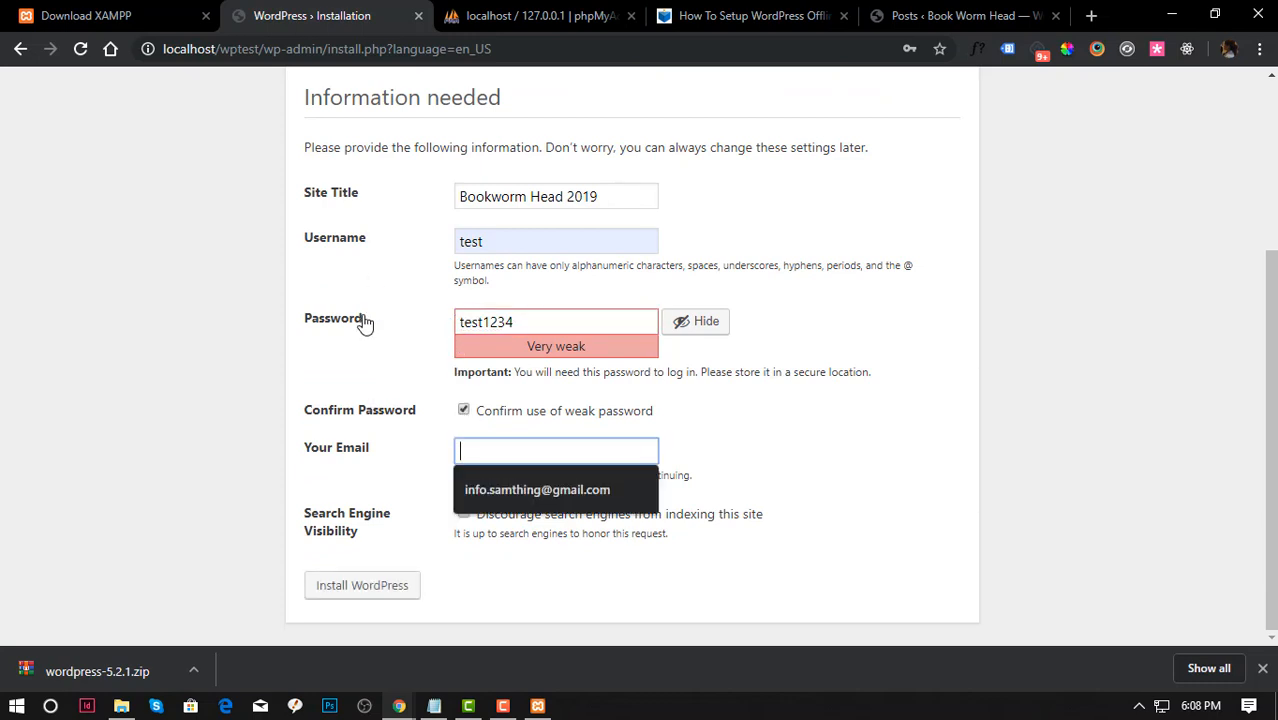
mouse_move(410, 298)
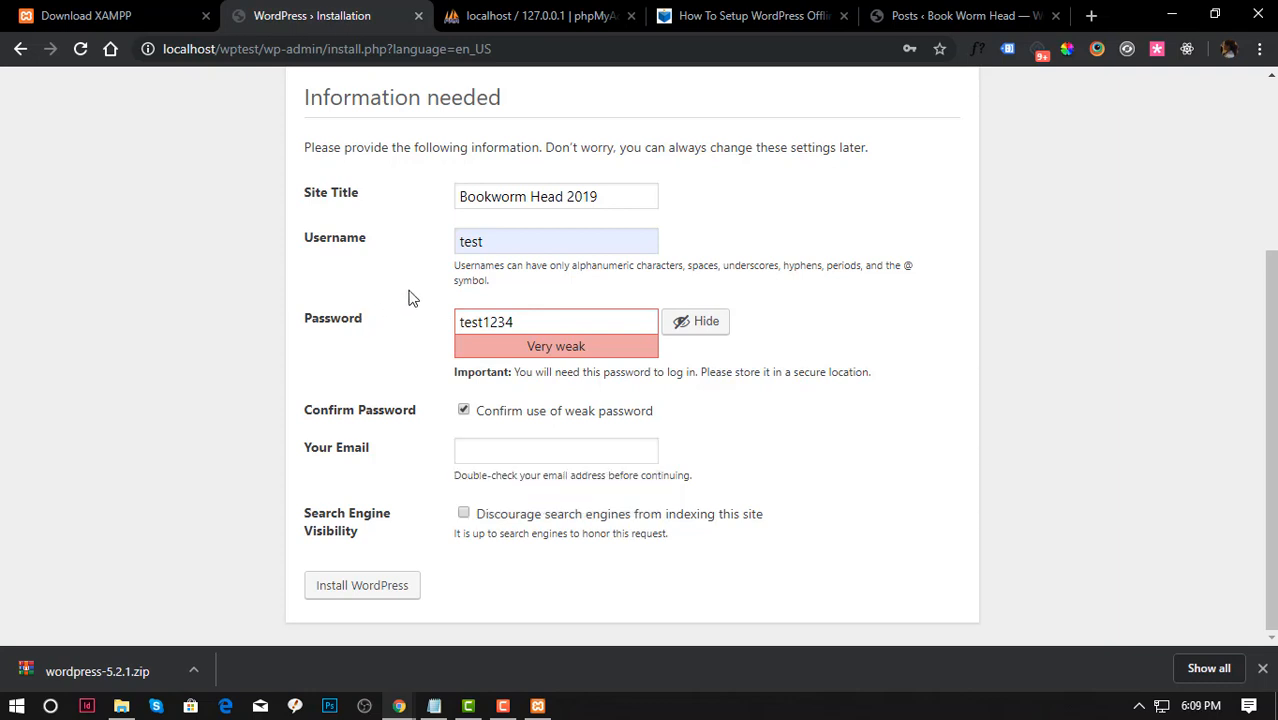
Step: Fill in the info admin email, discourage search-engine indexing and install WordPress
click(556, 450)
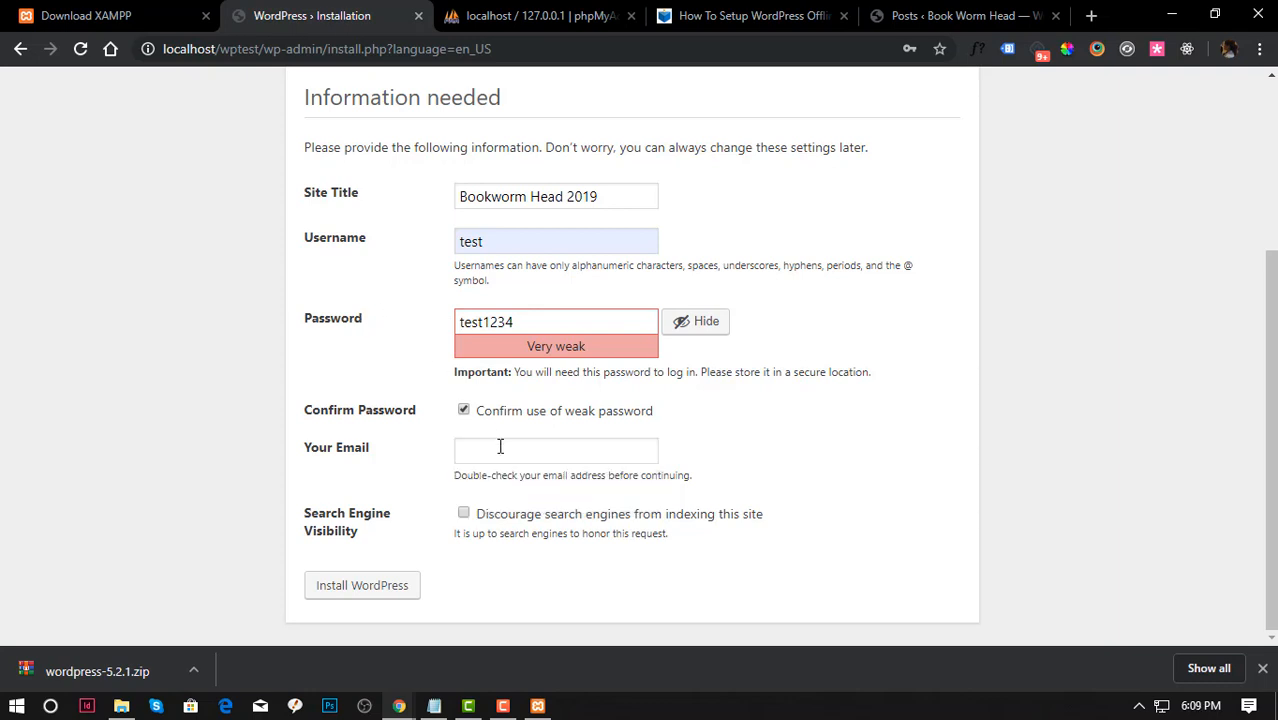
text(info)
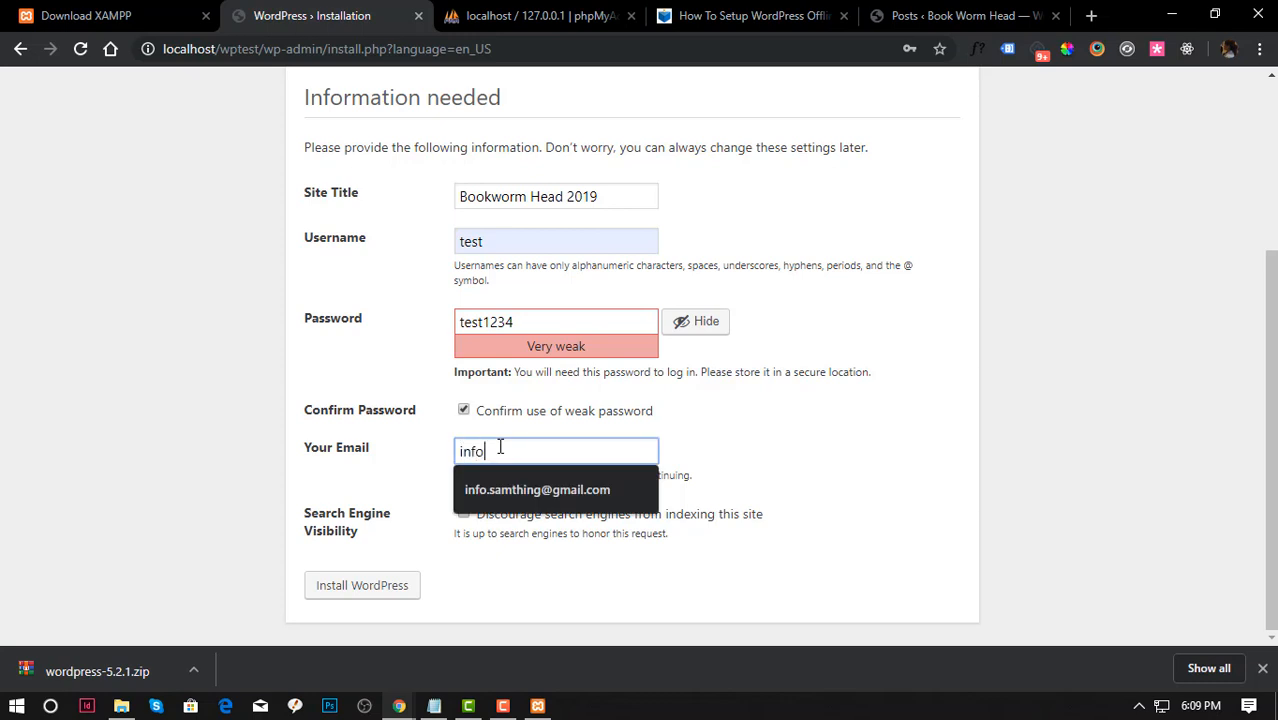
click(536, 488)
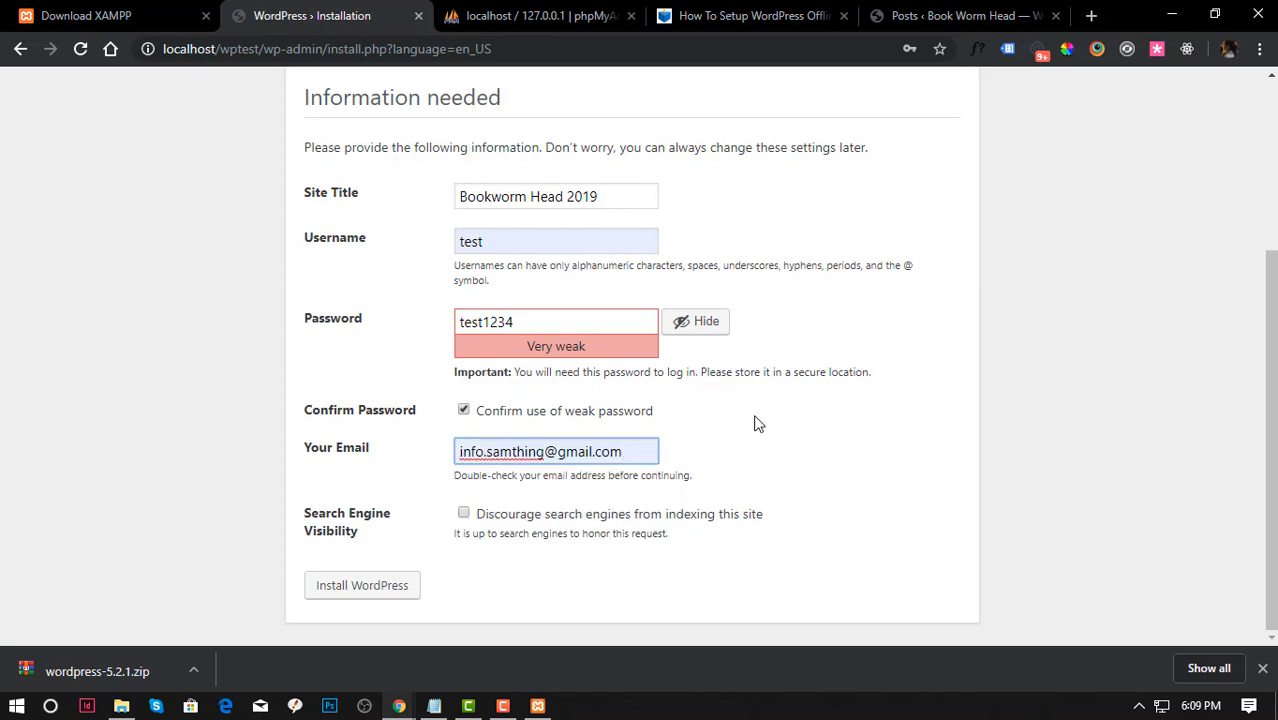
click(464, 512)
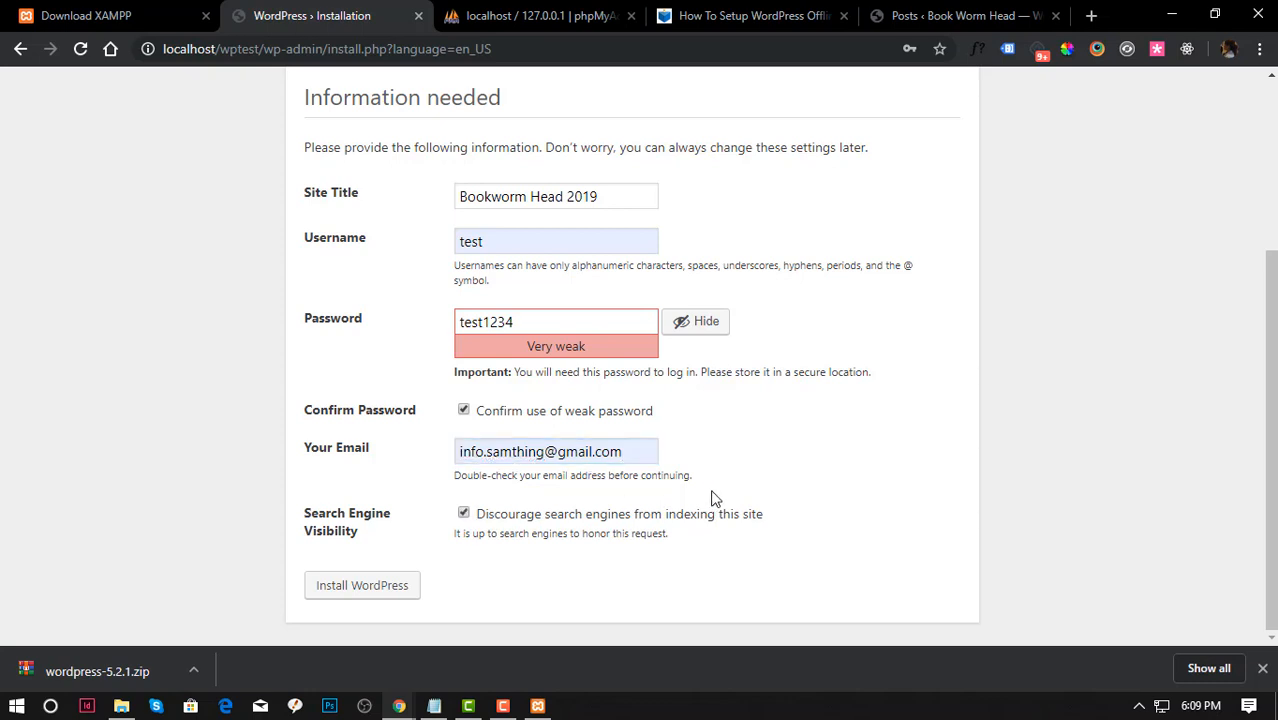
mouse_move(824, 420)
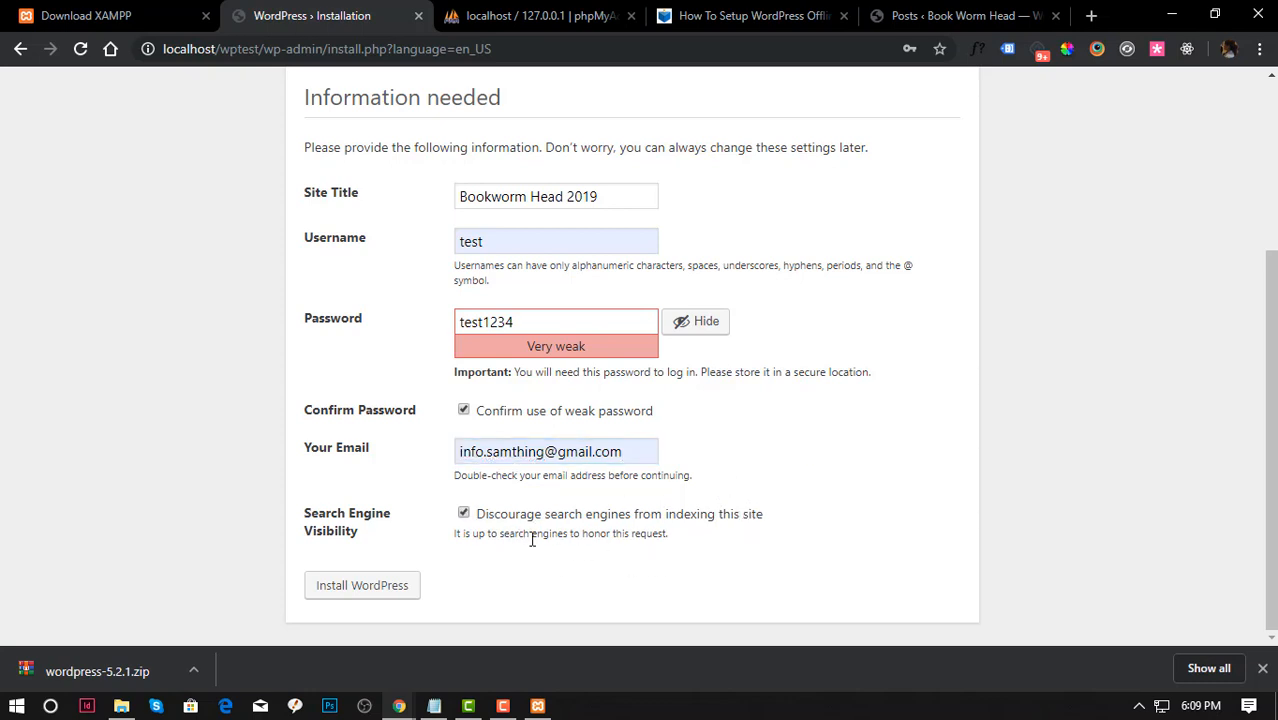
mouse_move(528, 530)
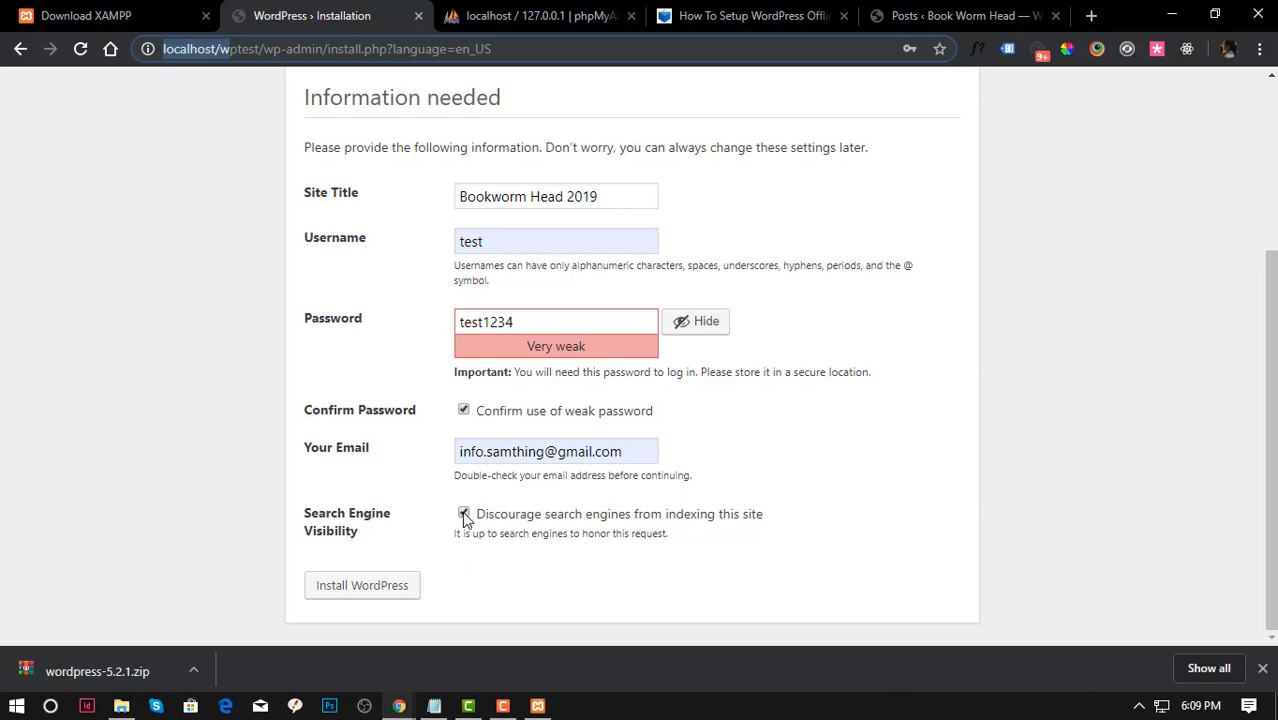
click(464, 514)
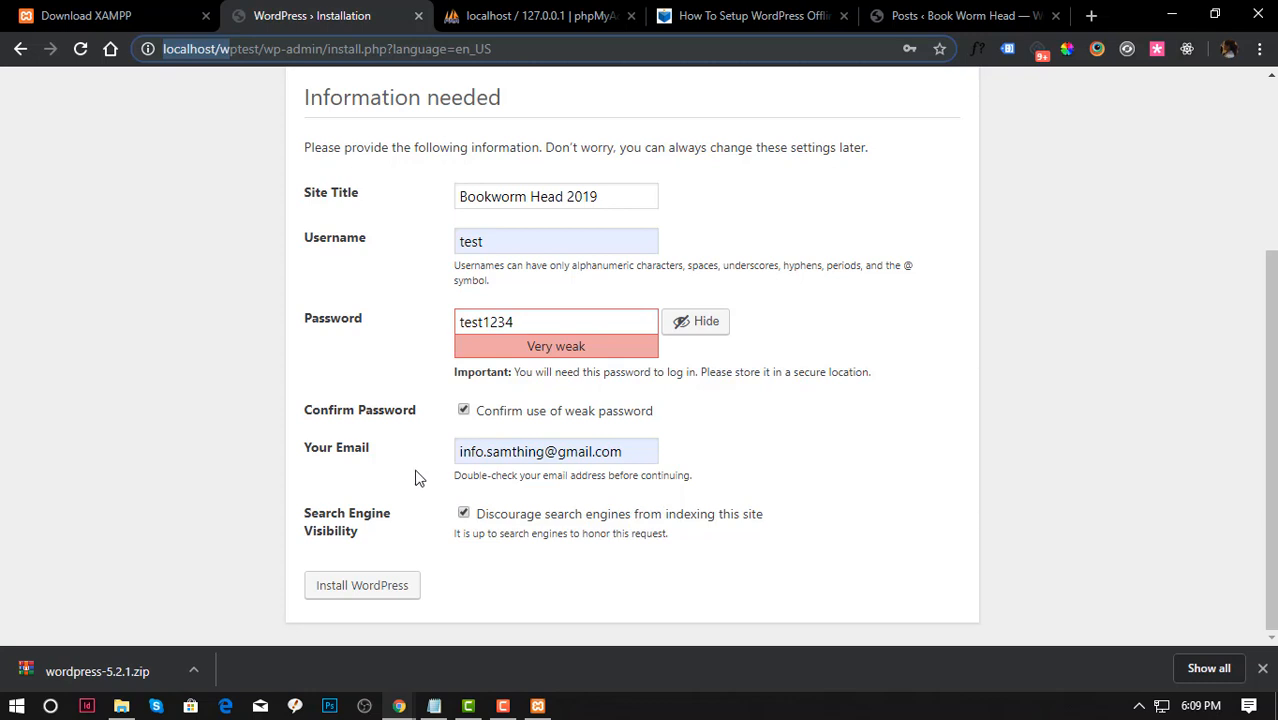
mouse_move(362, 584)
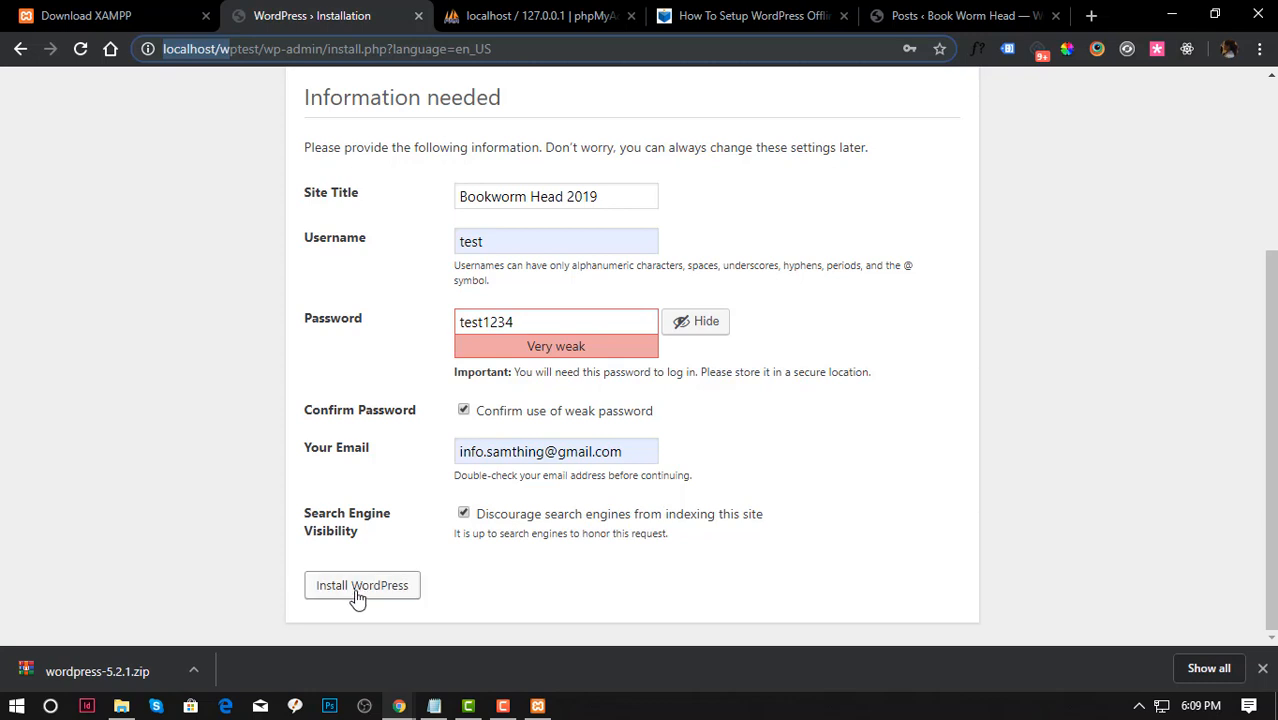
click(362, 584)
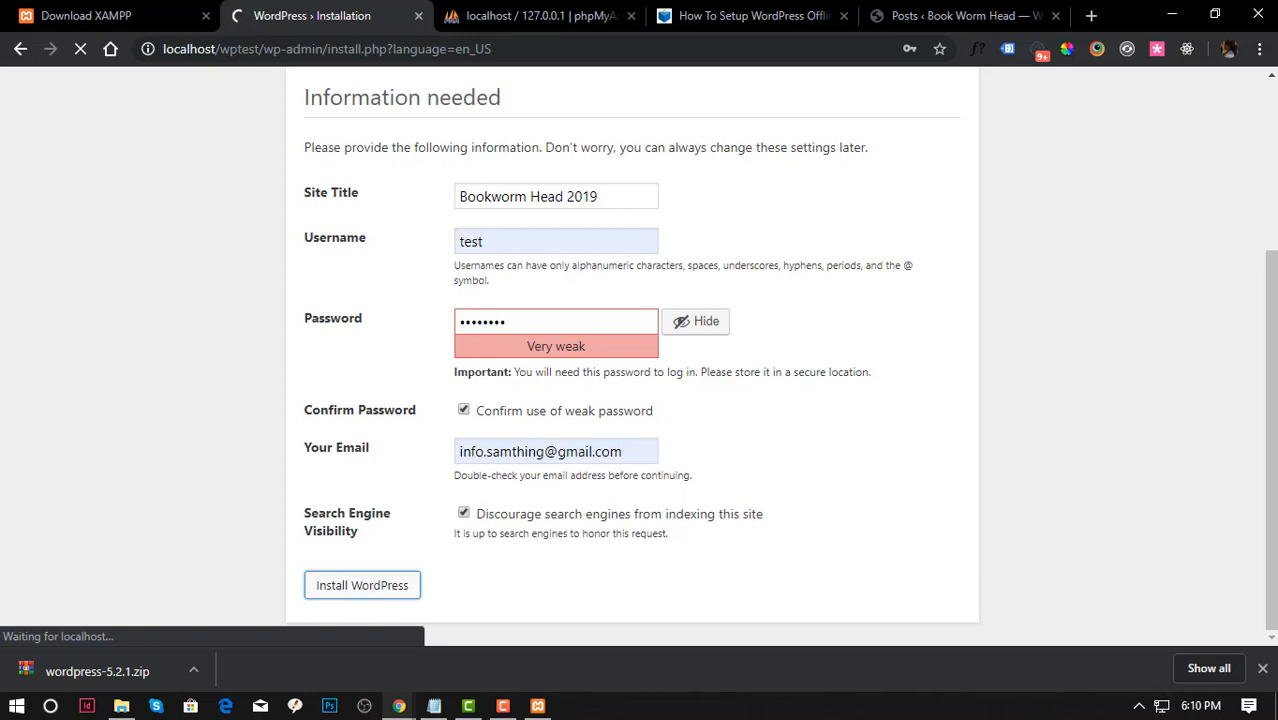
Step: Log in as user test from the Success page to reach the Bookworm Head 2019 dashboard
click(362, 584)
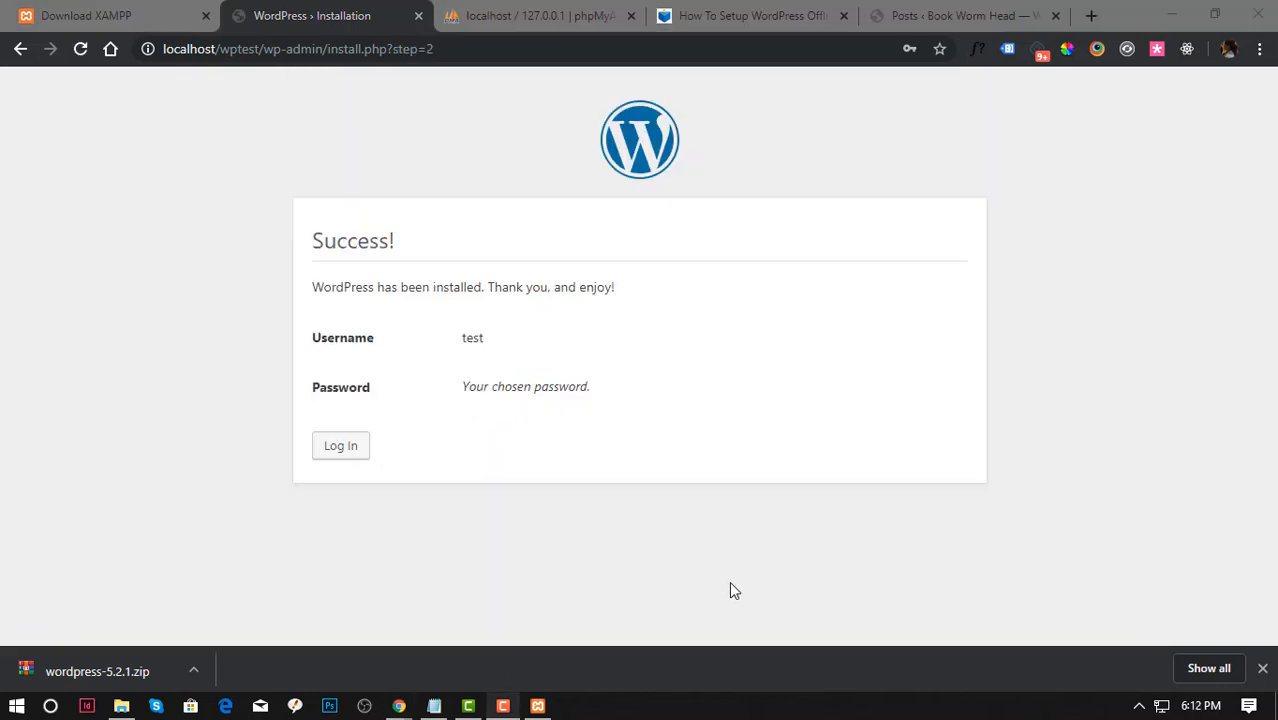
mouse_move(508, 348)
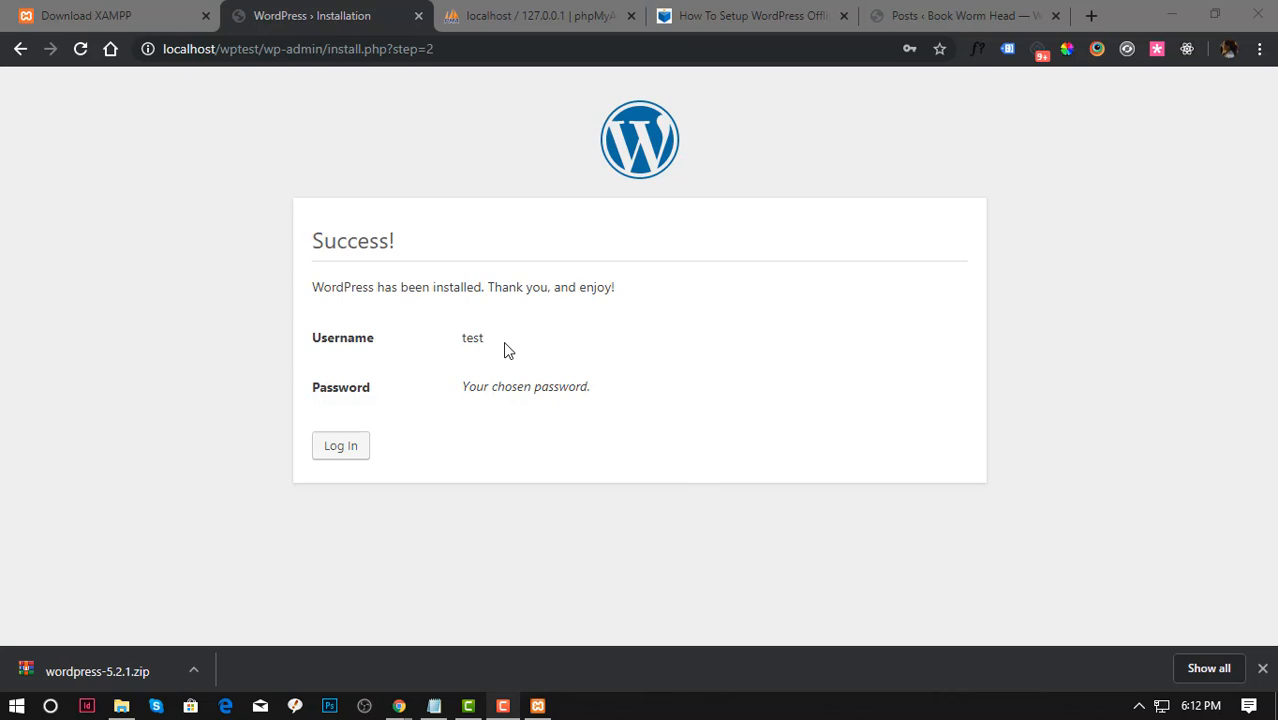
click(340, 444)
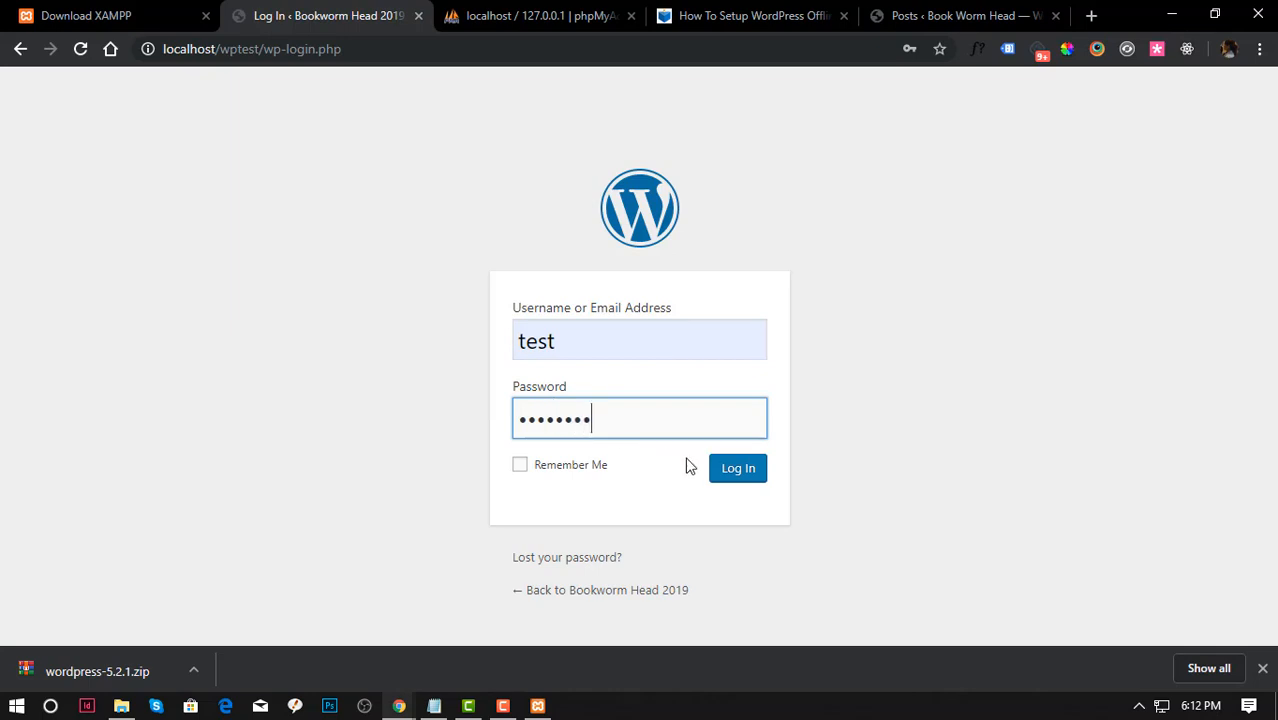
click(736, 468)
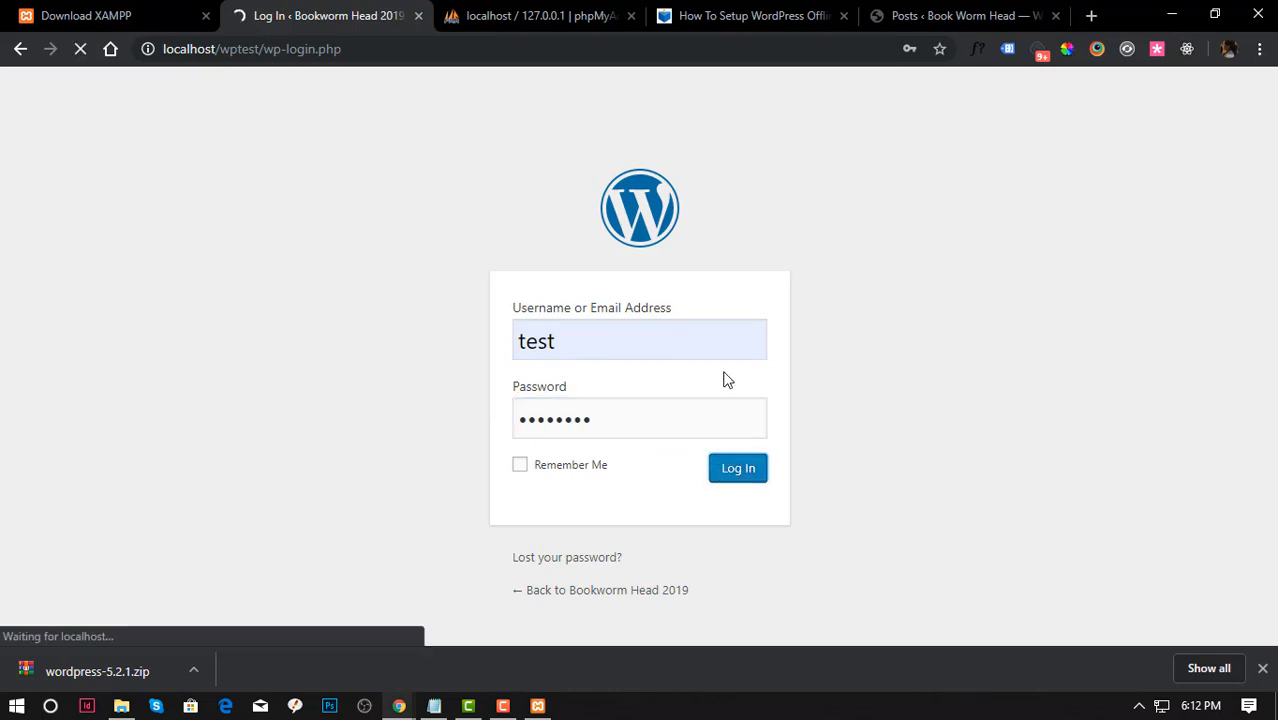
click(736, 468)
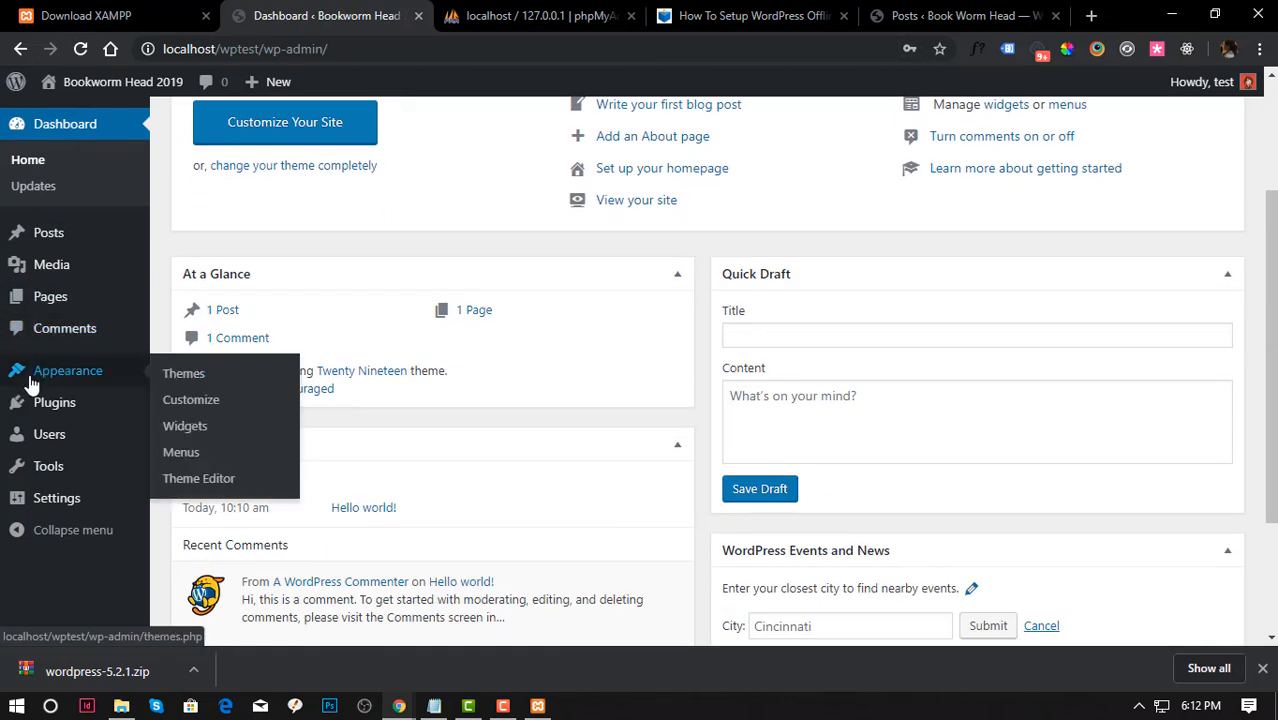
Step: Go to Appearance > Themes and start Add New to browse featured themes
click(184, 374)
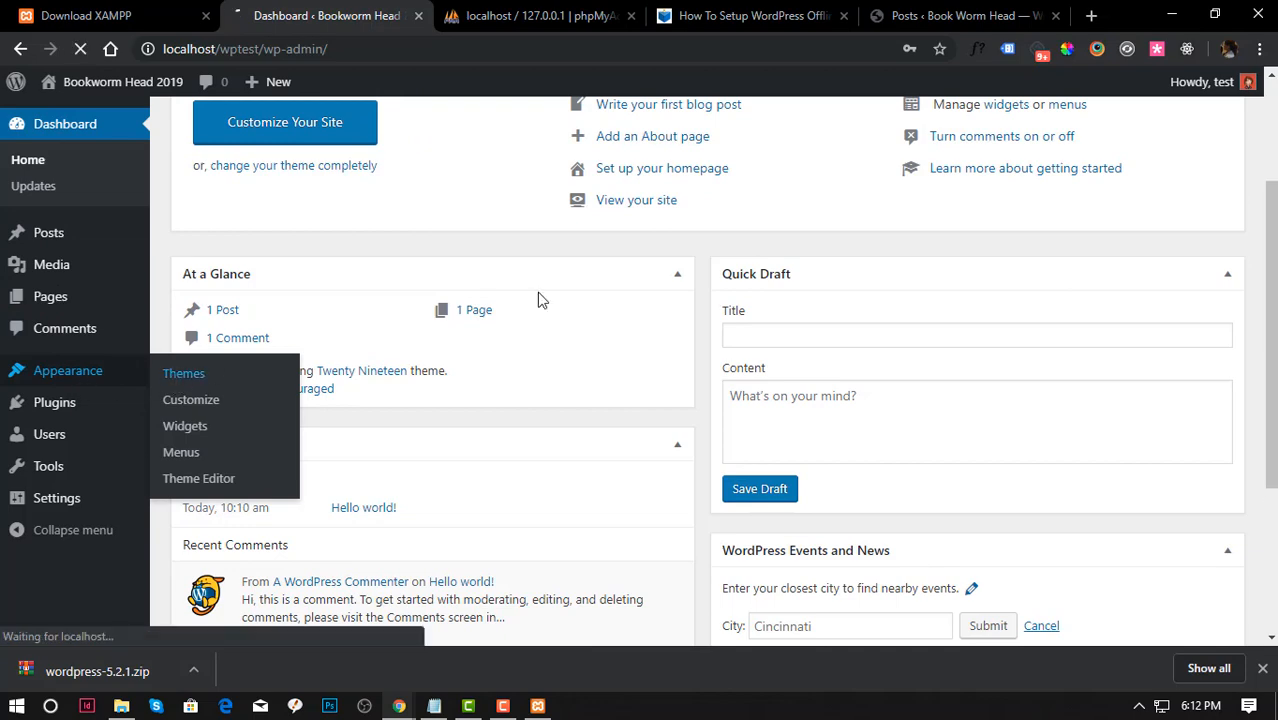
click(184, 374)
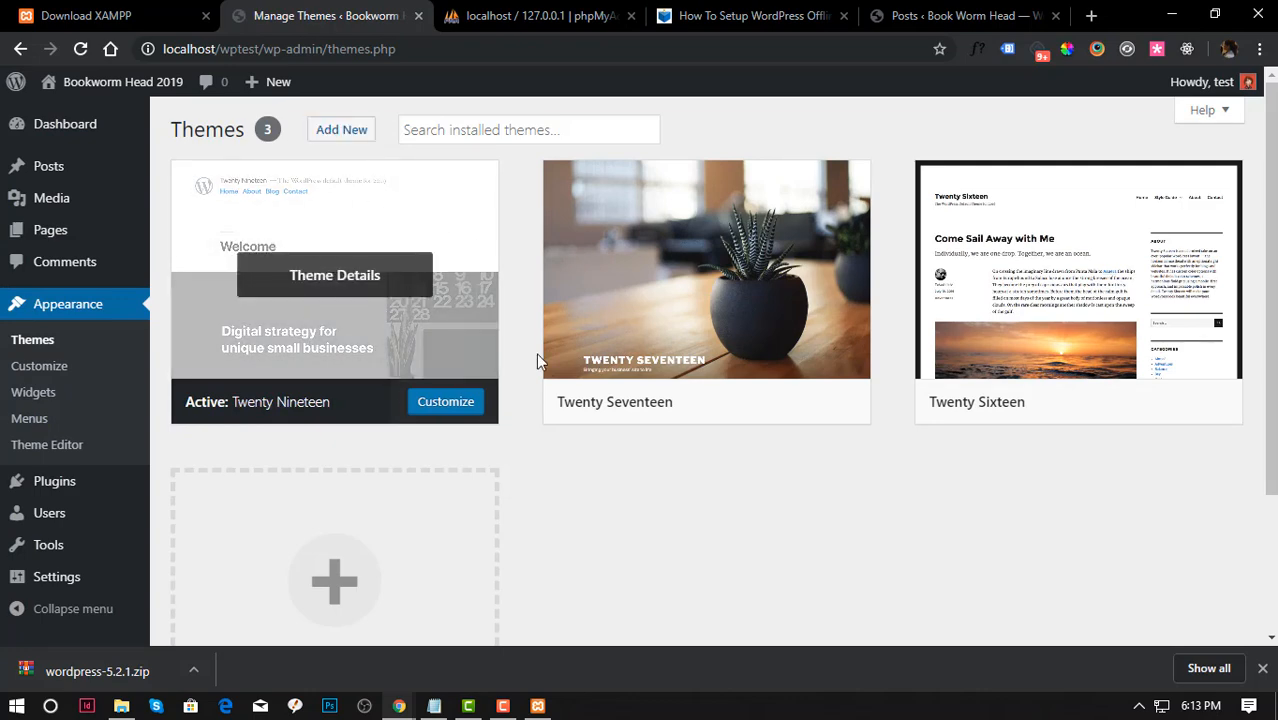
click(340, 128)
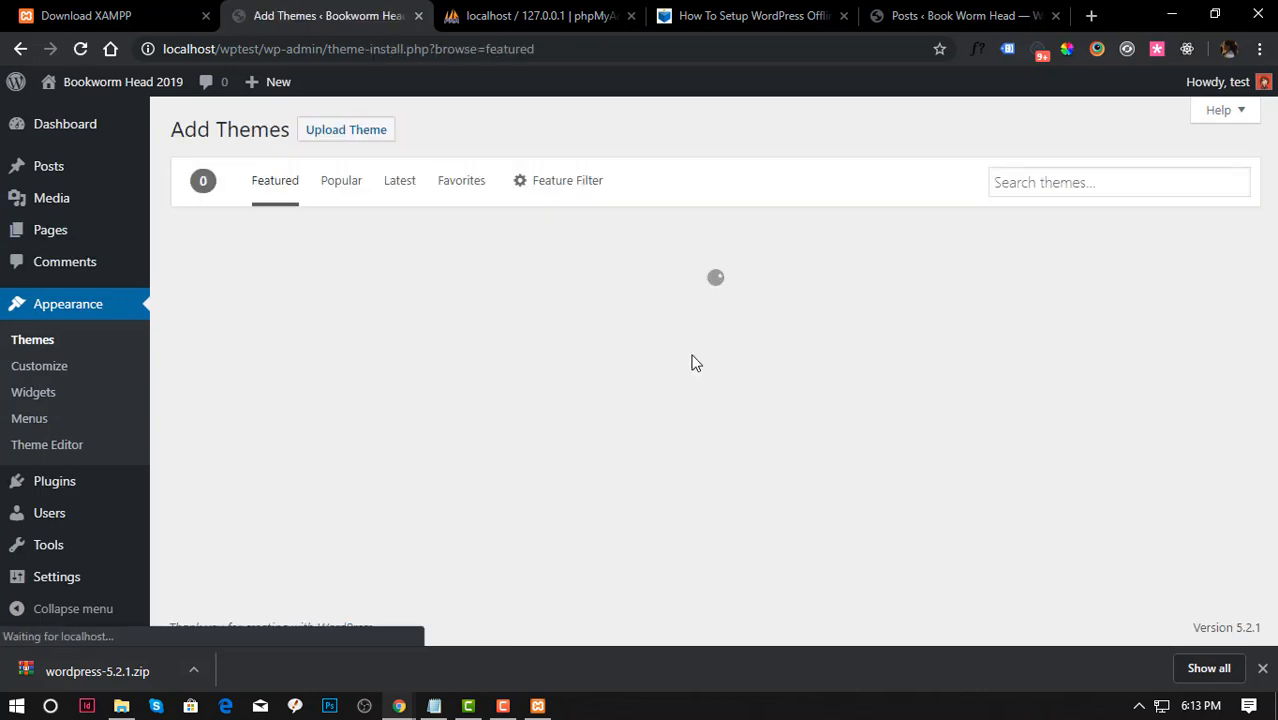